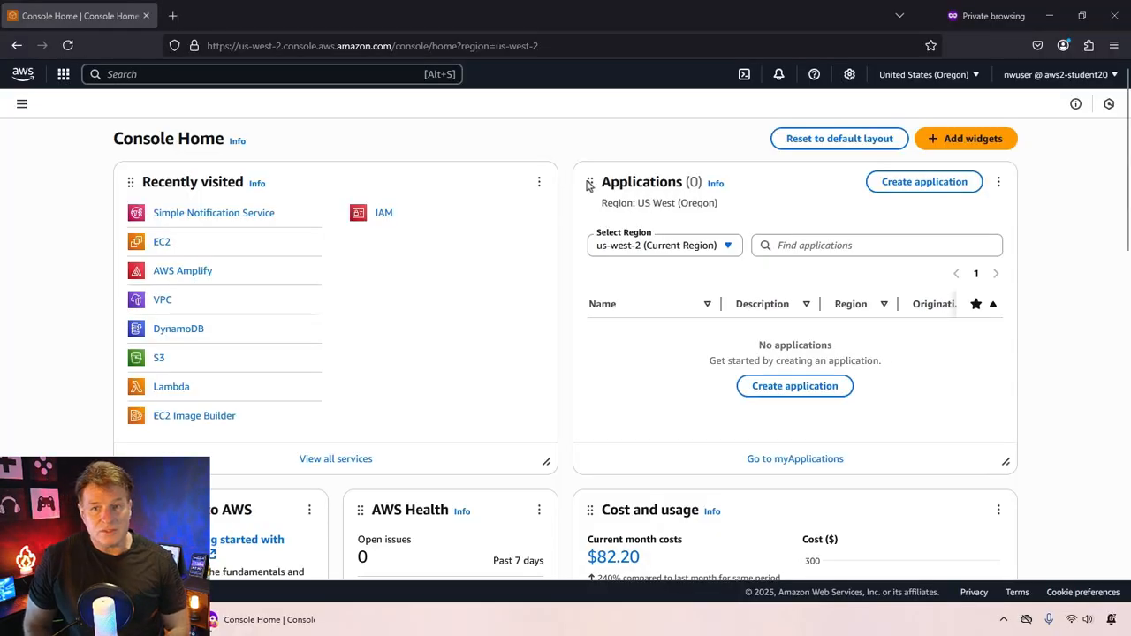
Search 'sns' and open the Simple Notification Service dashboard
type("sns")
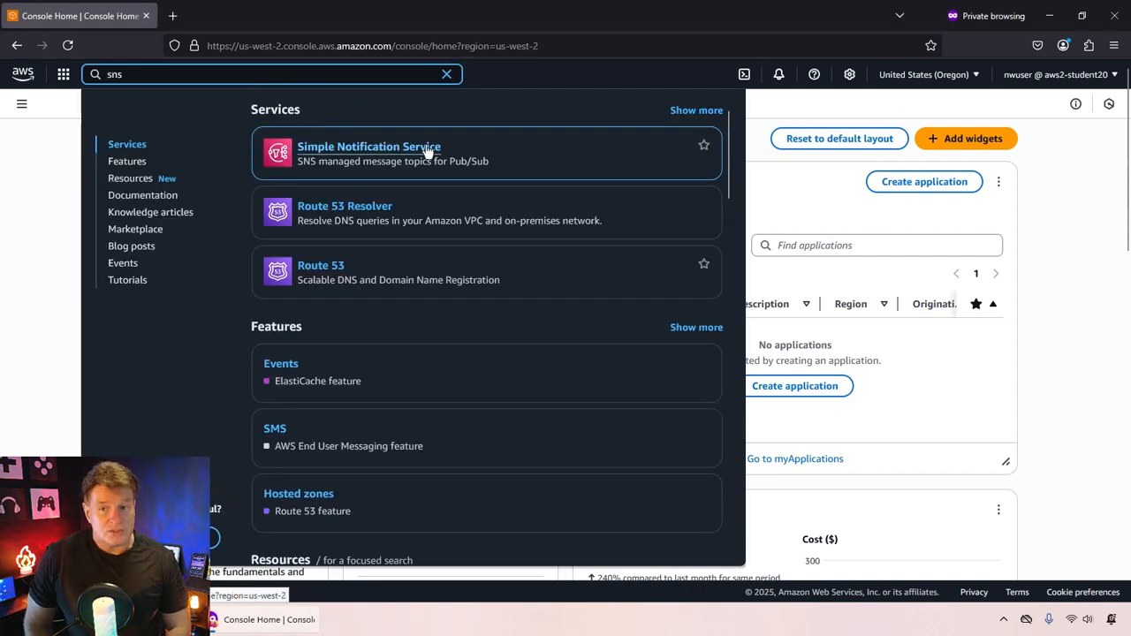
left_click(368, 146)
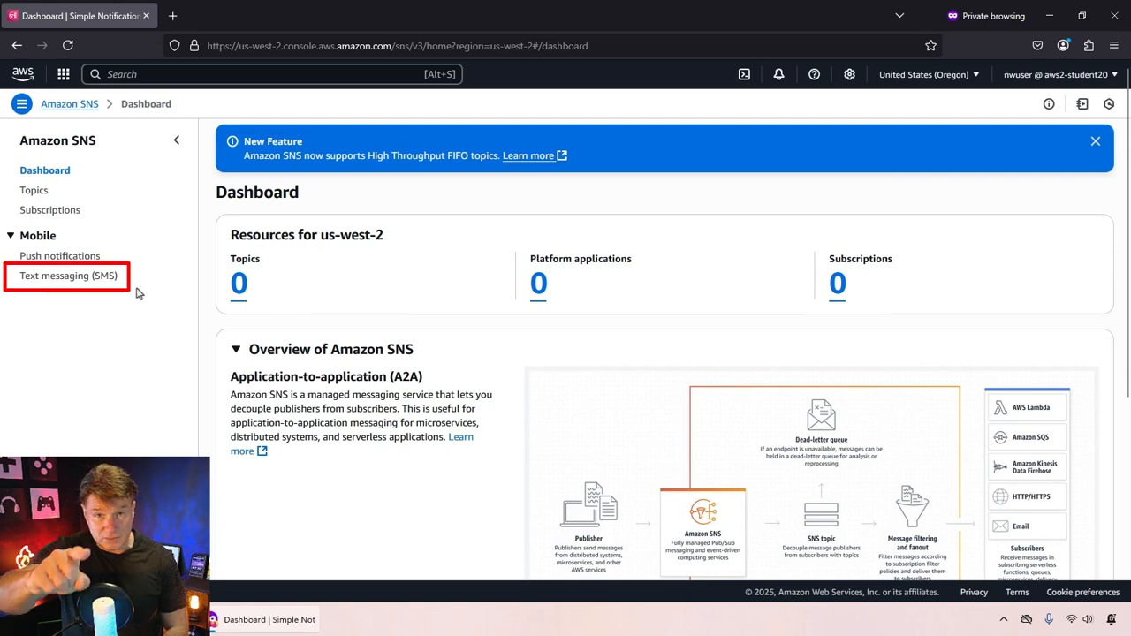
Go to the Mobile Text messaging (SMS) page from the SNS navigation
left_click(68, 274)
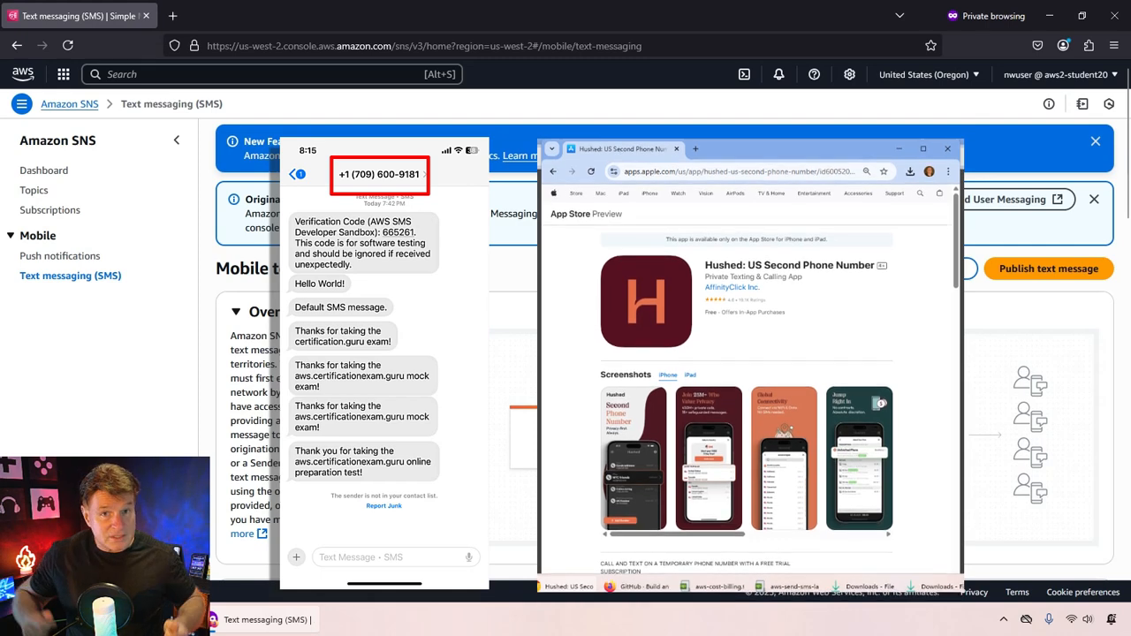
left_click(947, 149)
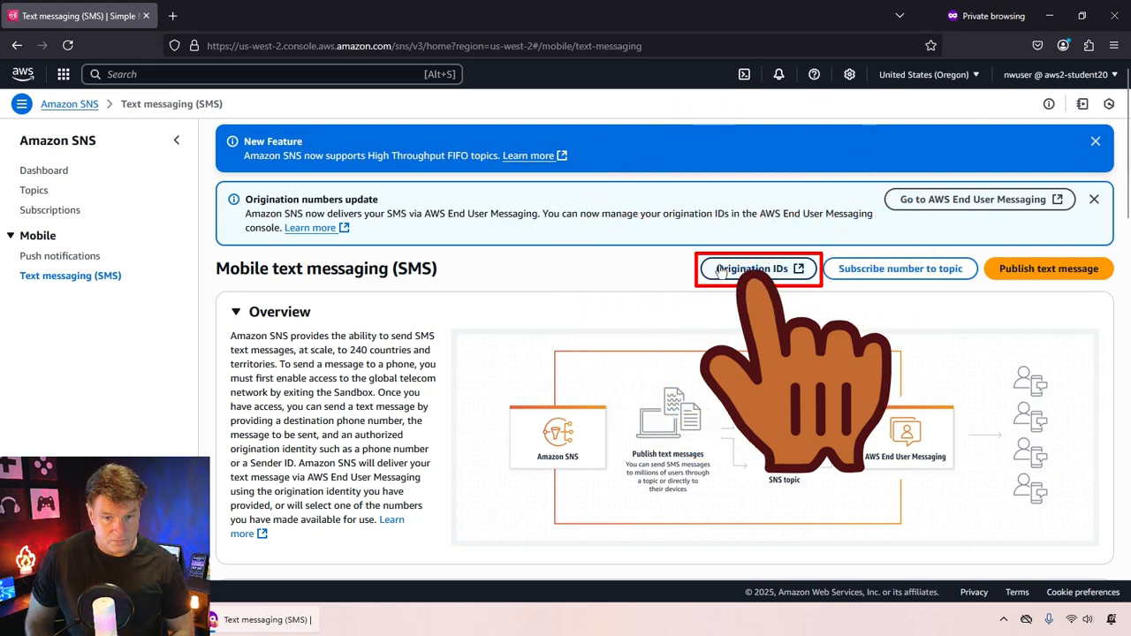
Request an originator for Canada, setting monthly volume and Local company headquarters
left_click(752, 268)
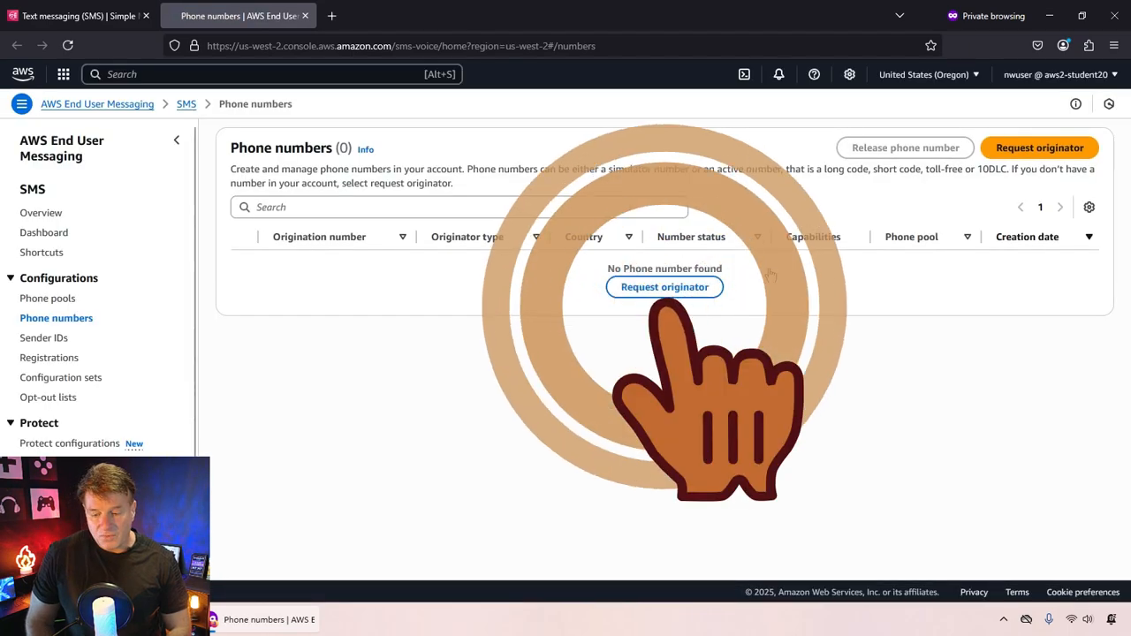
left_click(663, 286)
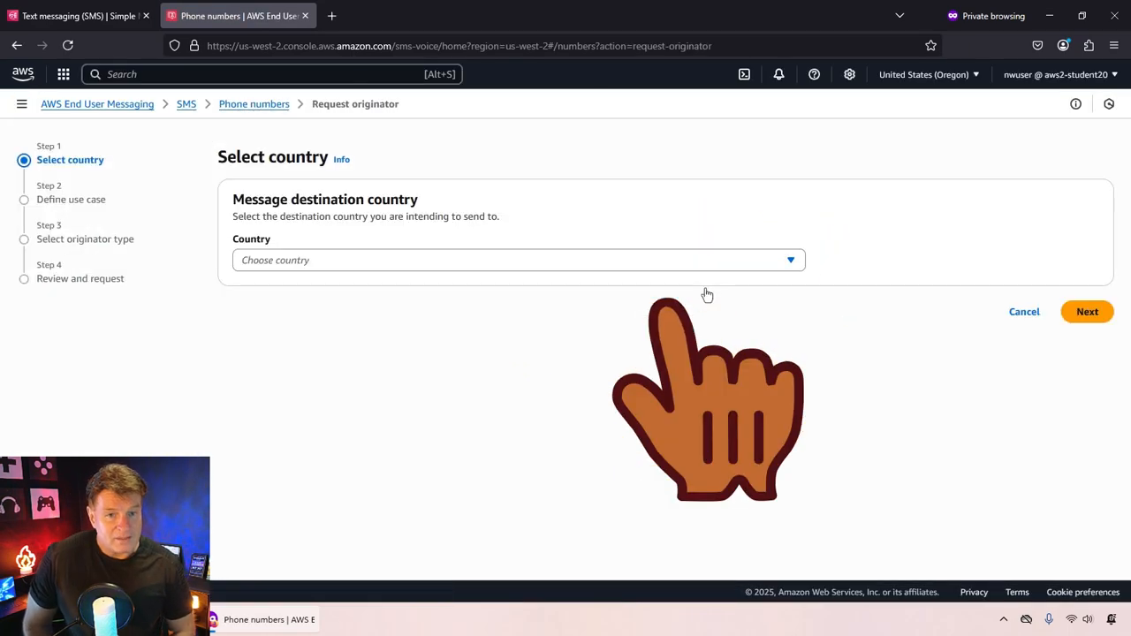
type("cana")
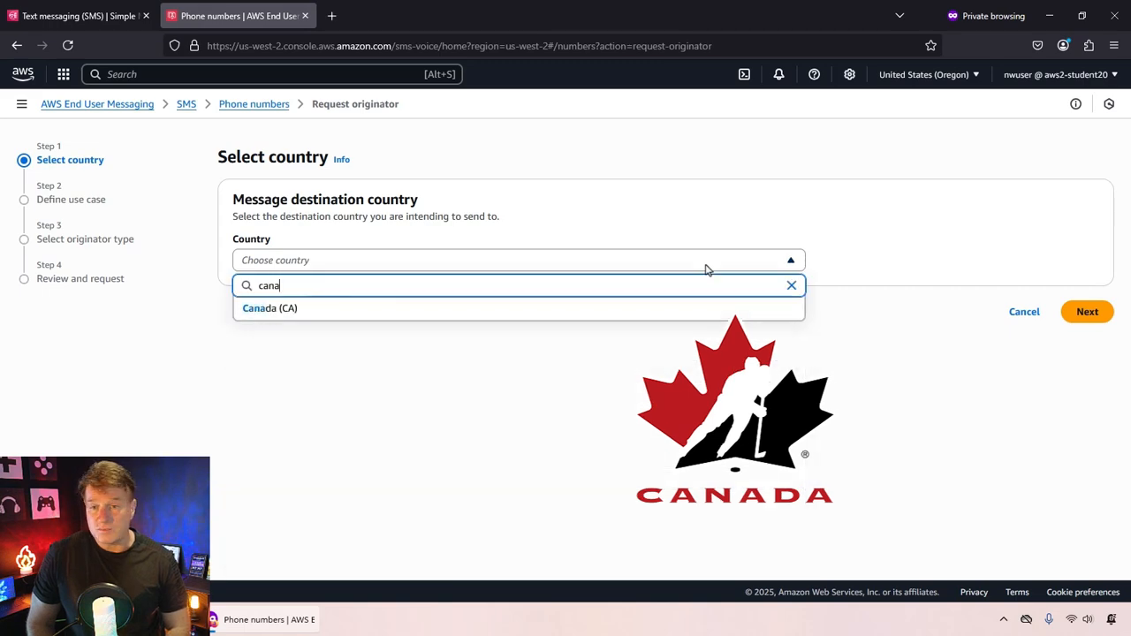
left_click(270, 307)
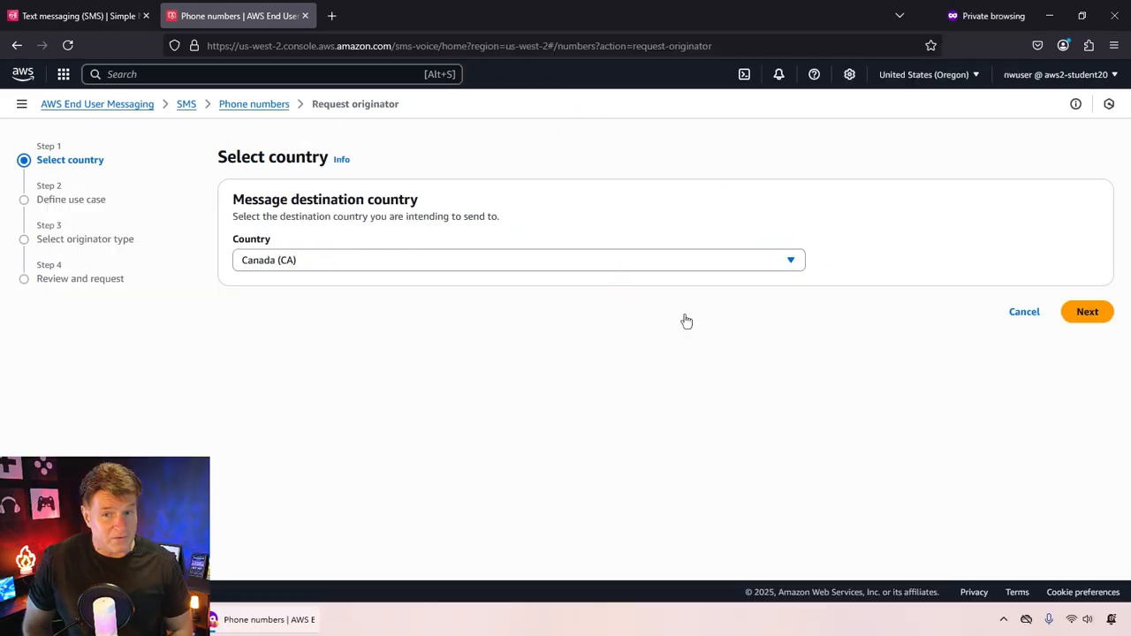
left_click(1086, 311)
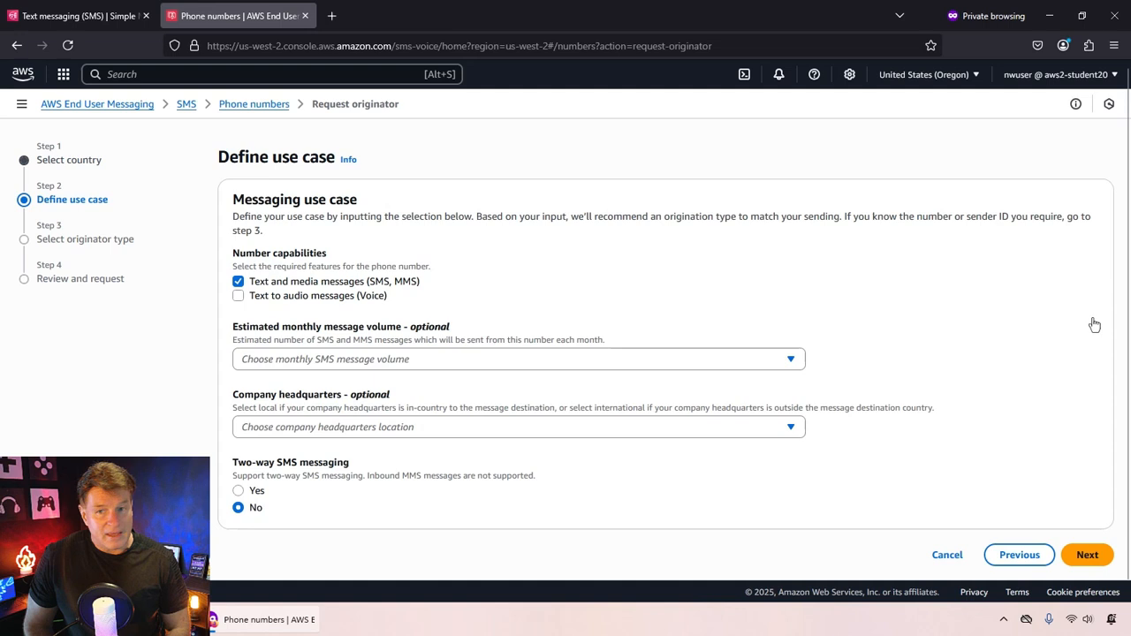
mouse_move(927, 334)
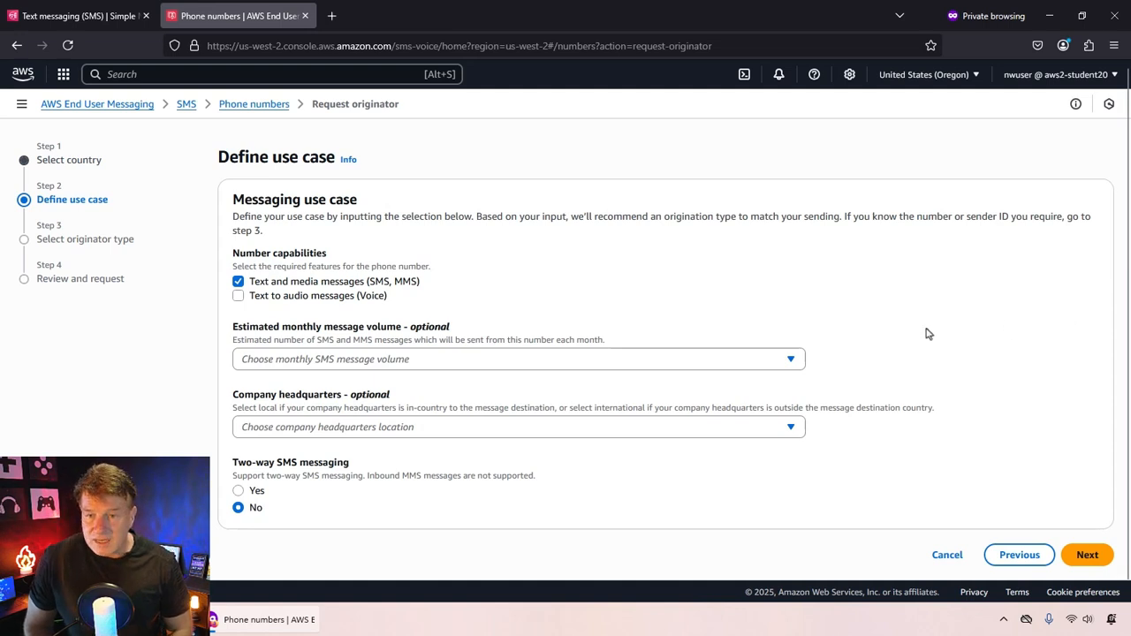
left_click(519, 359)
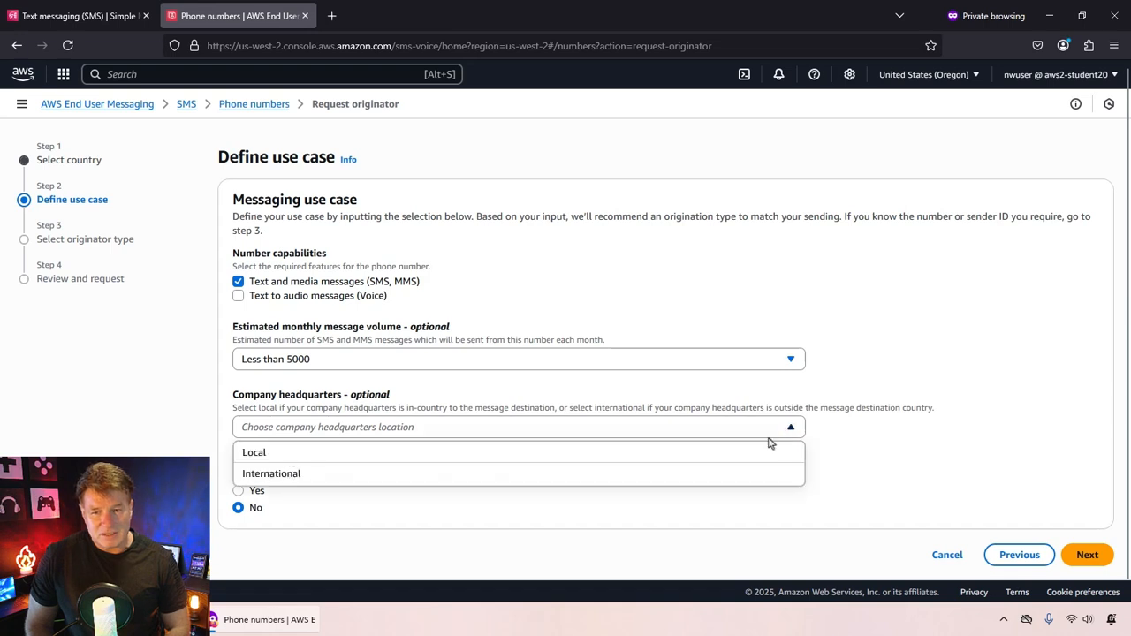
left_click(254, 451)
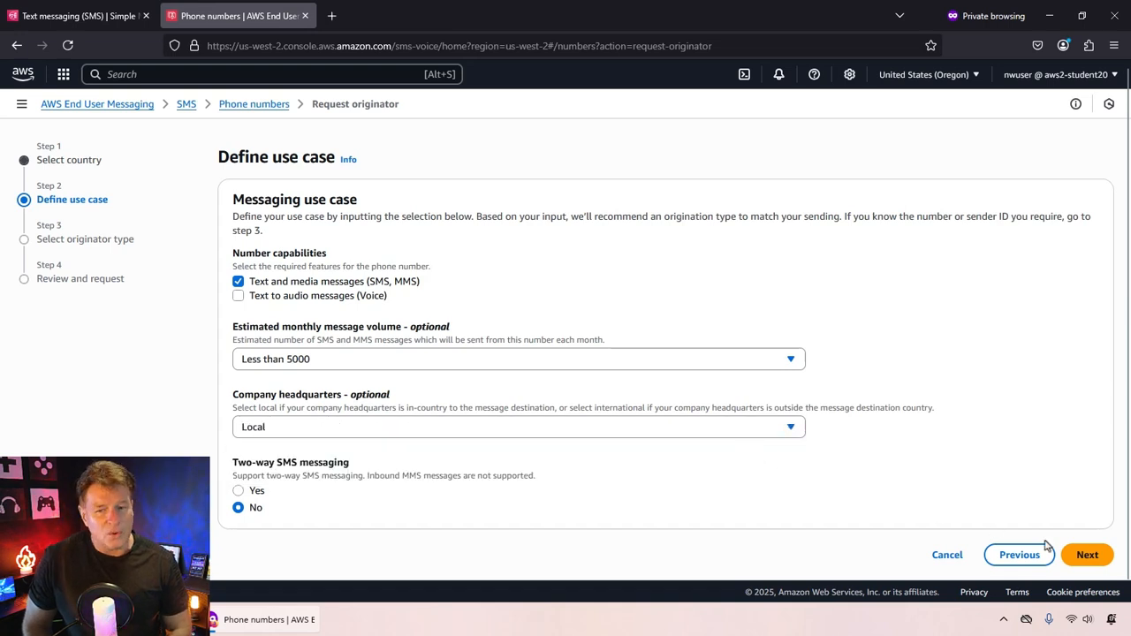
left_click(1087, 554)
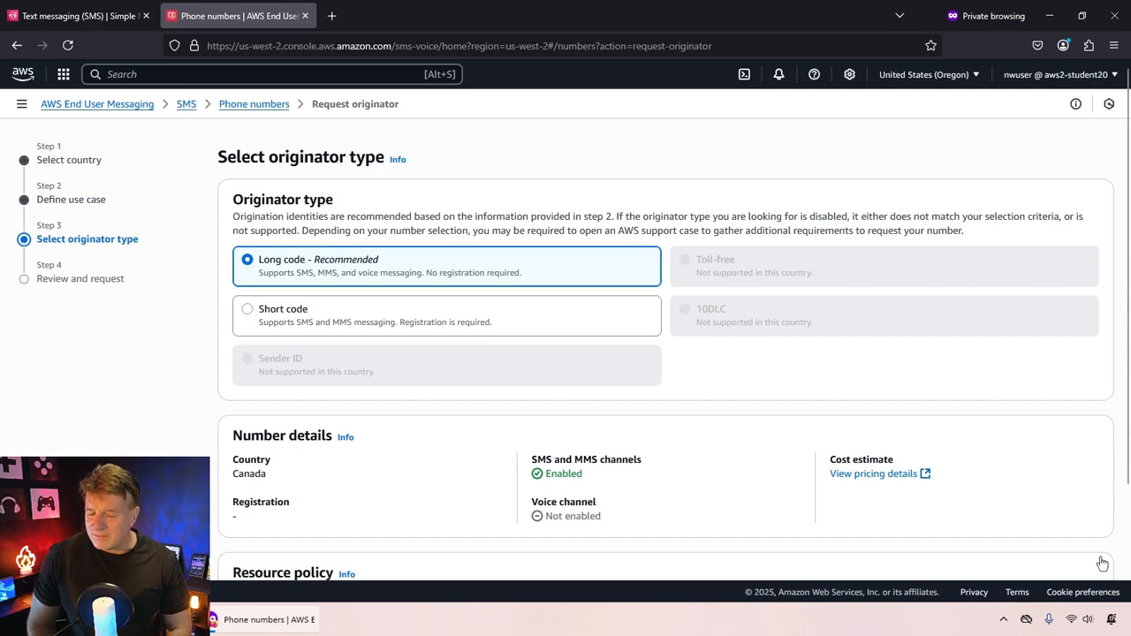
Keep the Long code originator type and submit the phone number request
scroll("down", 3)
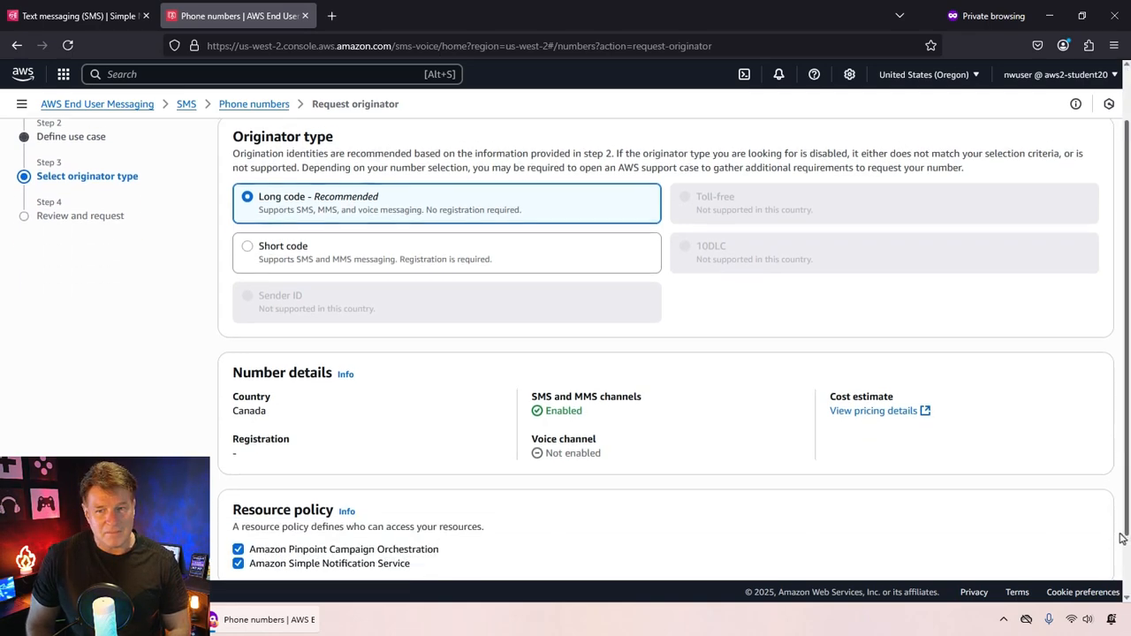
scroll("down", 3)
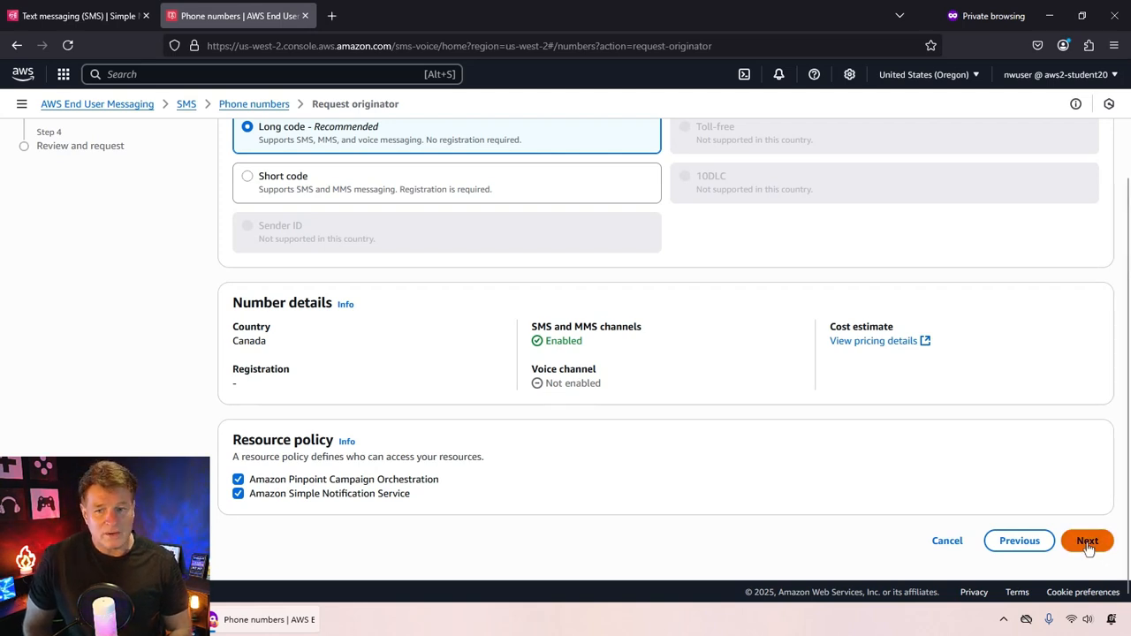
left_click(1088, 540)
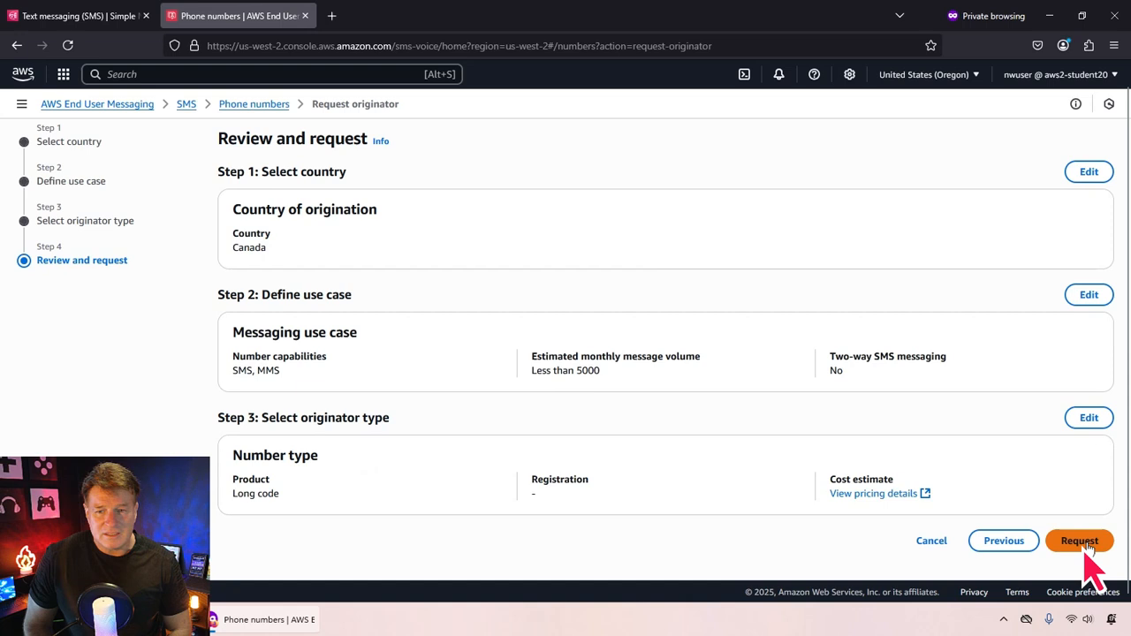
left_click(1079, 540)
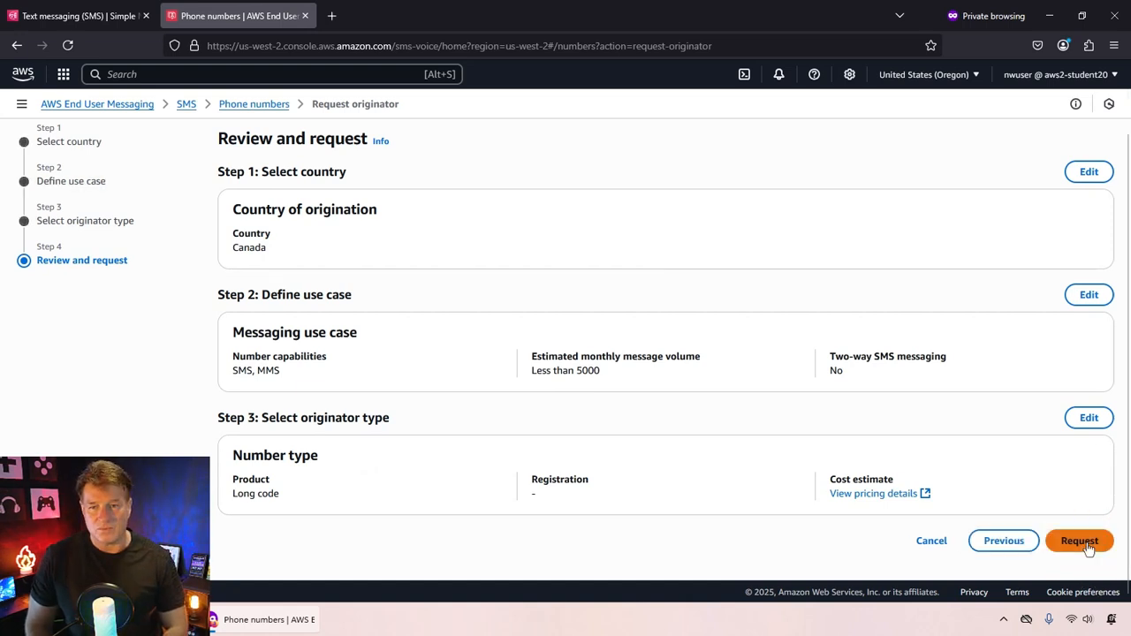
left_click(1079, 541)
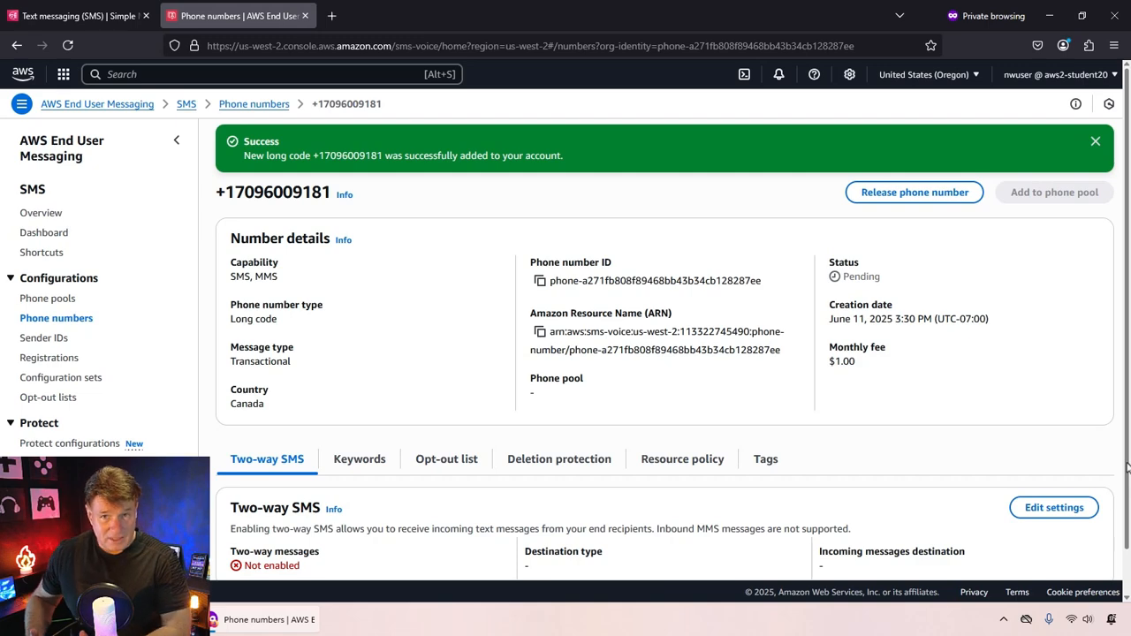
scroll("down", 3)
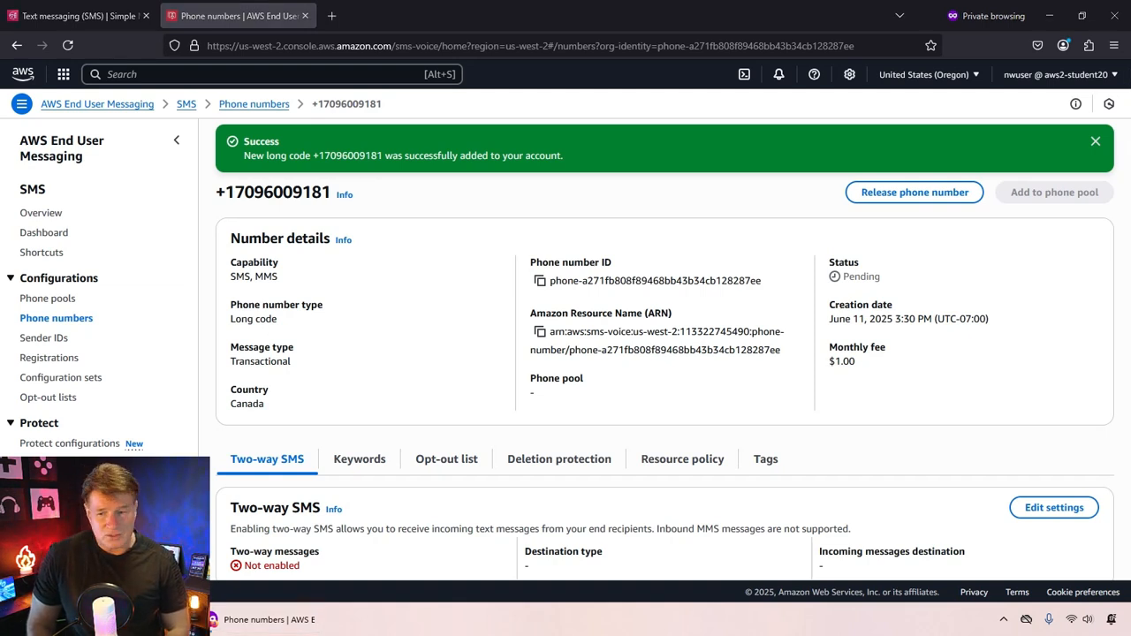
mouse_move(855, 420)
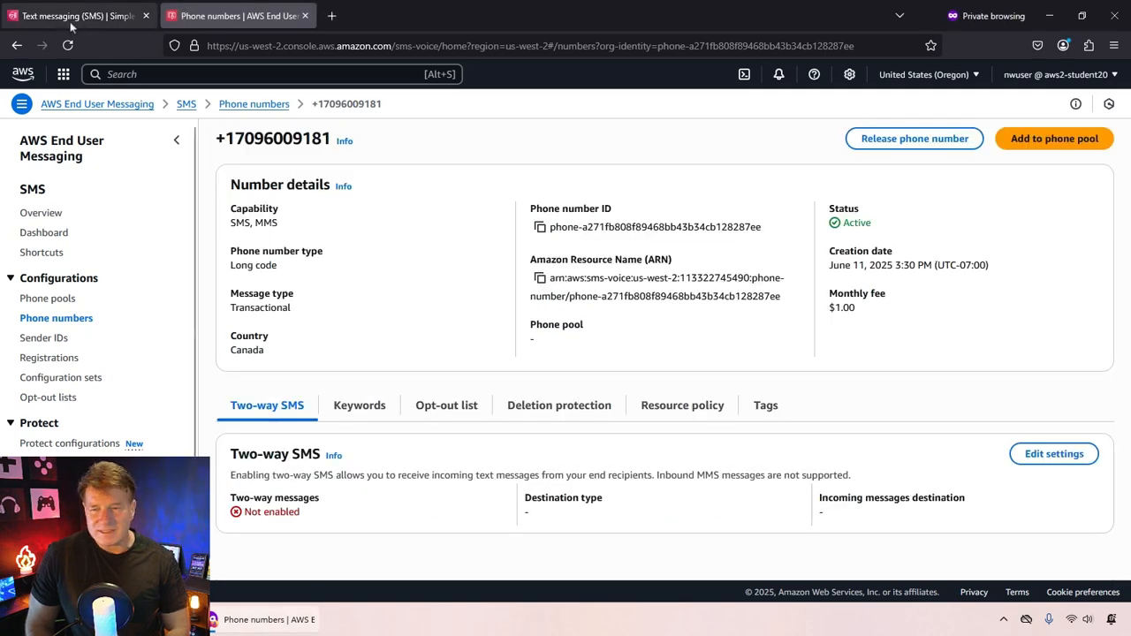
left_click(66, 16)
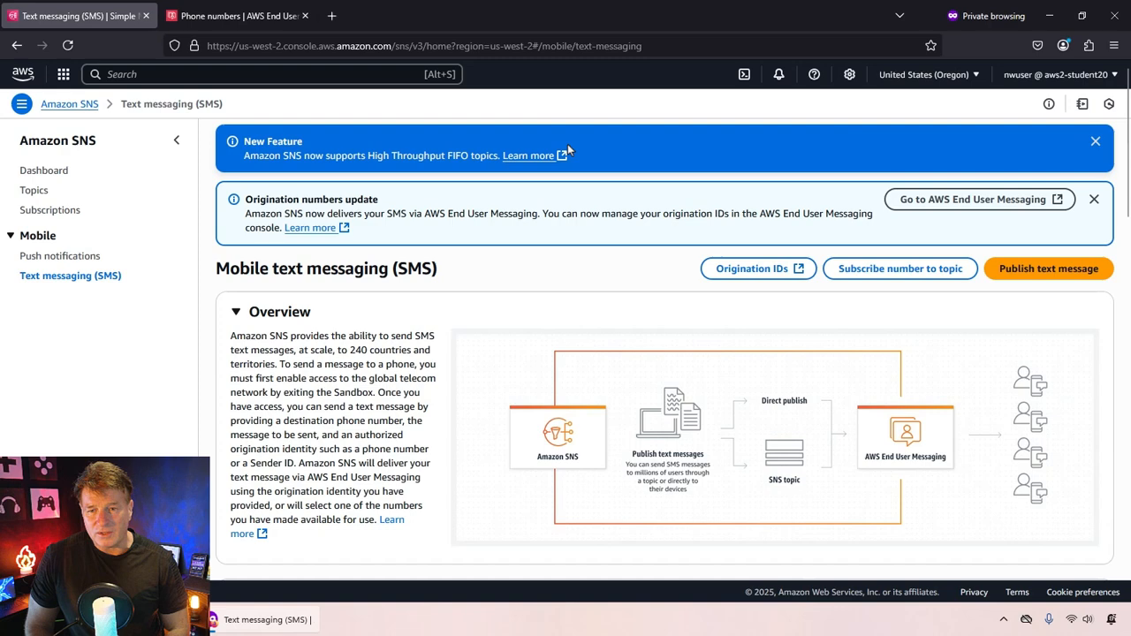
left_click(1048, 269)
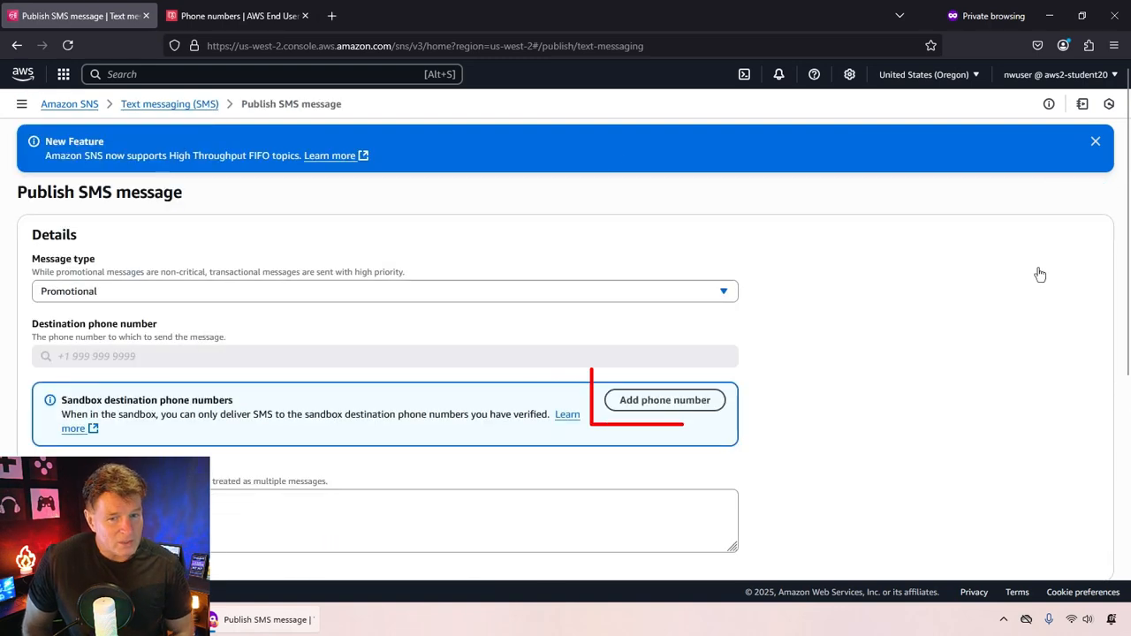
left_click(384, 291)
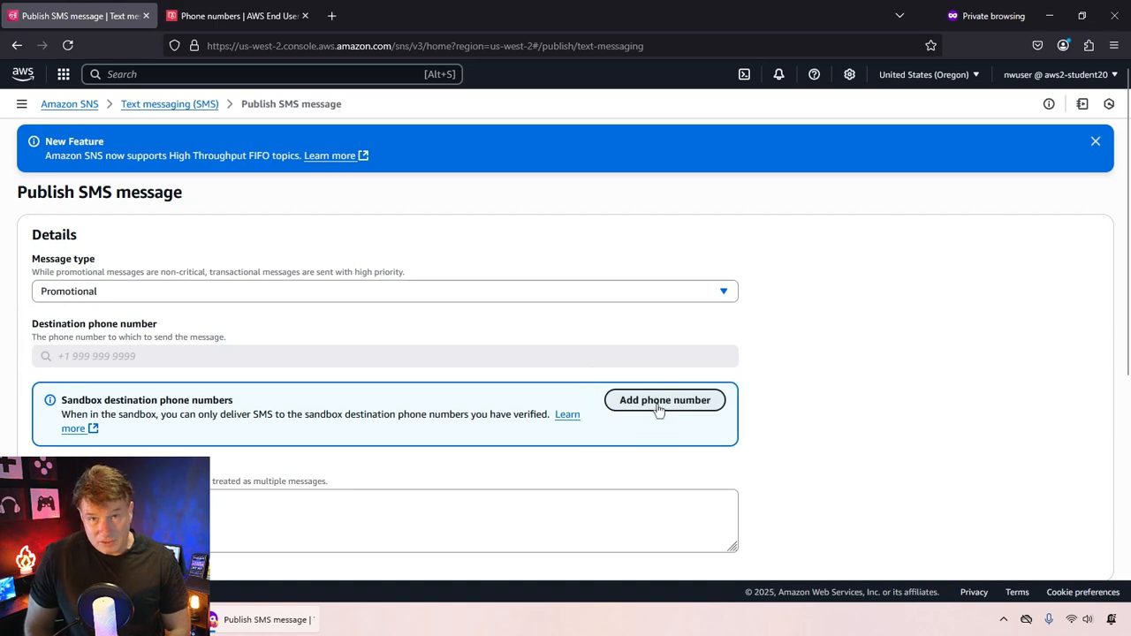
left_click(665, 399)
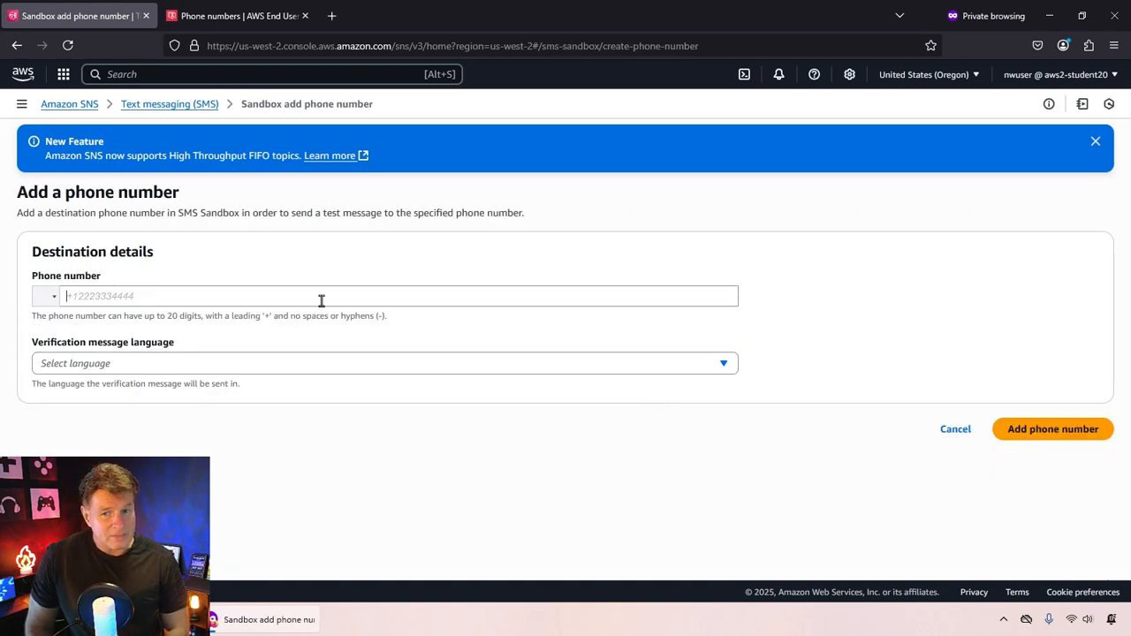
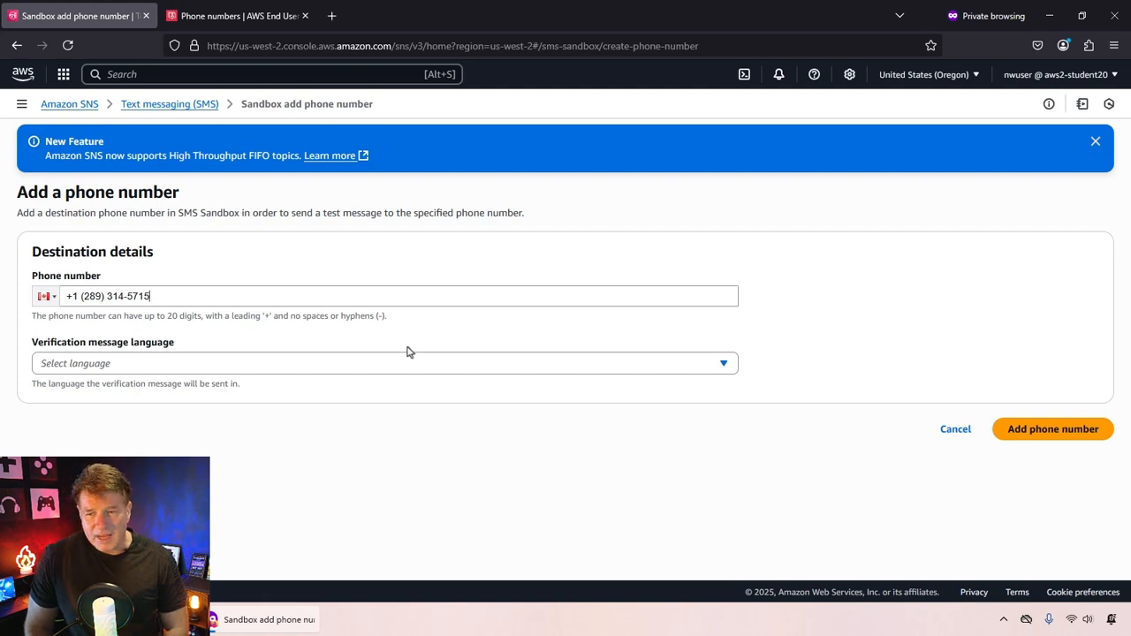
left_click(384, 363)
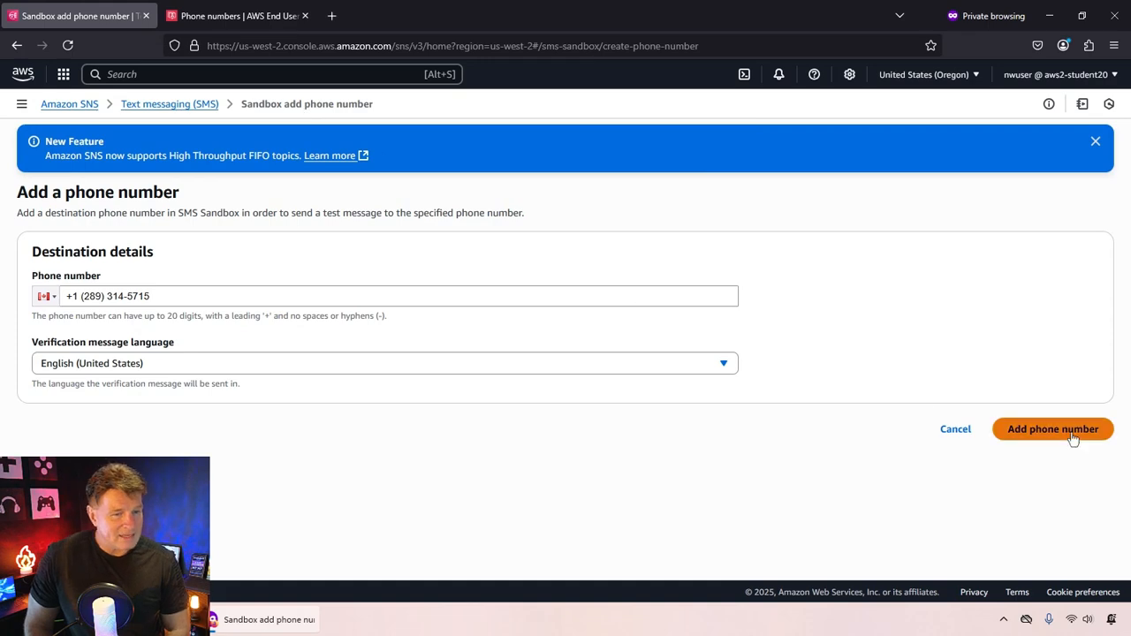
left_click(1052, 428)
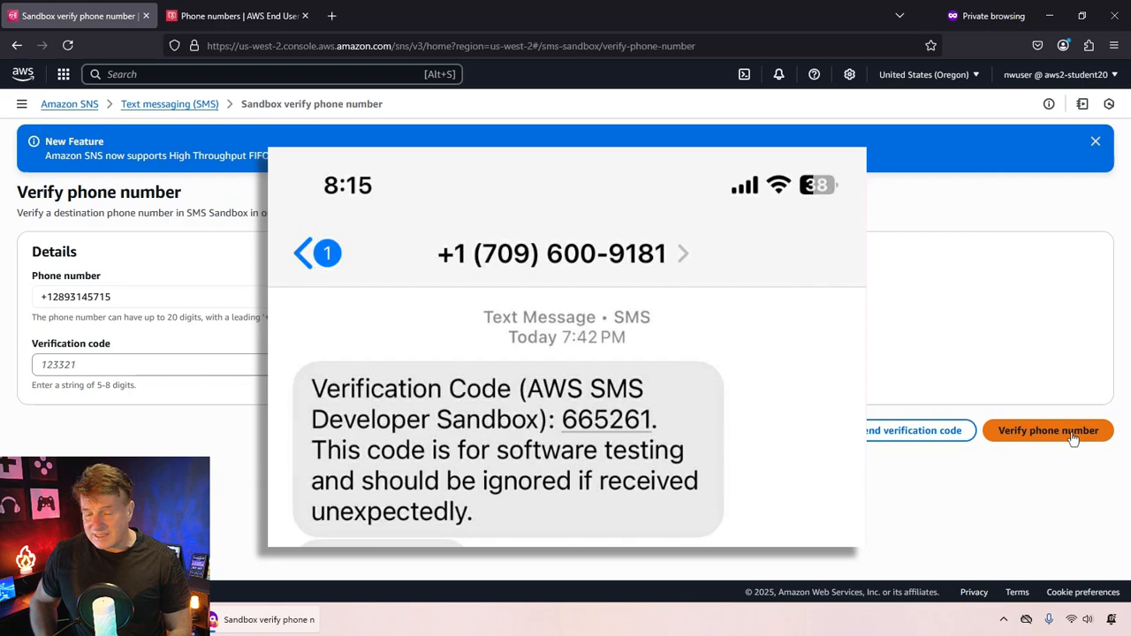
mouse_move(919, 430)
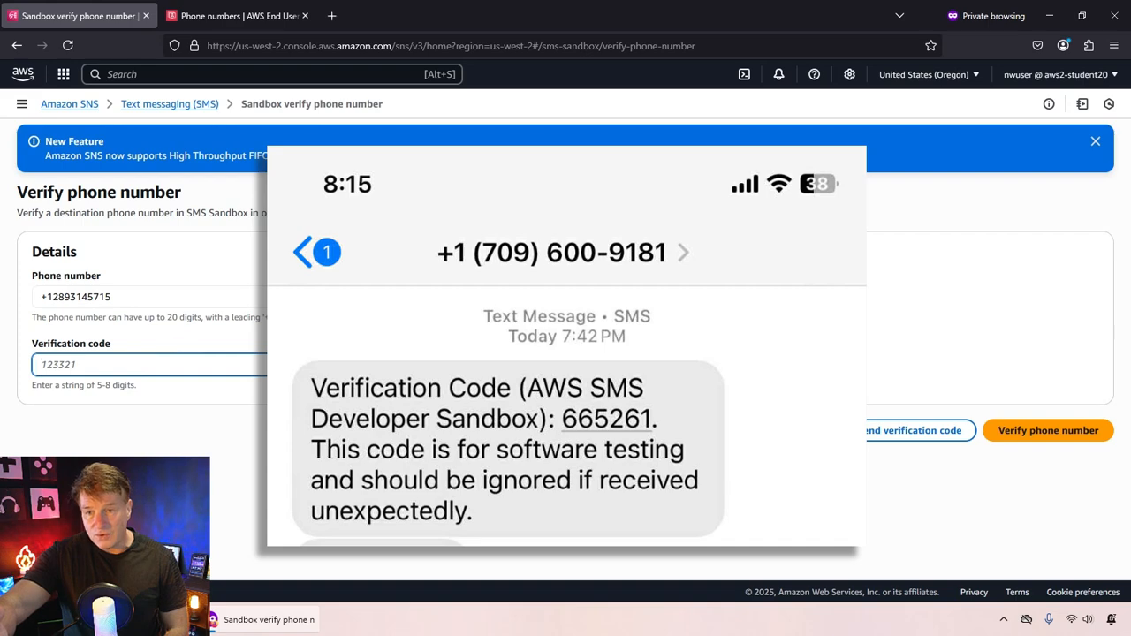
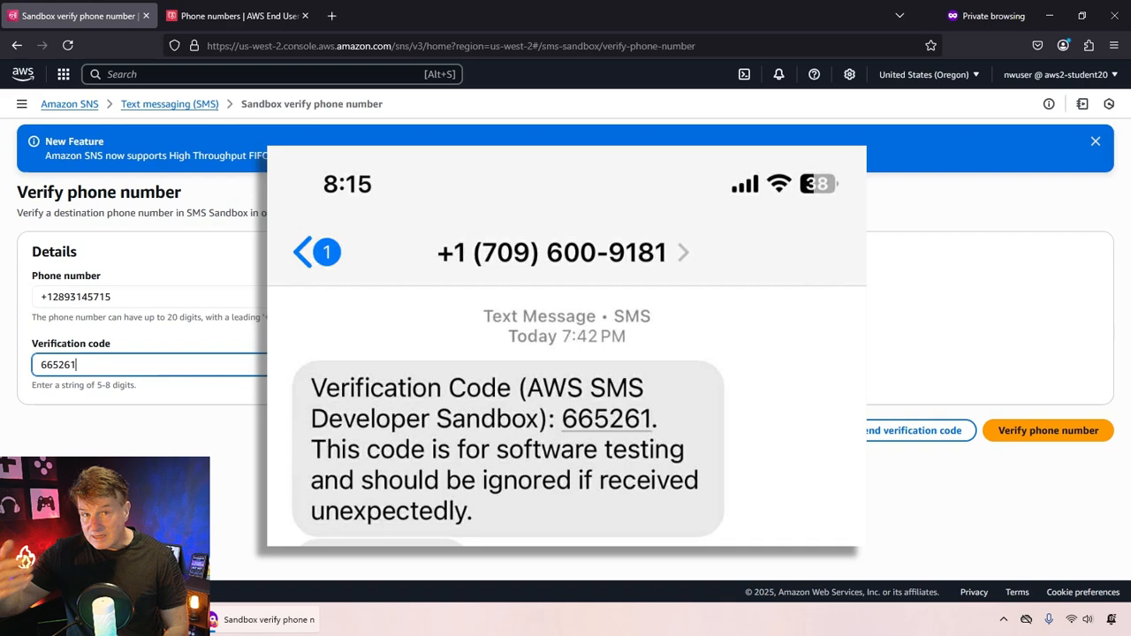
left_click(1048, 430)
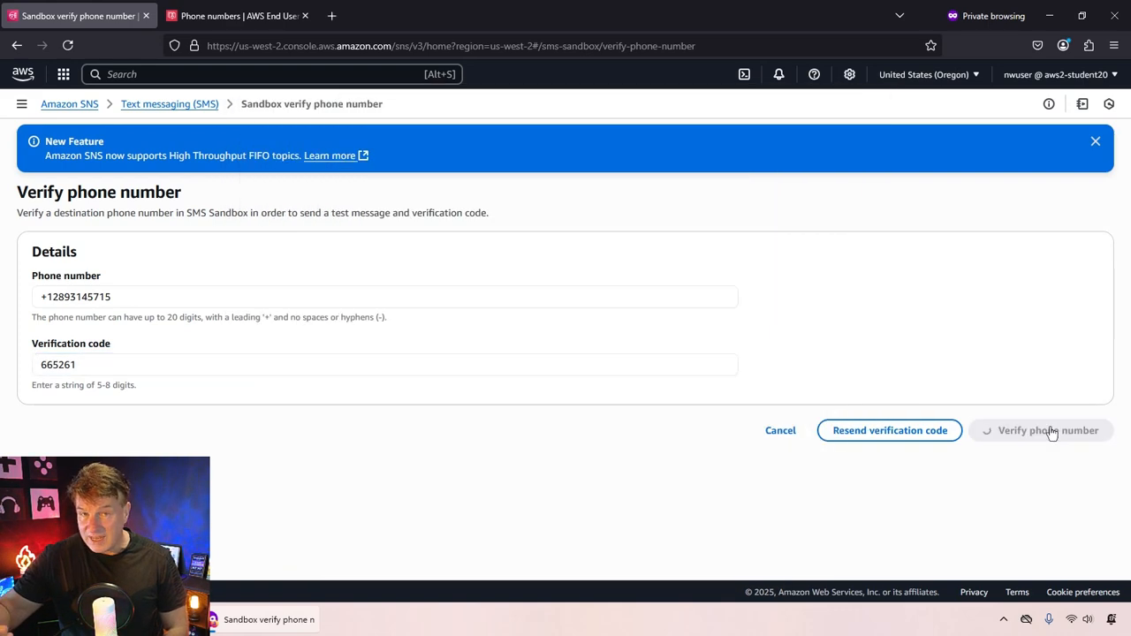
Publish the SMS message 'Hello World!' to the verified sandbox number
left_click(1048, 430)
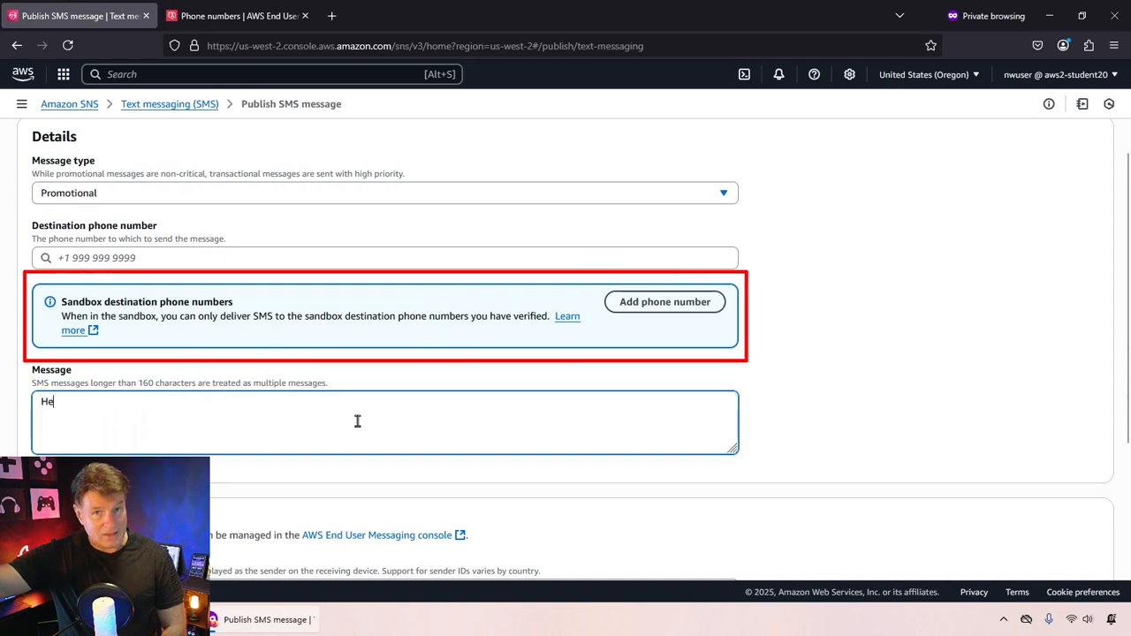
type("llo World!")
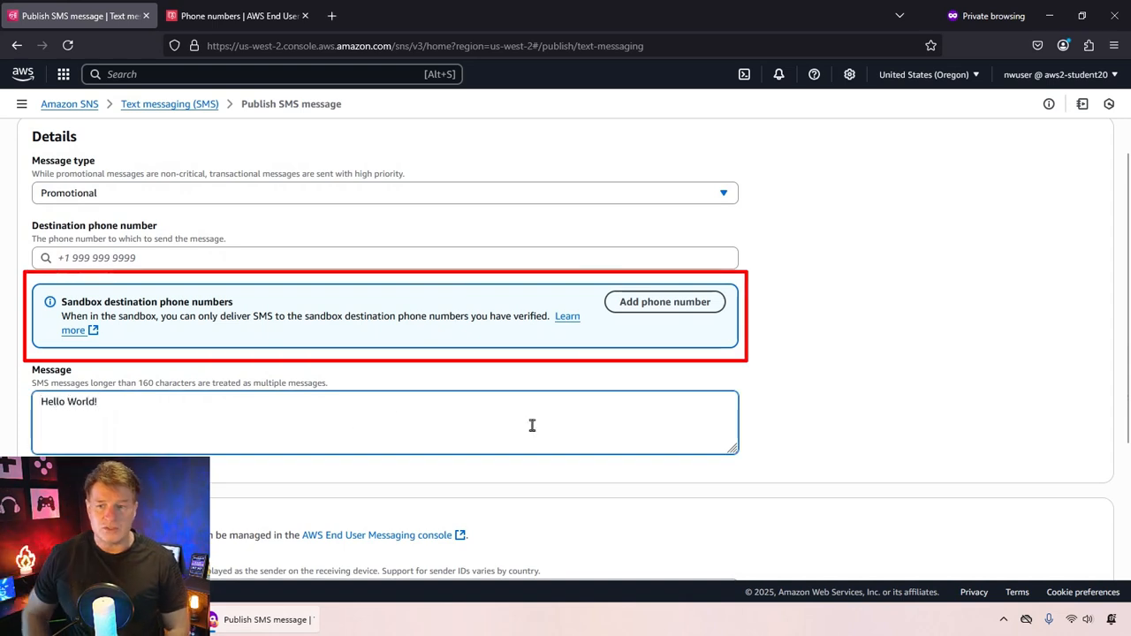
scroll("down", 3)
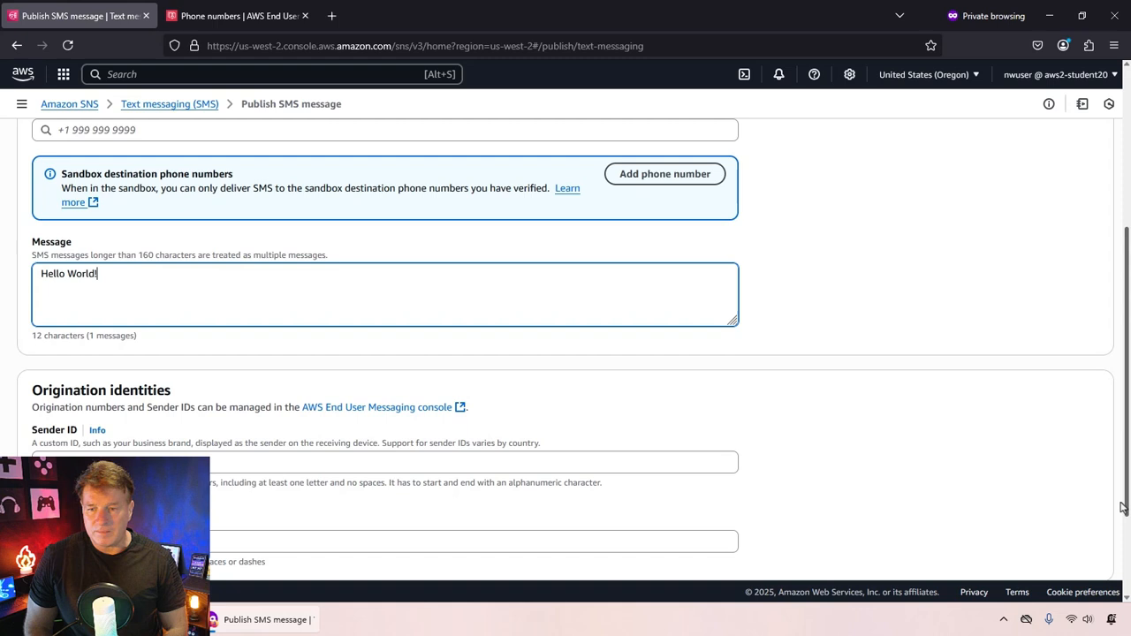
scroll("down", 3)
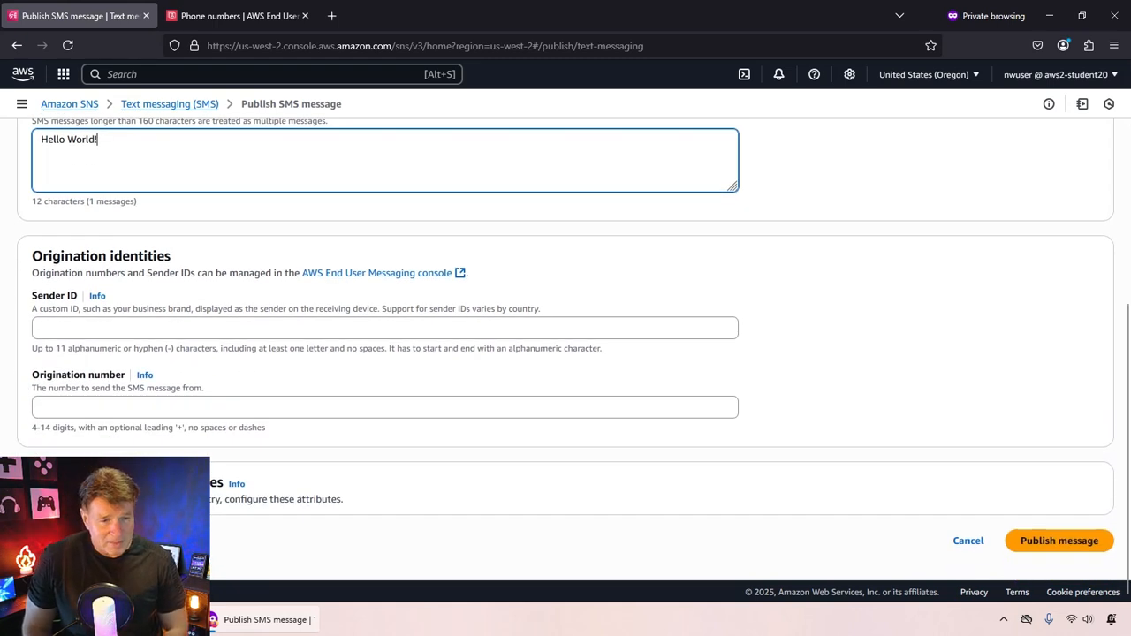
scroll("up", 3)
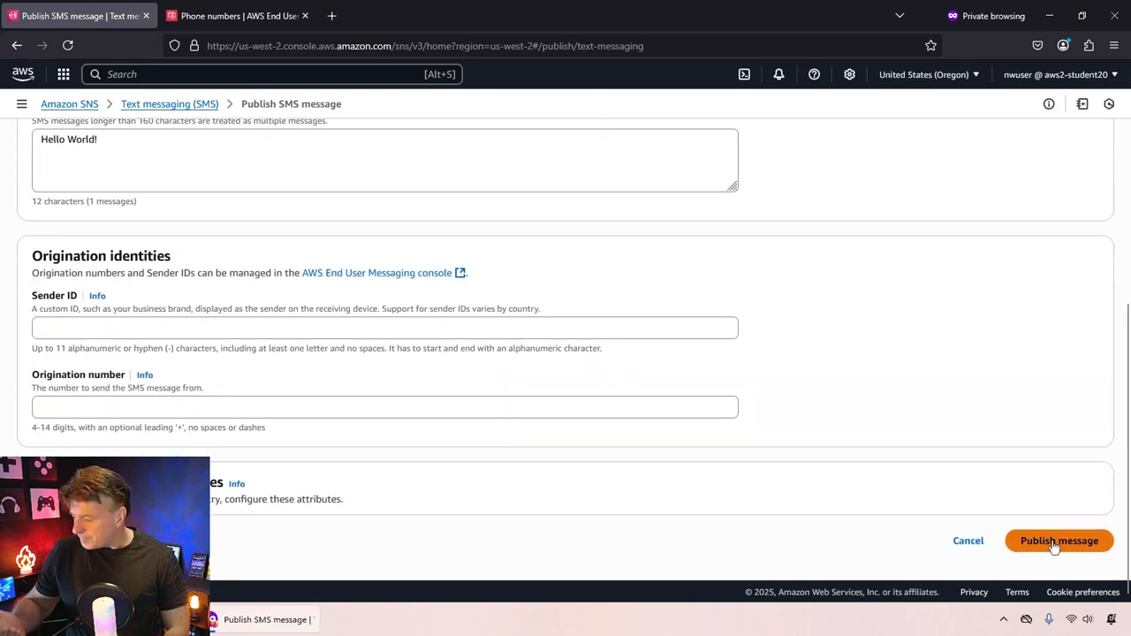
left_click(1059, 540)
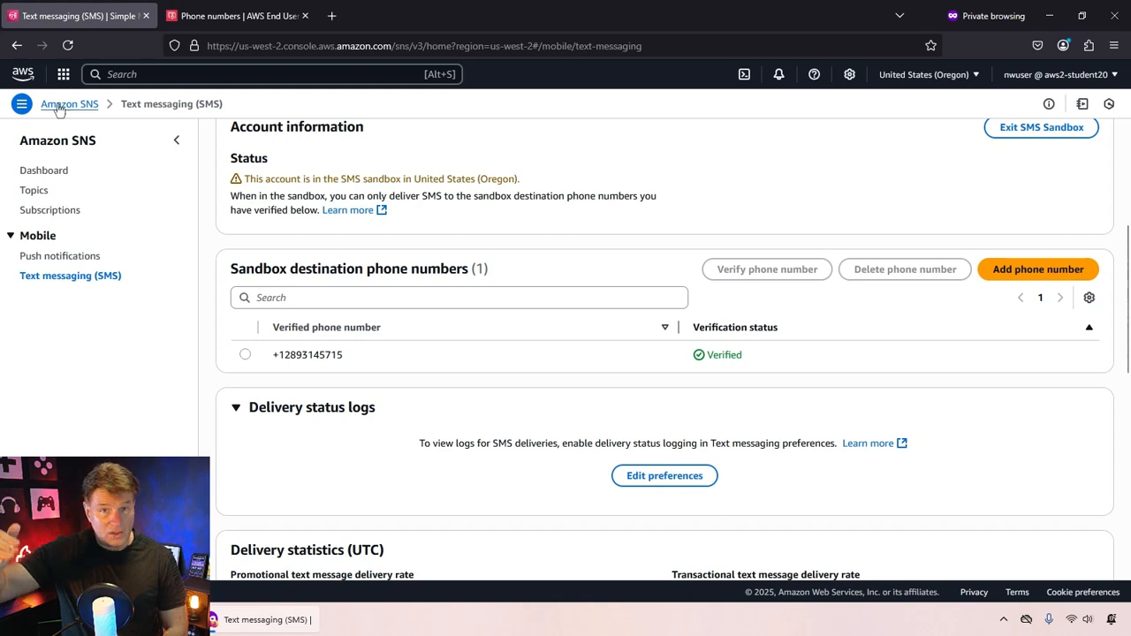
From Console Home, search iam, open IAM Roles and start creating a role
left_click(22, 74)
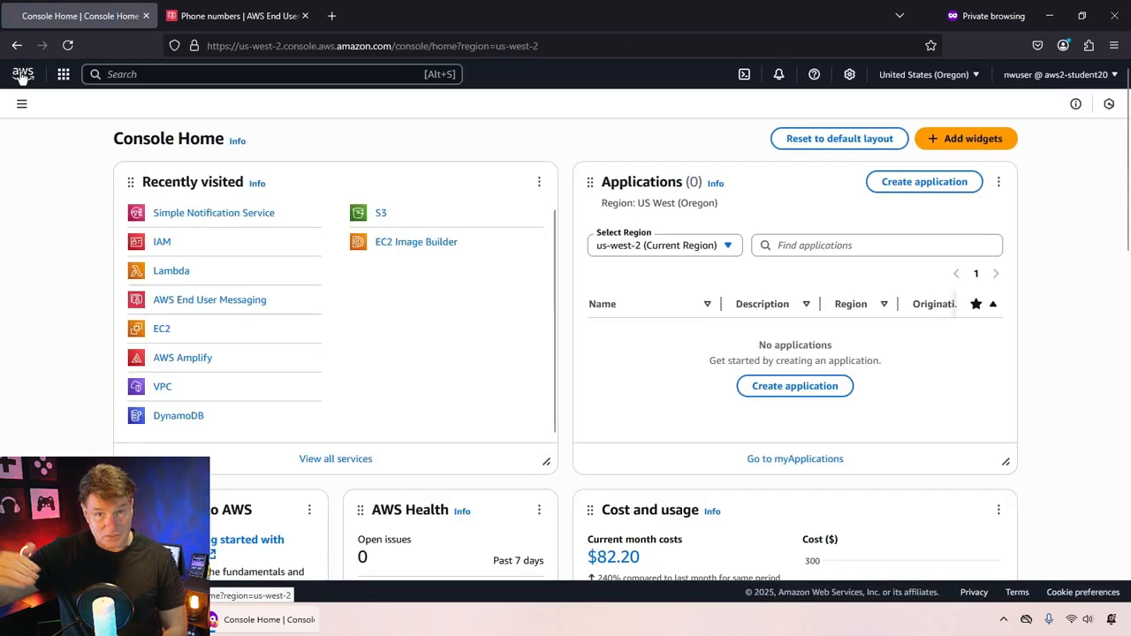
type("iam")
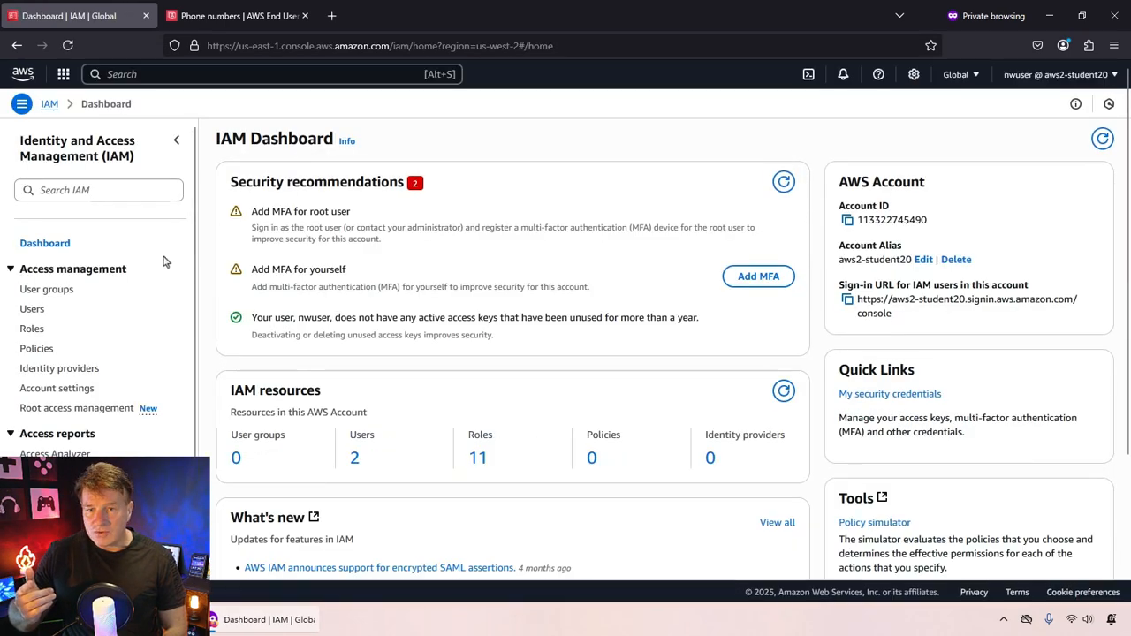
left_click(32, 328)
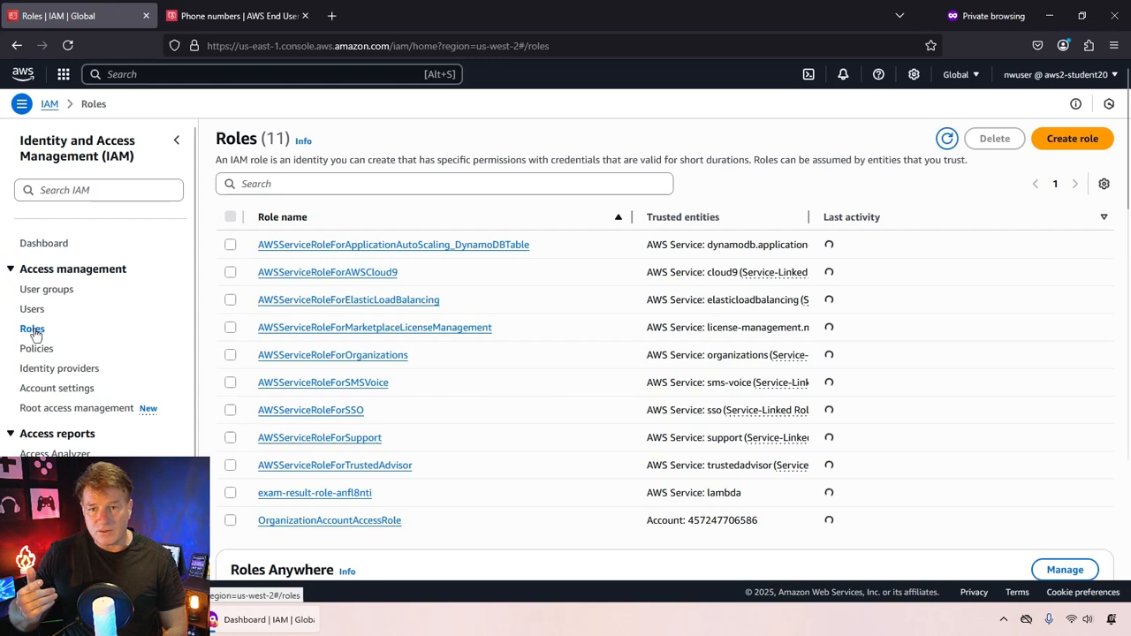
left_click(442, 184)
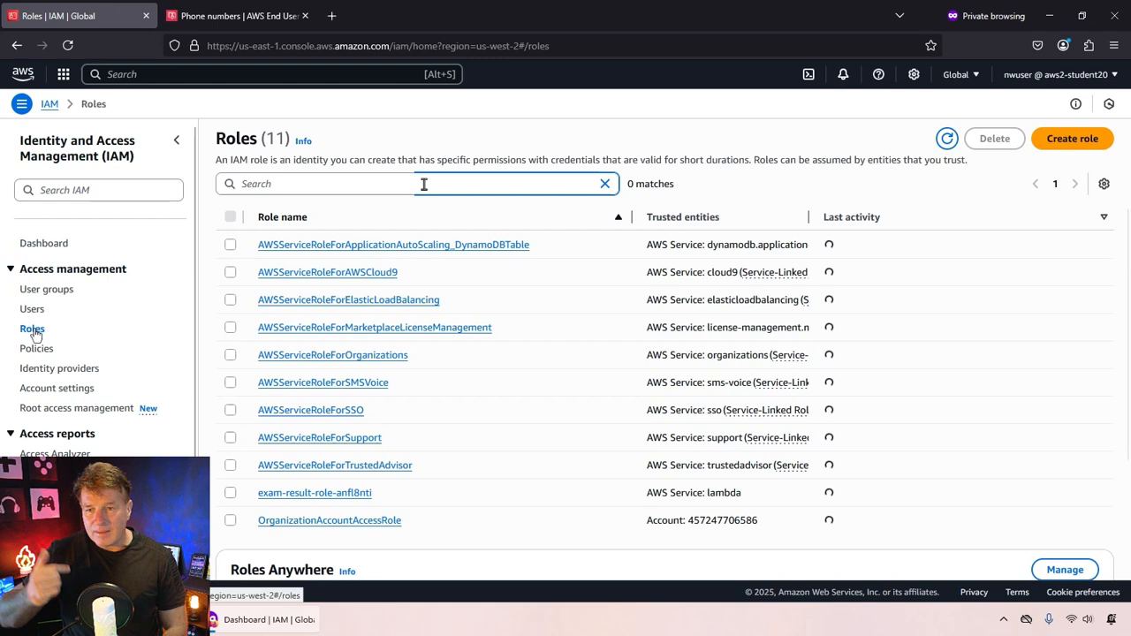
left_click(1072, 138)
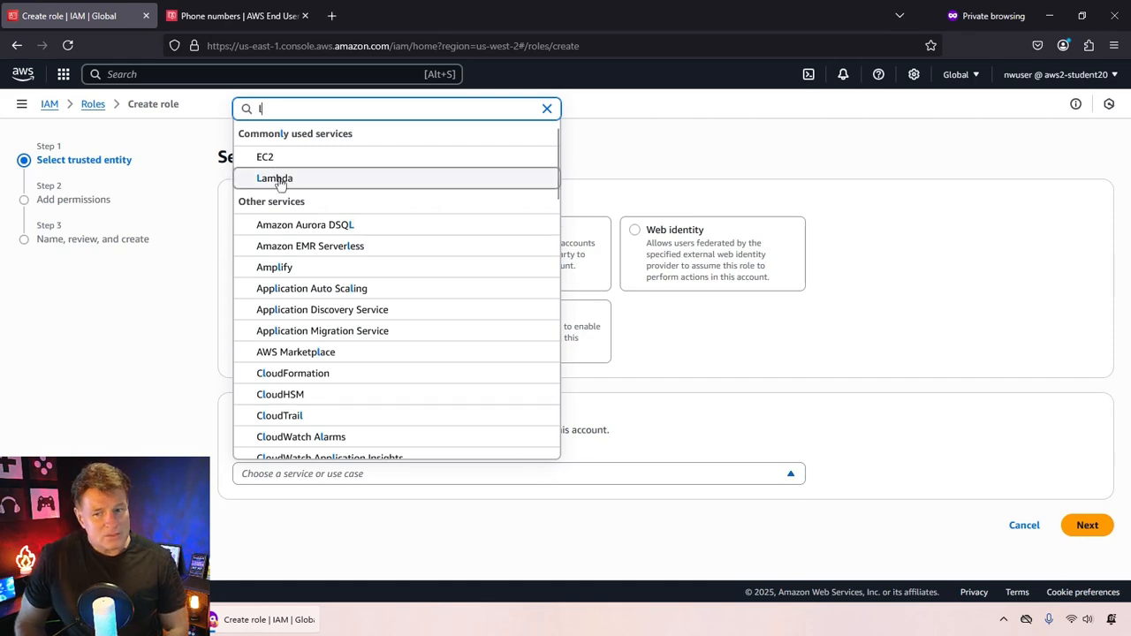
Create the role sns-lambda with Lambda as the trusted service
left_click(274, 177)
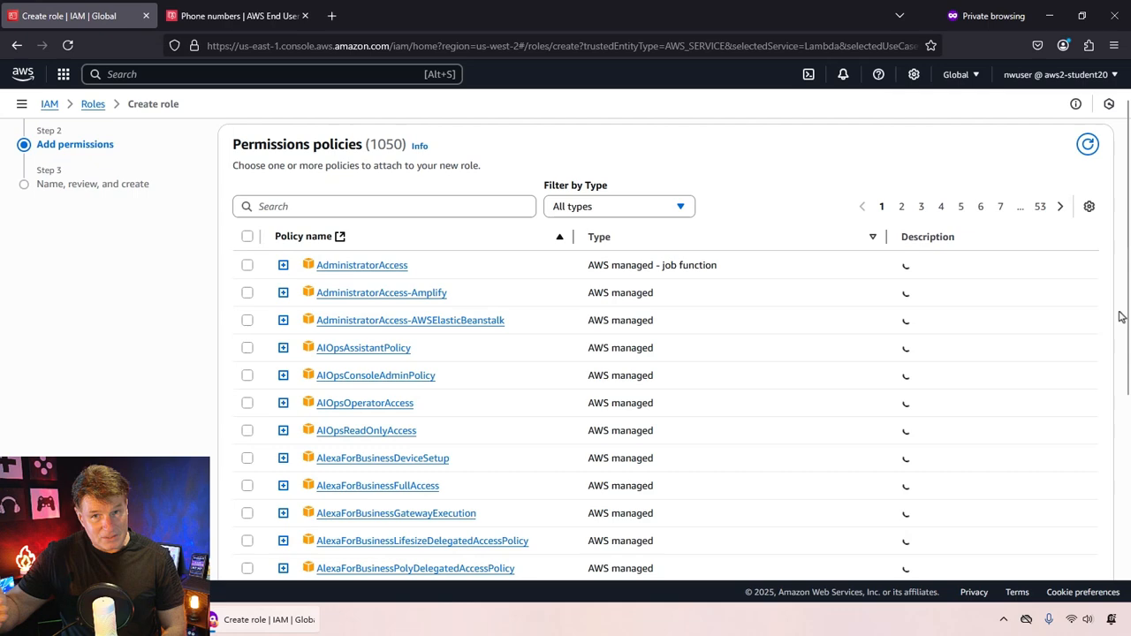
scroll("down", 3)
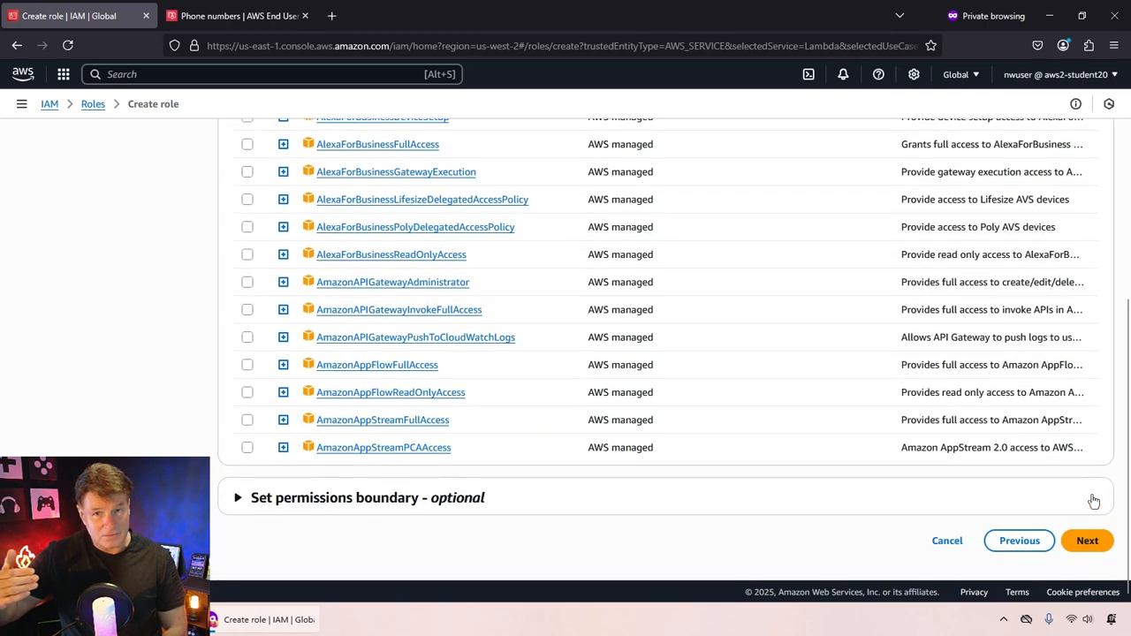
left_click(1086, 540)
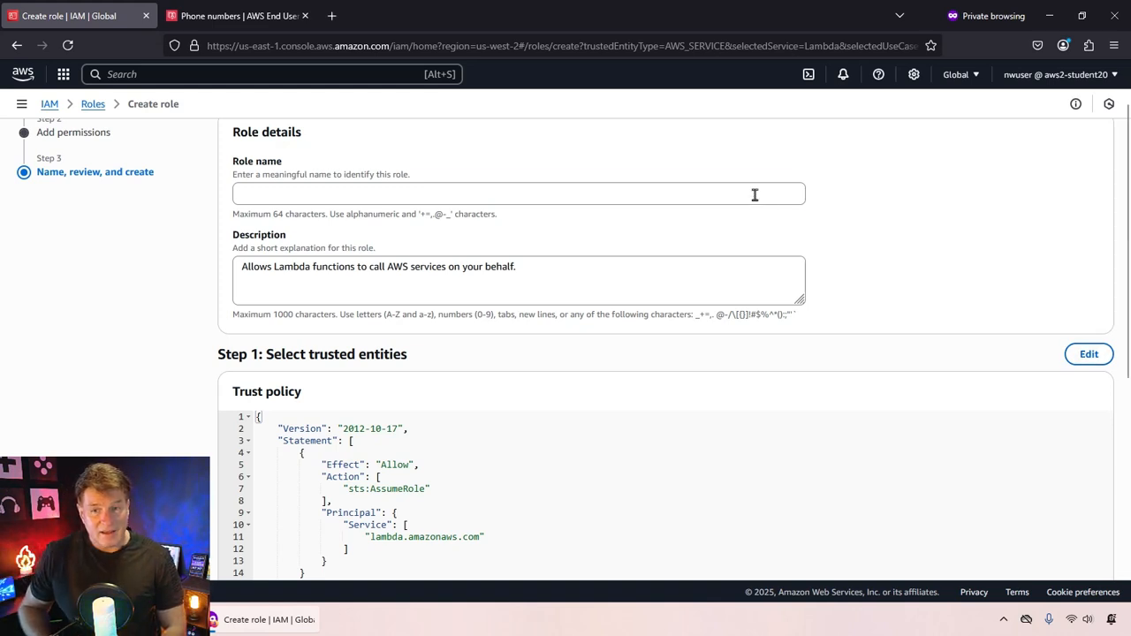
type("sns-lambda")
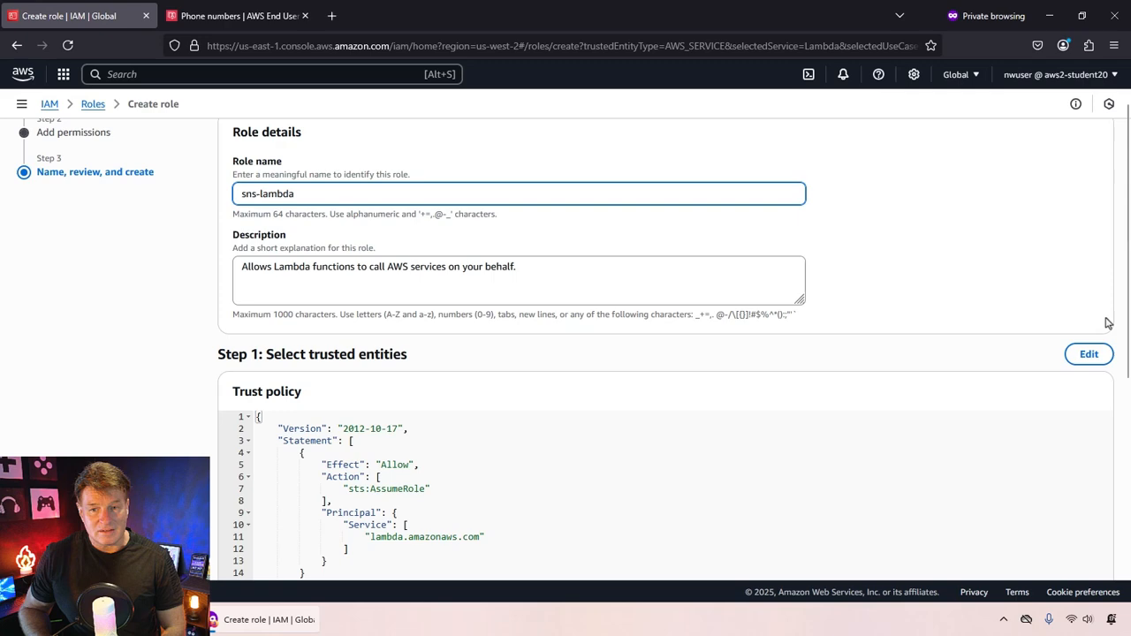
scroll("down", 3)
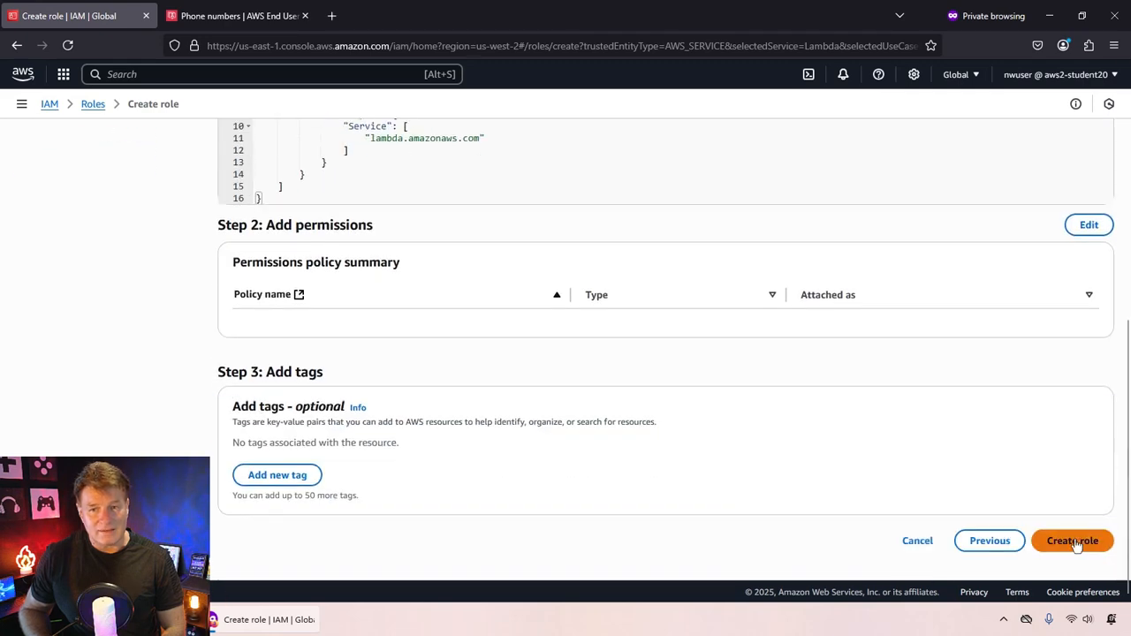
left_click(1072, 540)
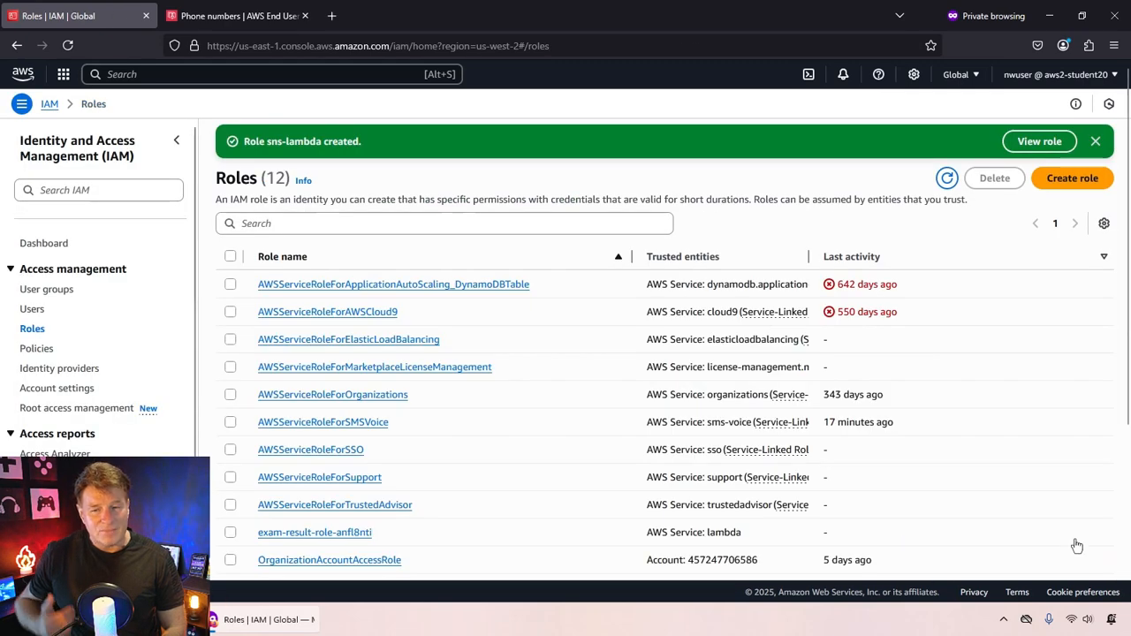
Find the sns-lambda role and start creating an inline policy for it
type("sns")
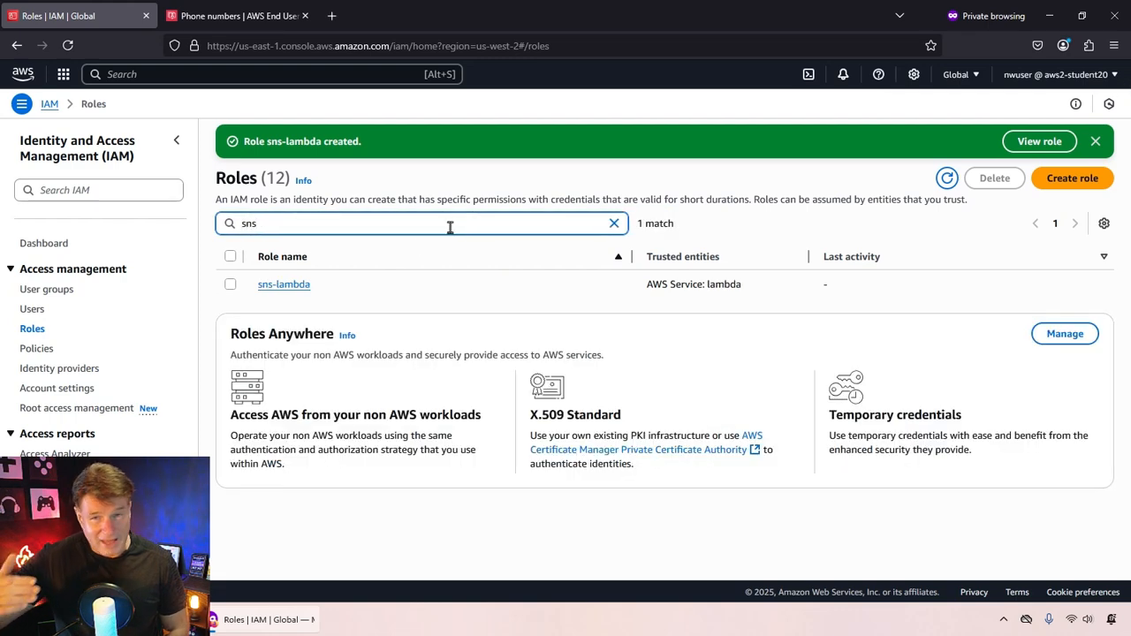
left_click(284, 283)
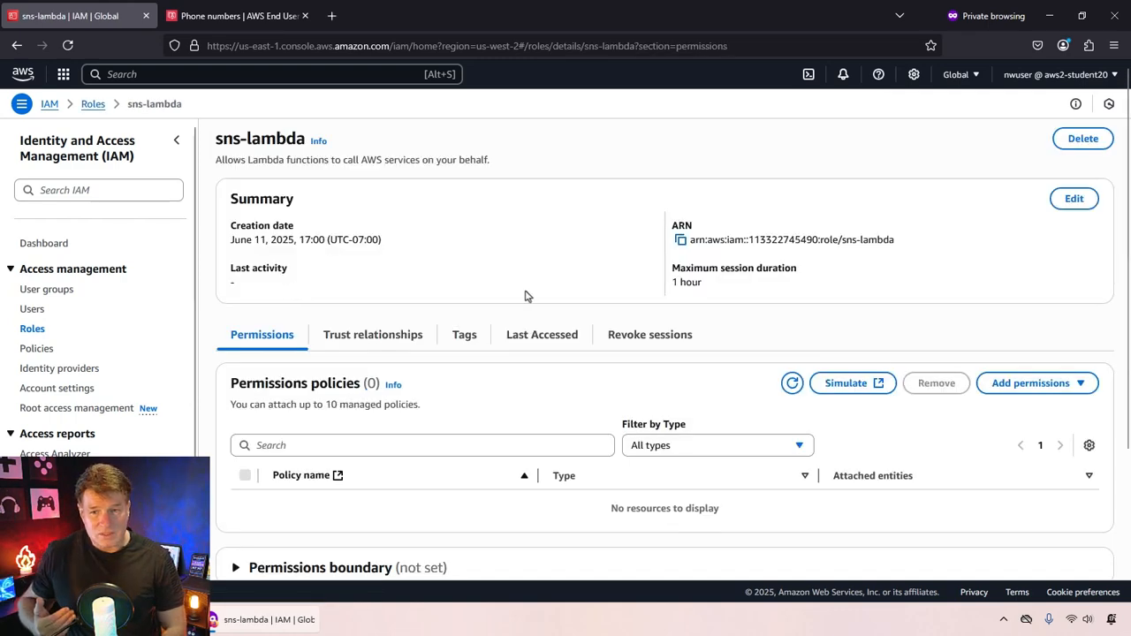
left_click(1031, 383)
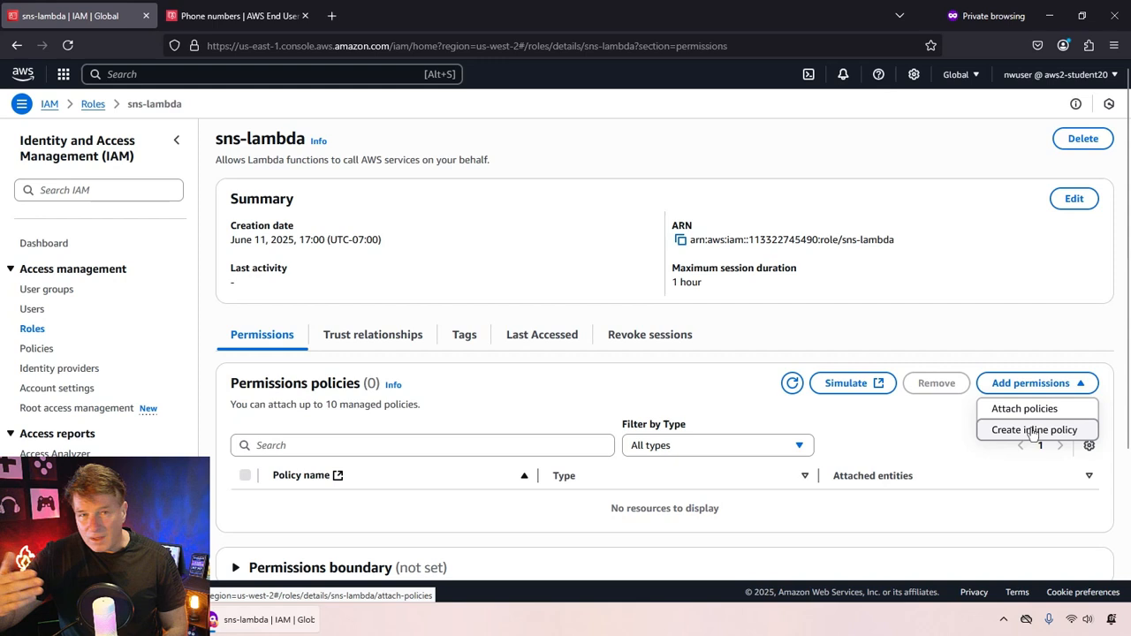
left_click(1034, 429)
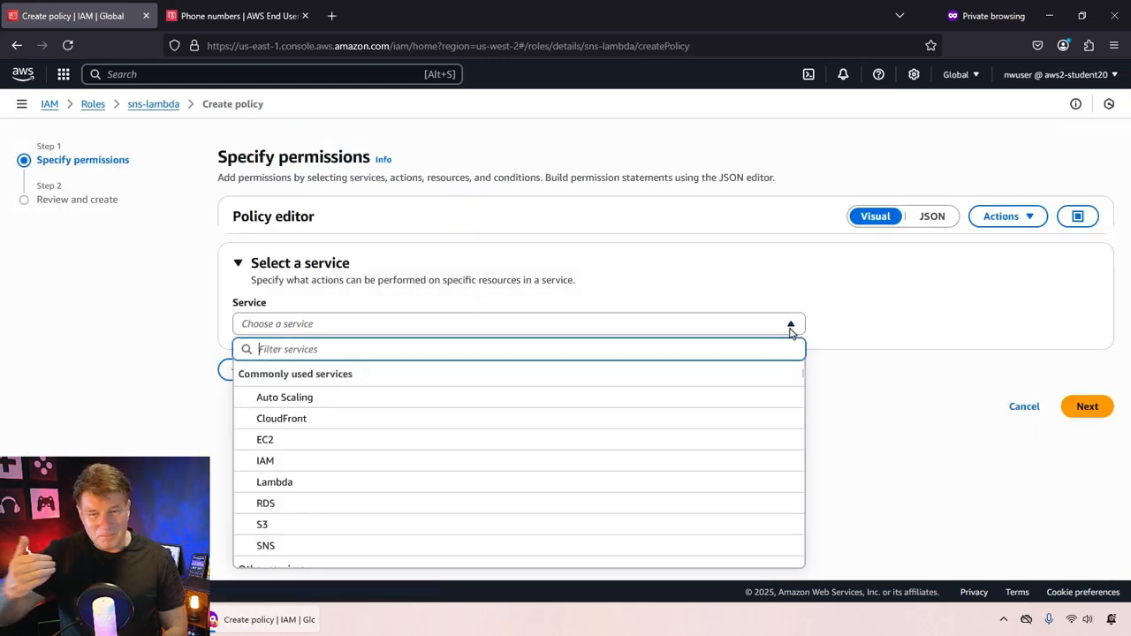
Allow all SNS actions on all resources in the inline policy
left_click(265, 545)
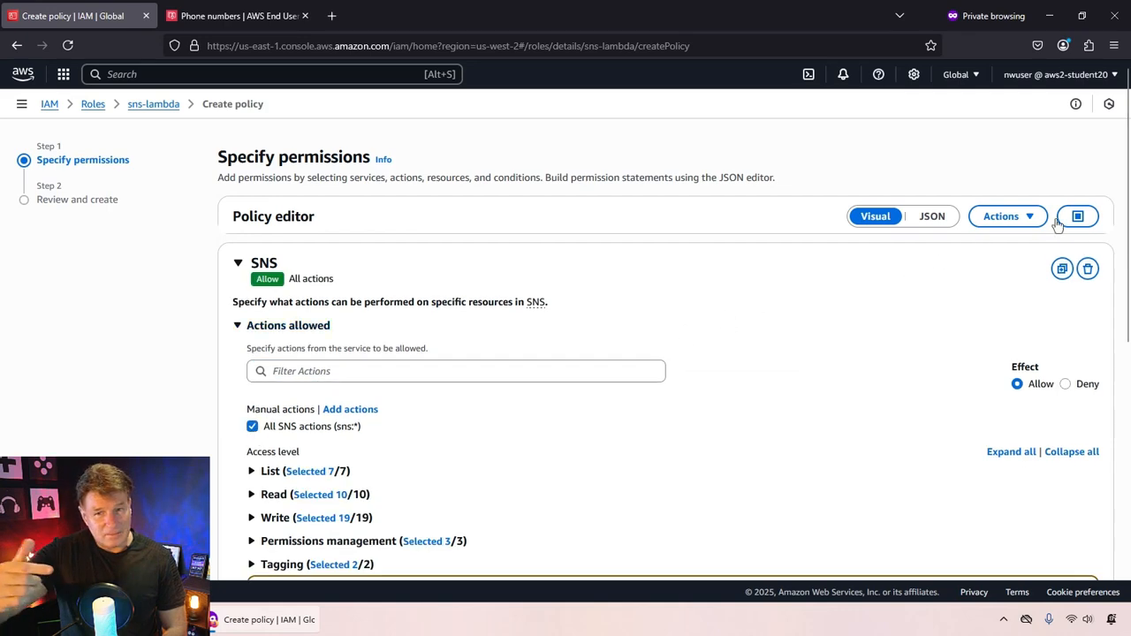
scroll("down", 3)
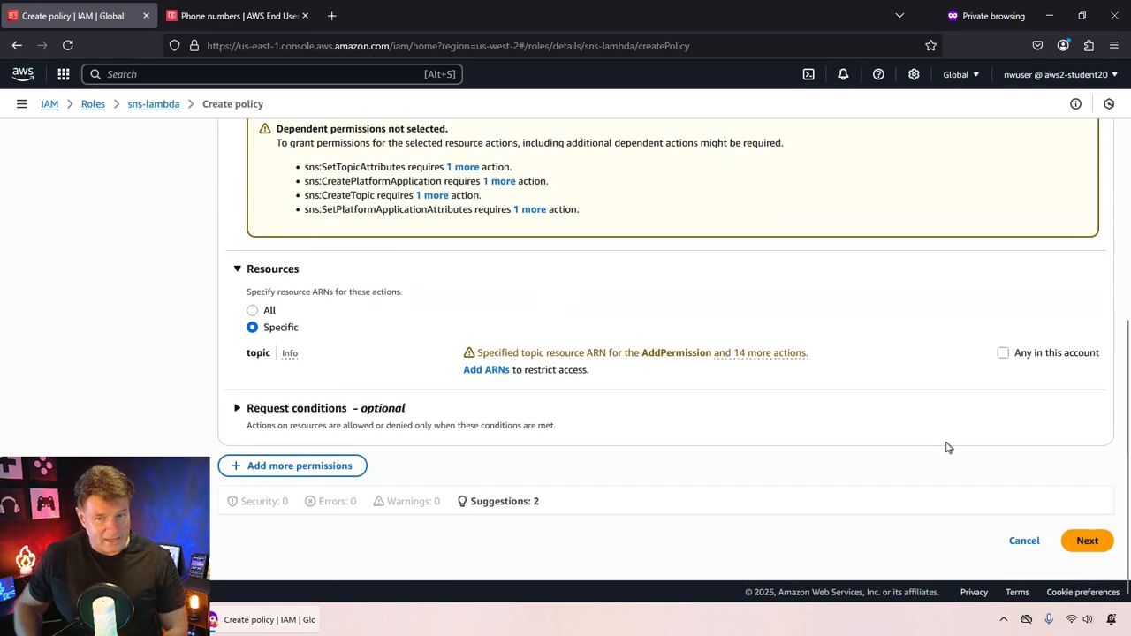
left_click(253, 327)
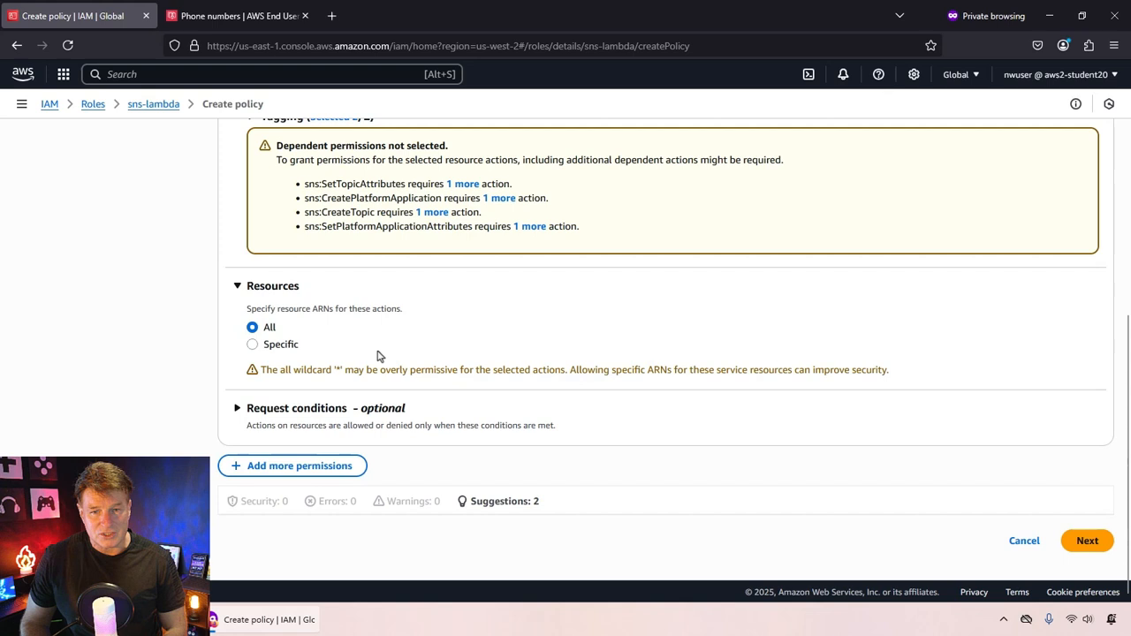
left_click(1087, 540)
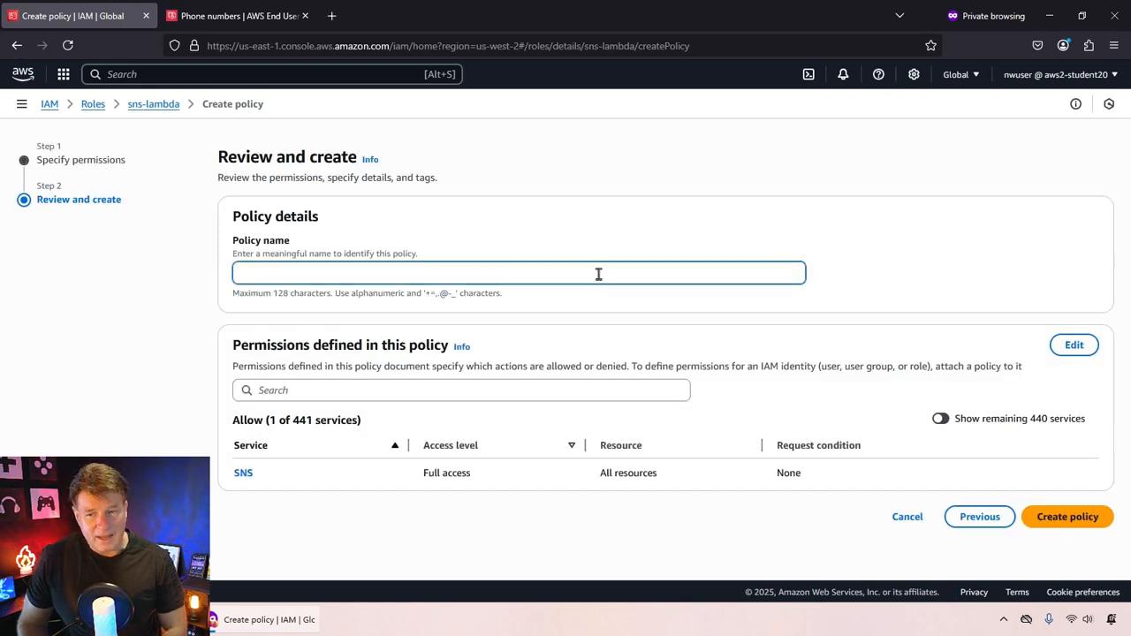
Name the policy sns-lambda-policy, create it, and return to Console Home
type("sns-lambda")
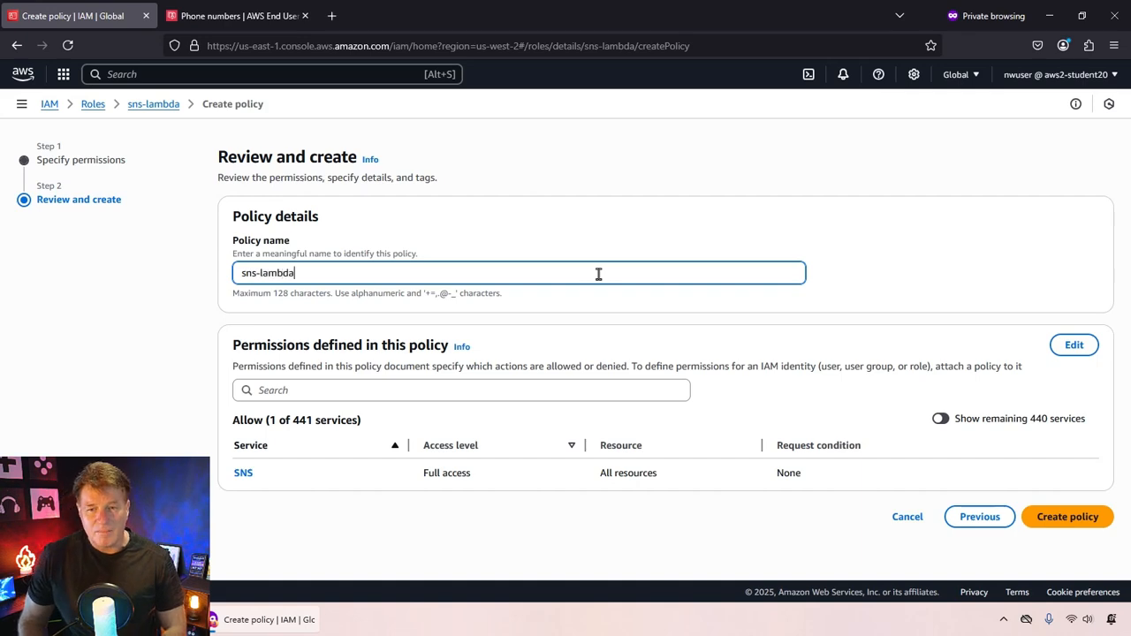
type("-policy")
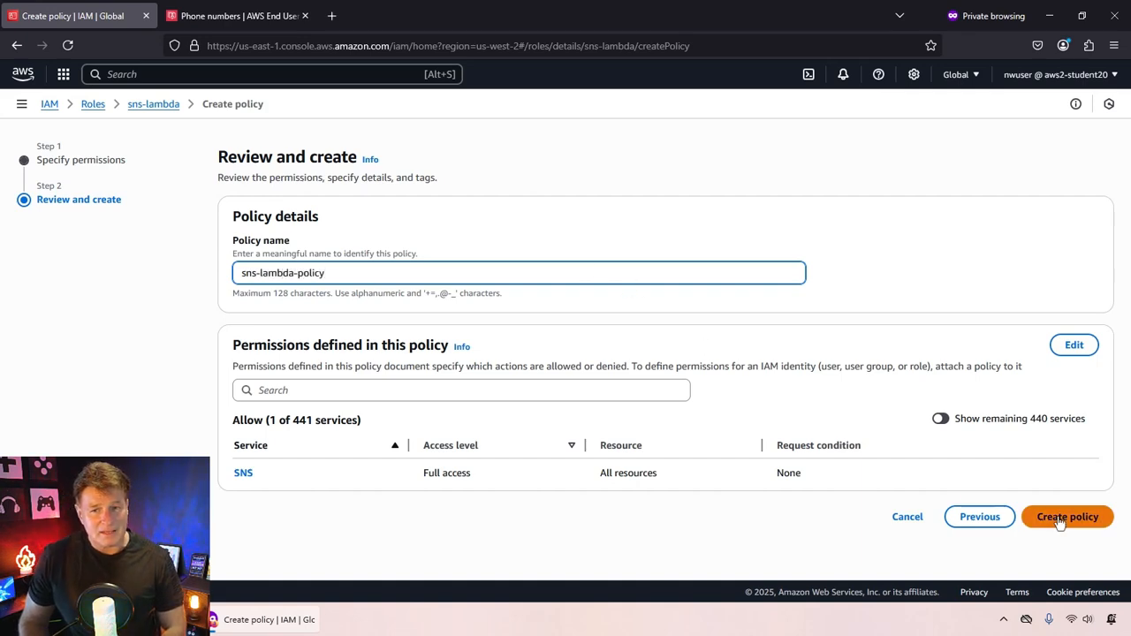
left_click(1067, 516)
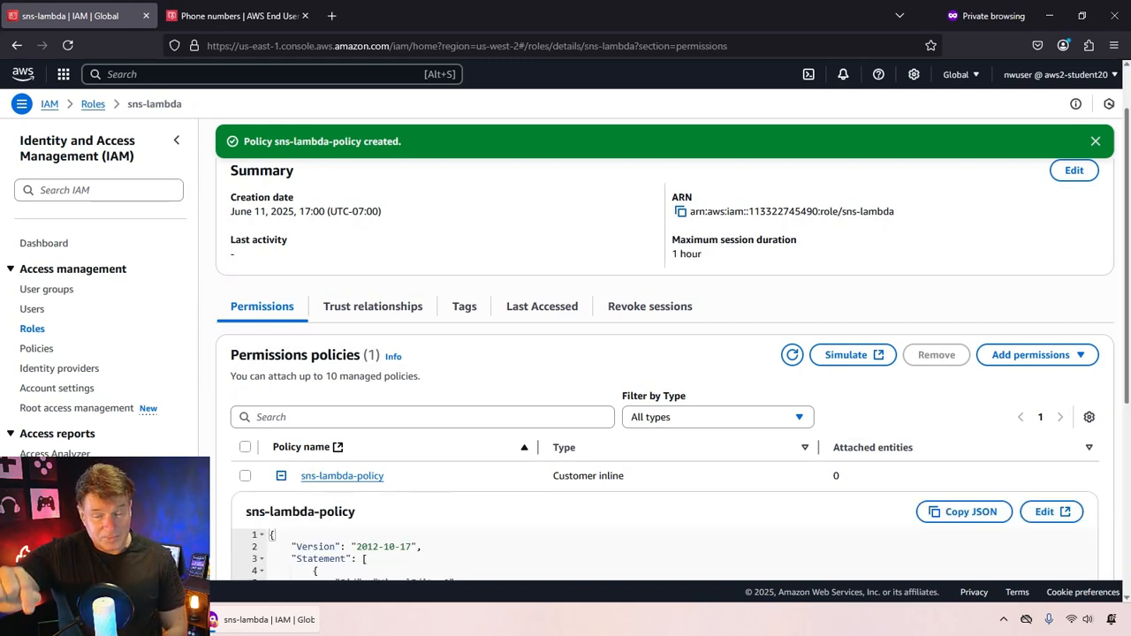
scroll("down", 3)
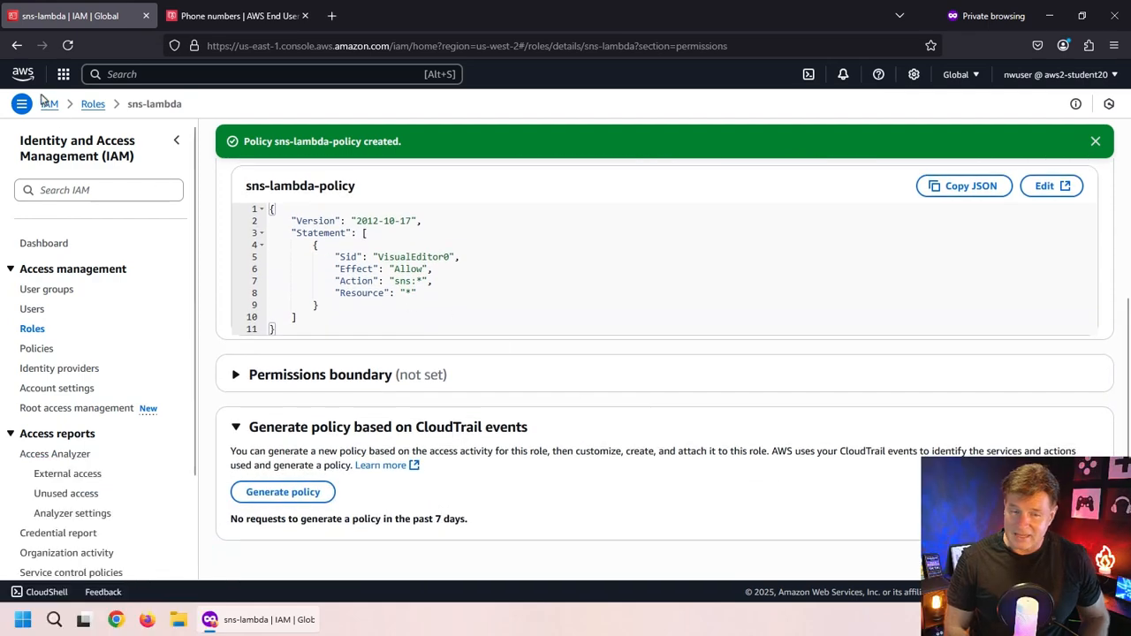
left_click(22, 74)
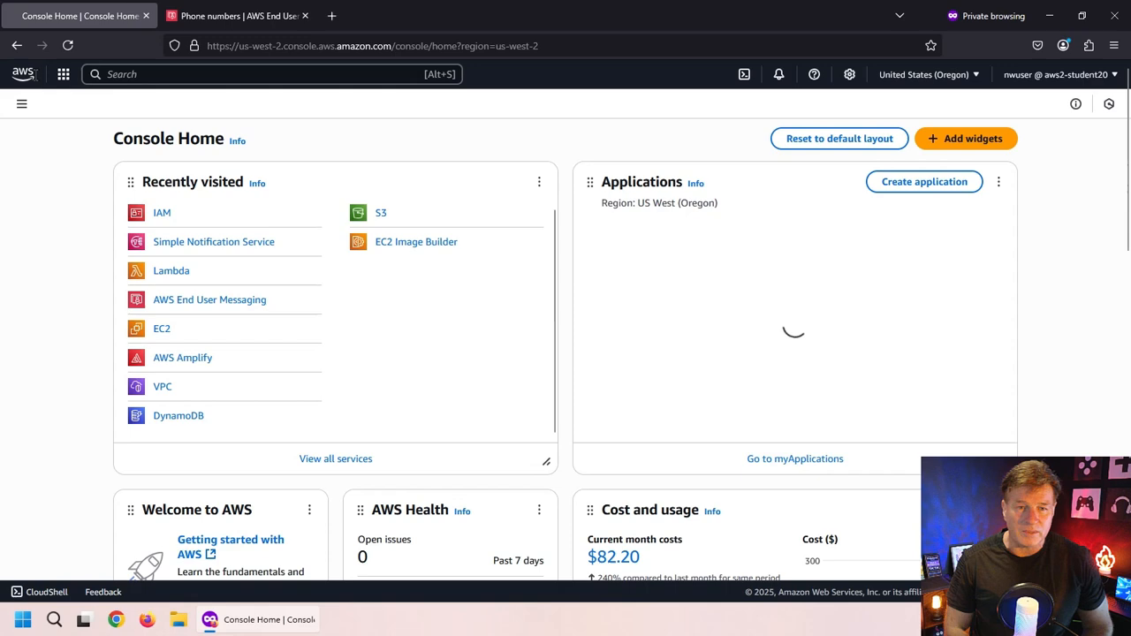
Start a new Lambda function named exam-results with the Python 3.13 runtime
type("lam")
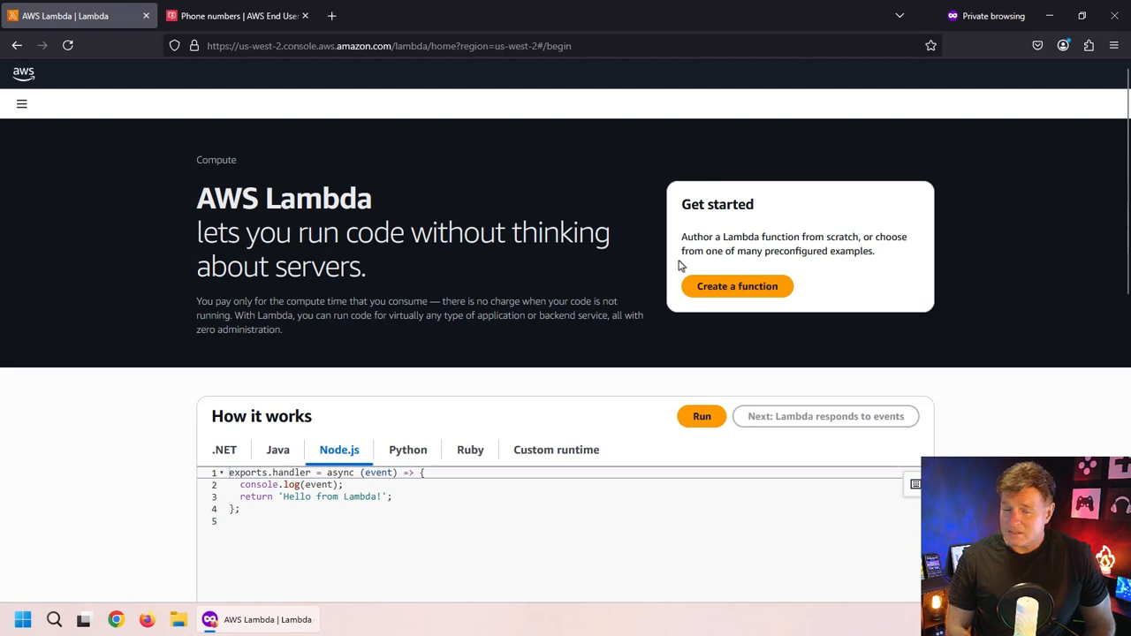
left_click(737, 285)
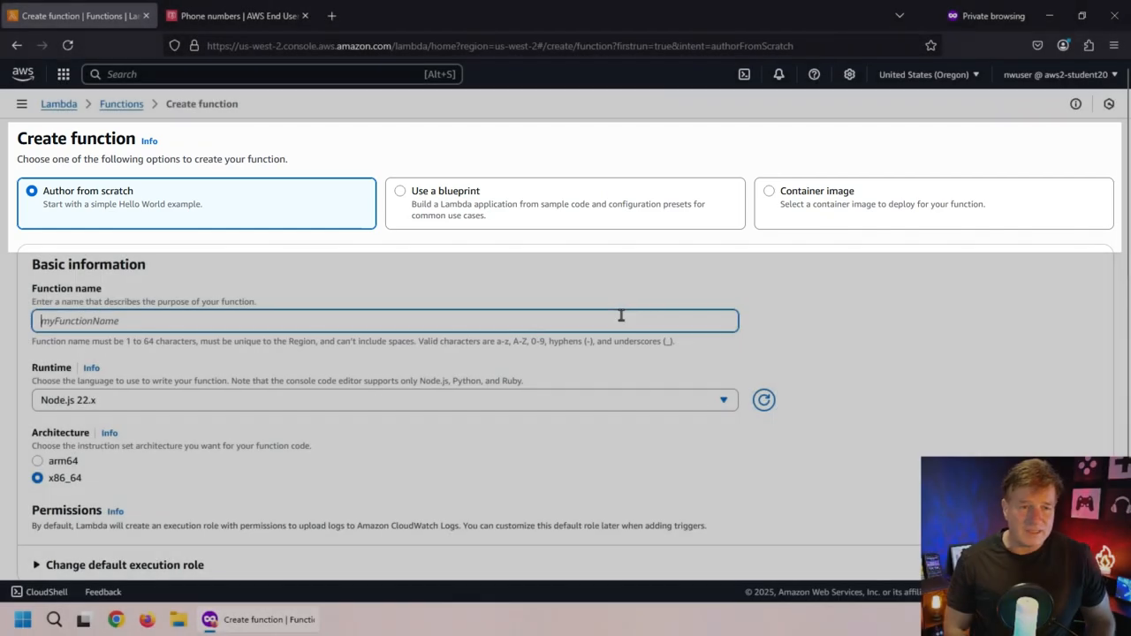
type("exam-res")
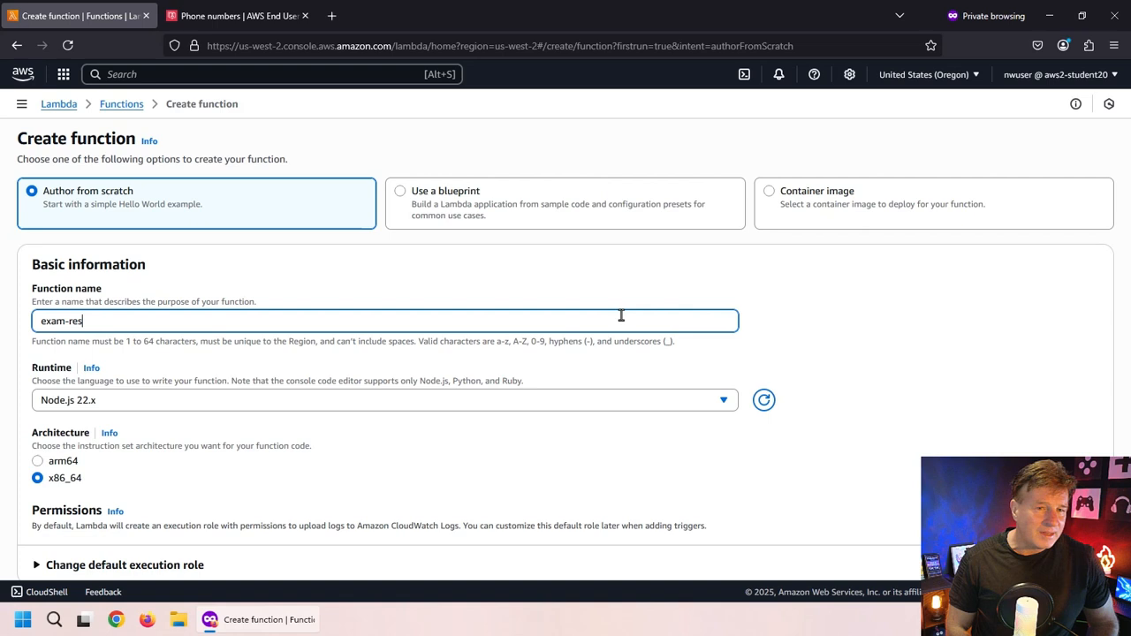
left_click(385, 399)
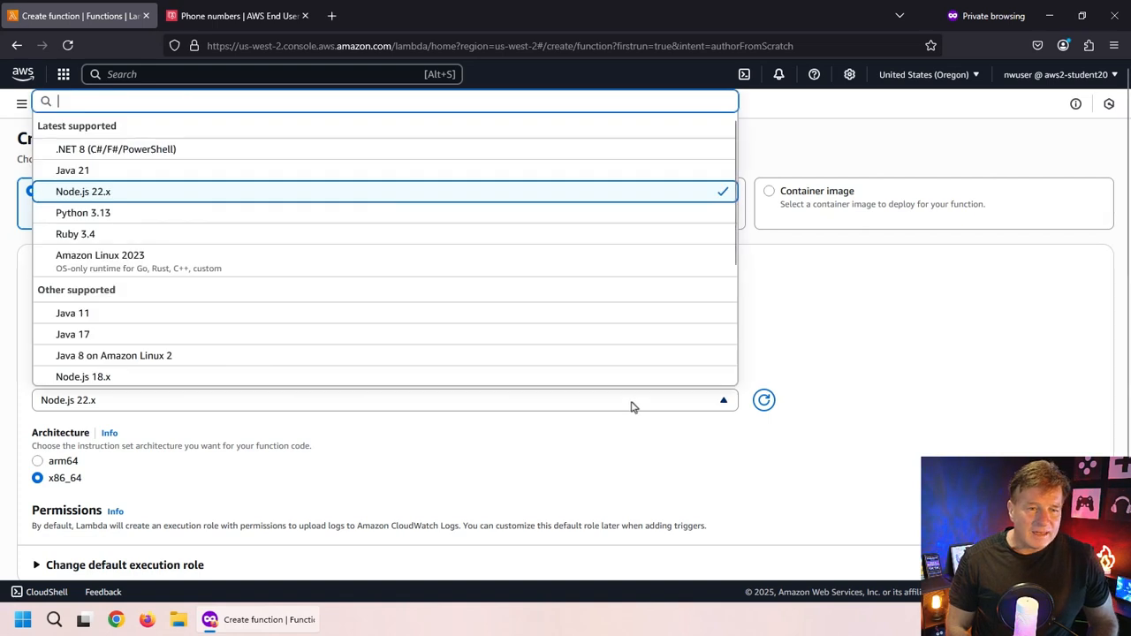
type("p")
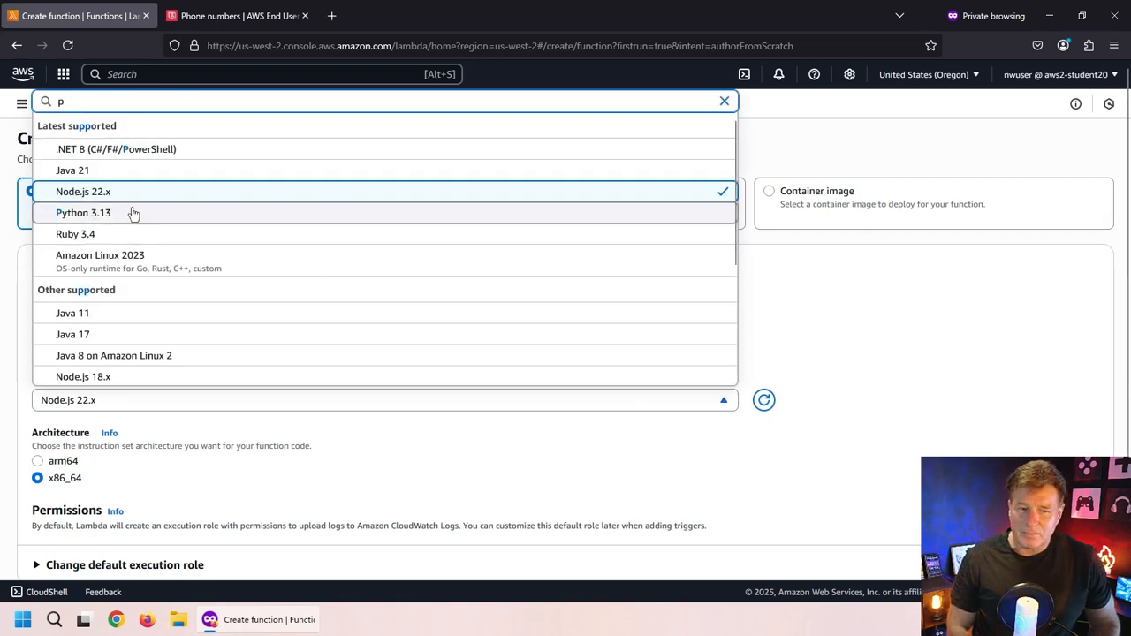
left_click(83, 212)
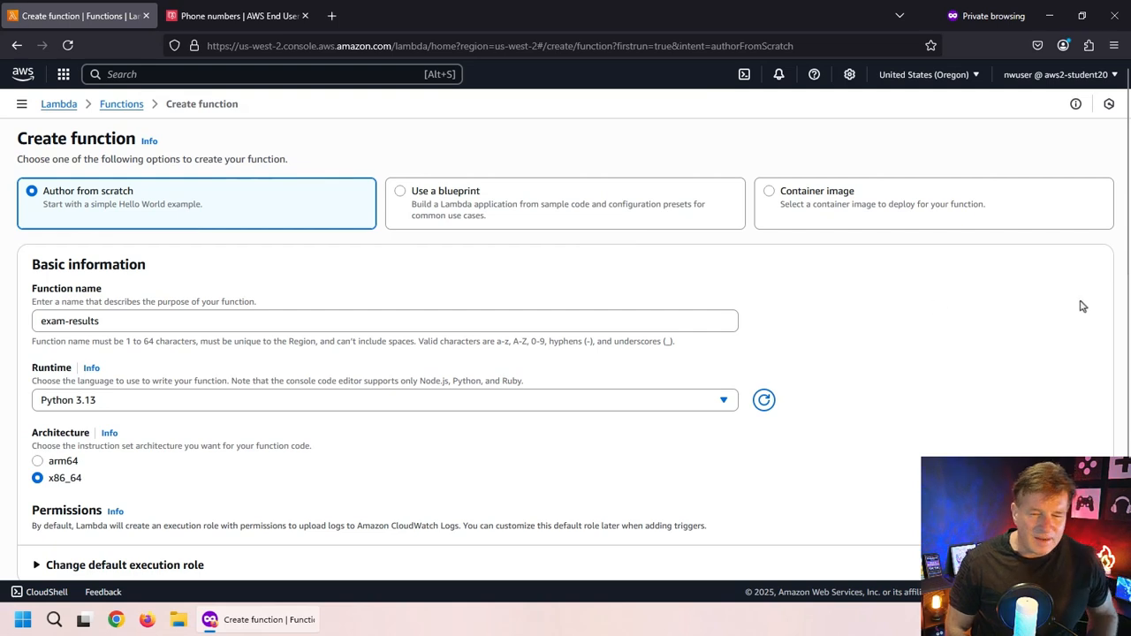
Use the existing sns-lambda execution role and expand Additional configurations
scroll("down", 3)
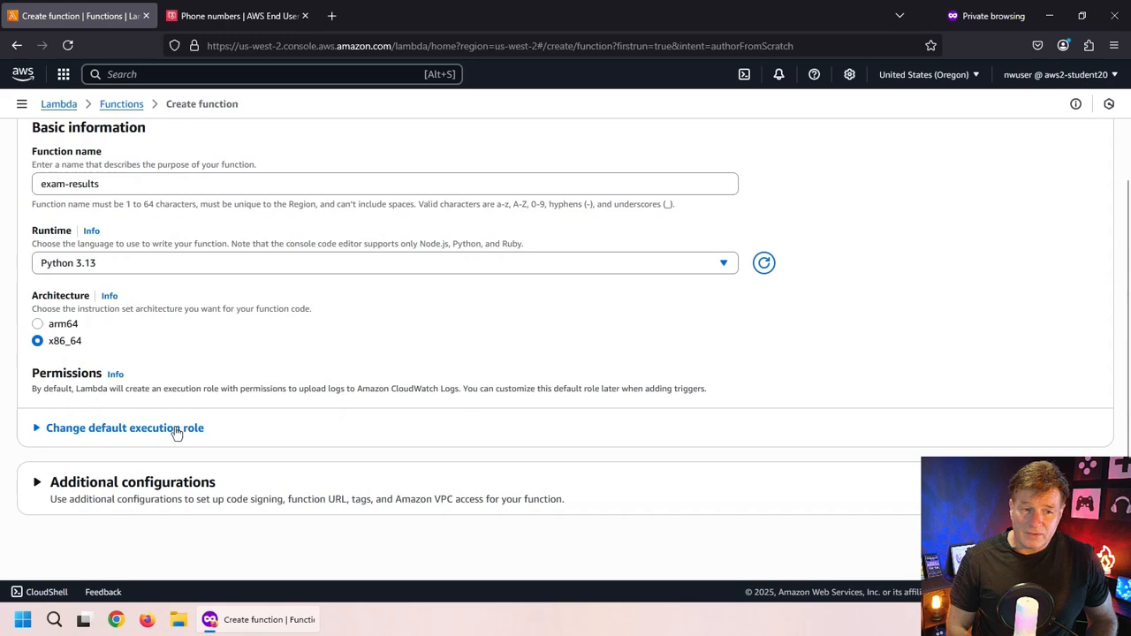
left_click(124, 428)
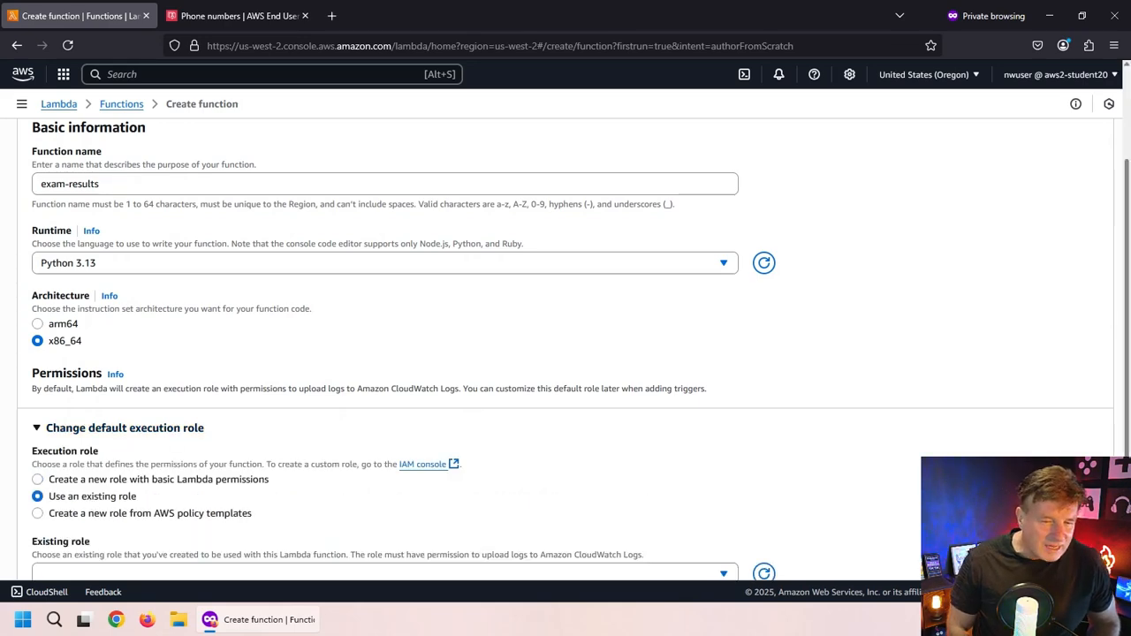
scroll("down", 3)
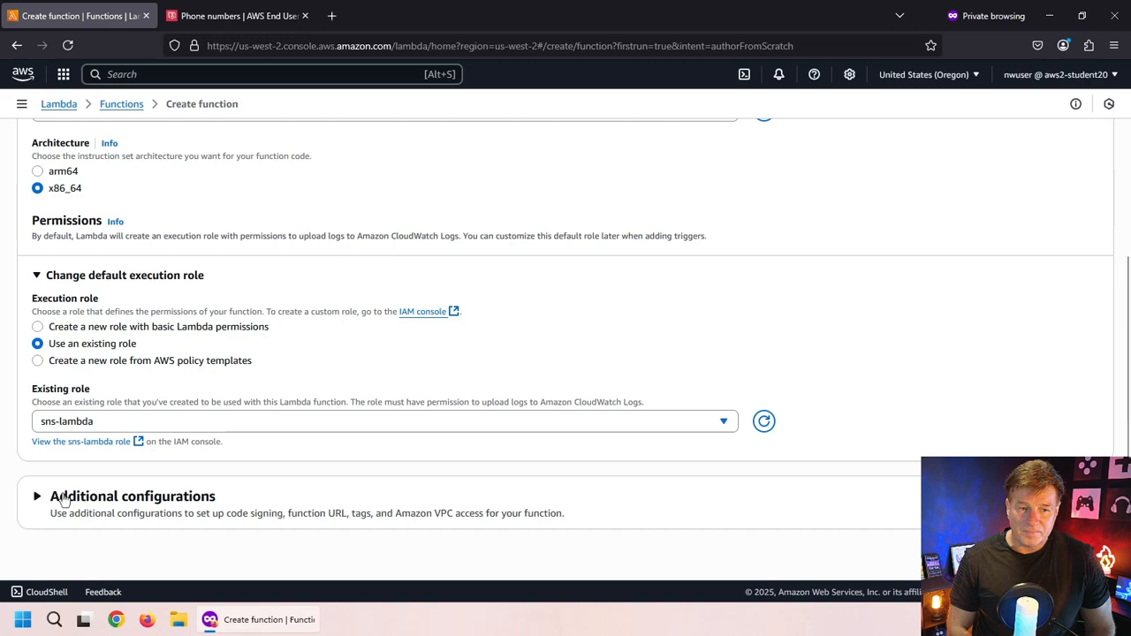
left_click(37, 496)
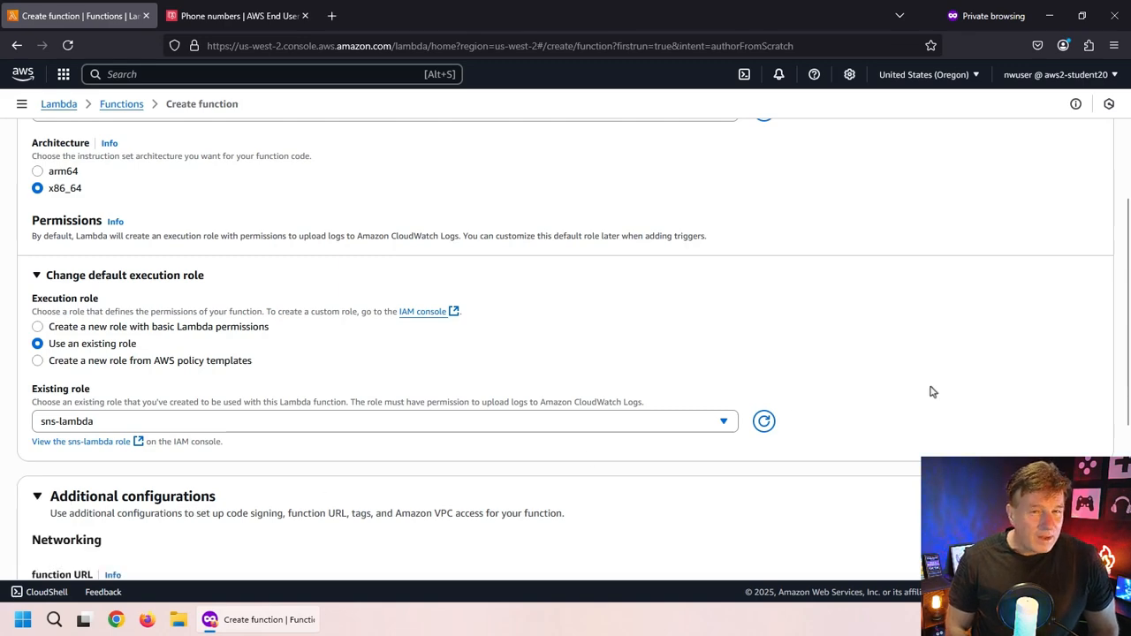
Enable a function URL with auth type NONE and review the settings
scroll("down", 3)
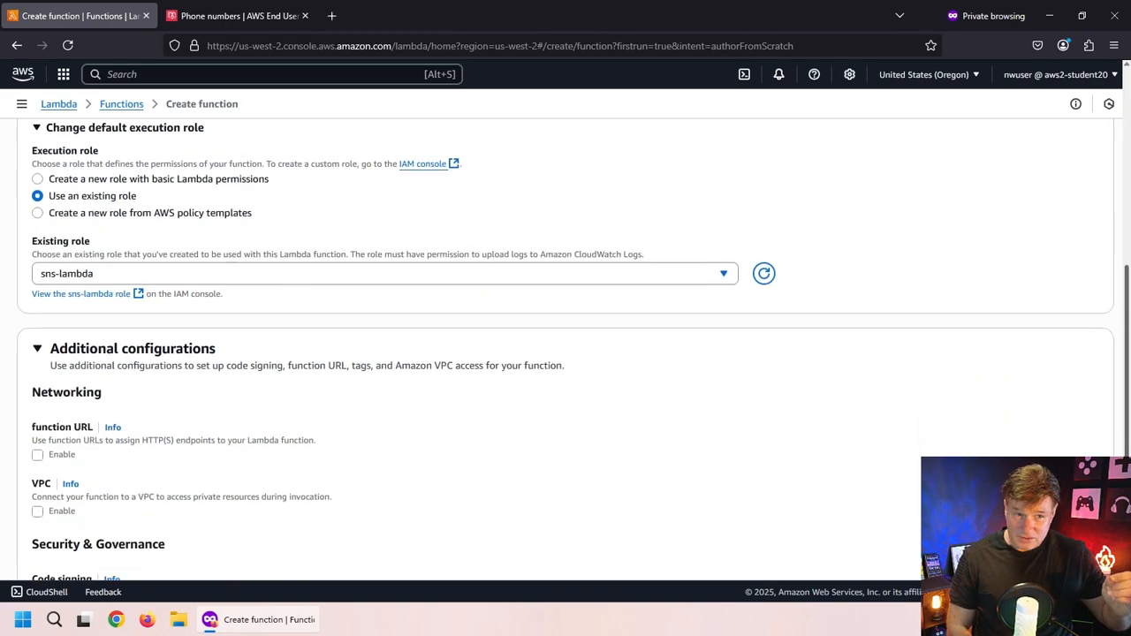
scroll("down", 3)
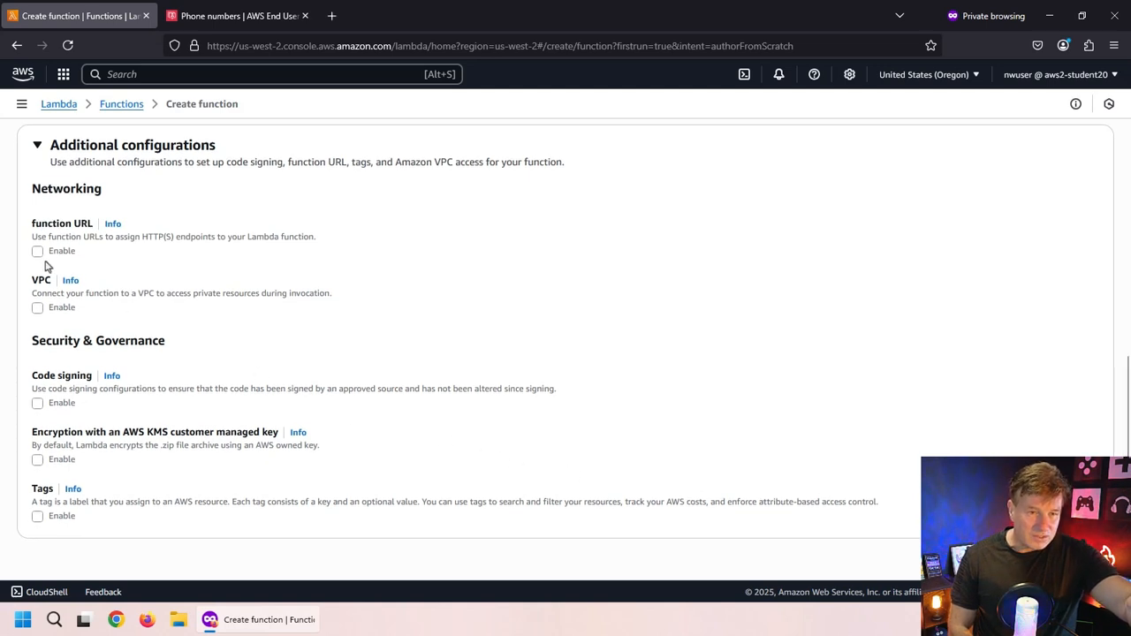
left_click(37, 251)
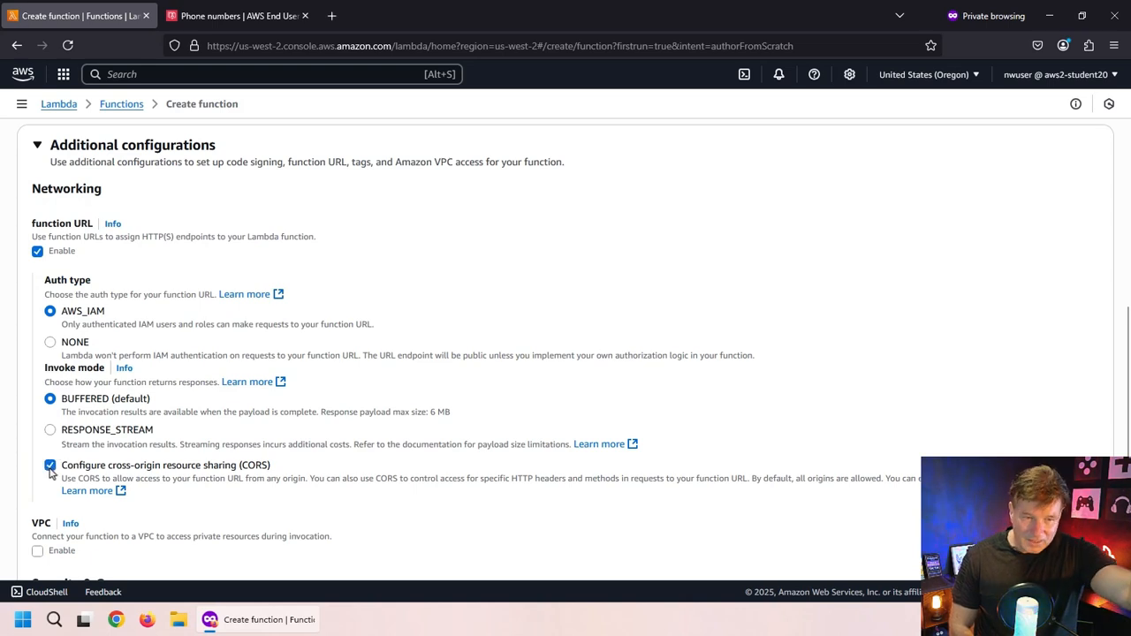
left_click(50, 342)
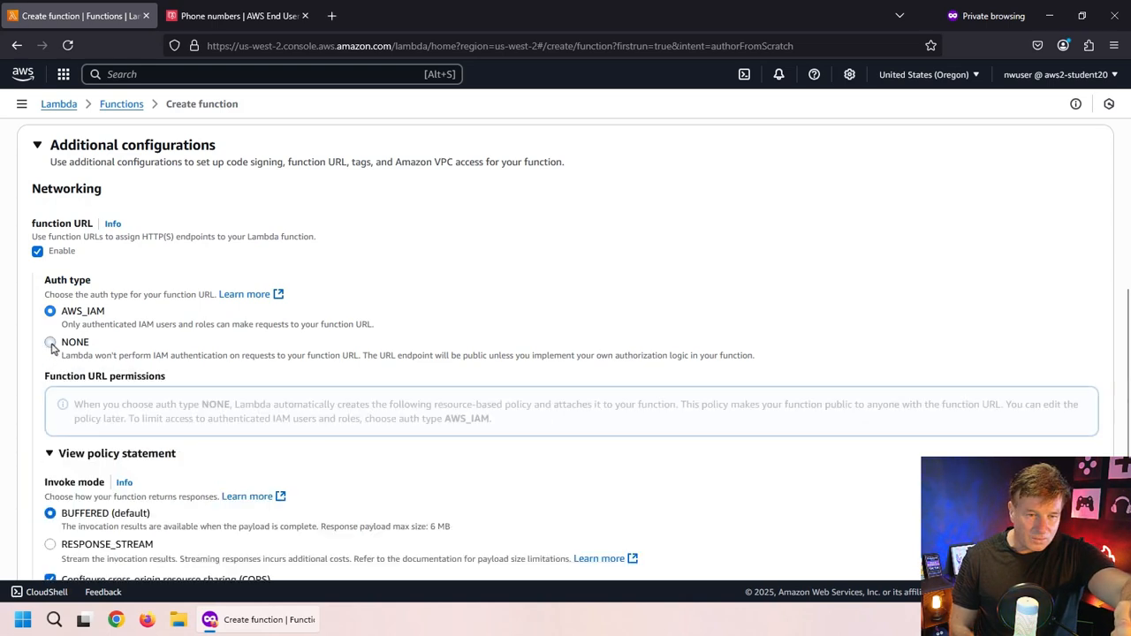
left_click(50, 342)
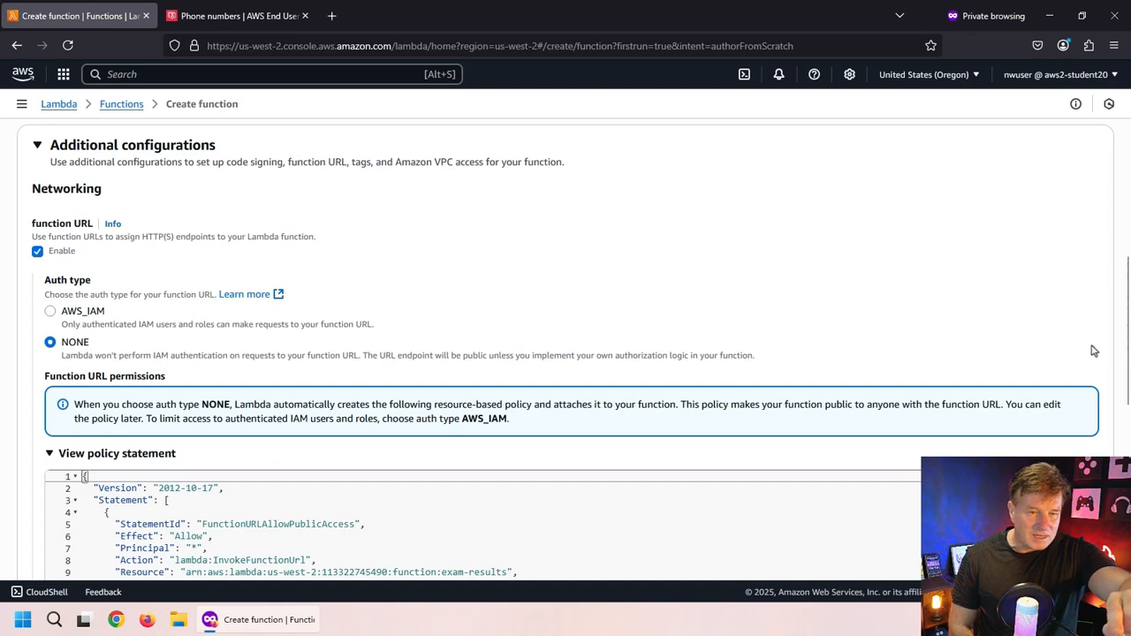
scroll("down", 3)
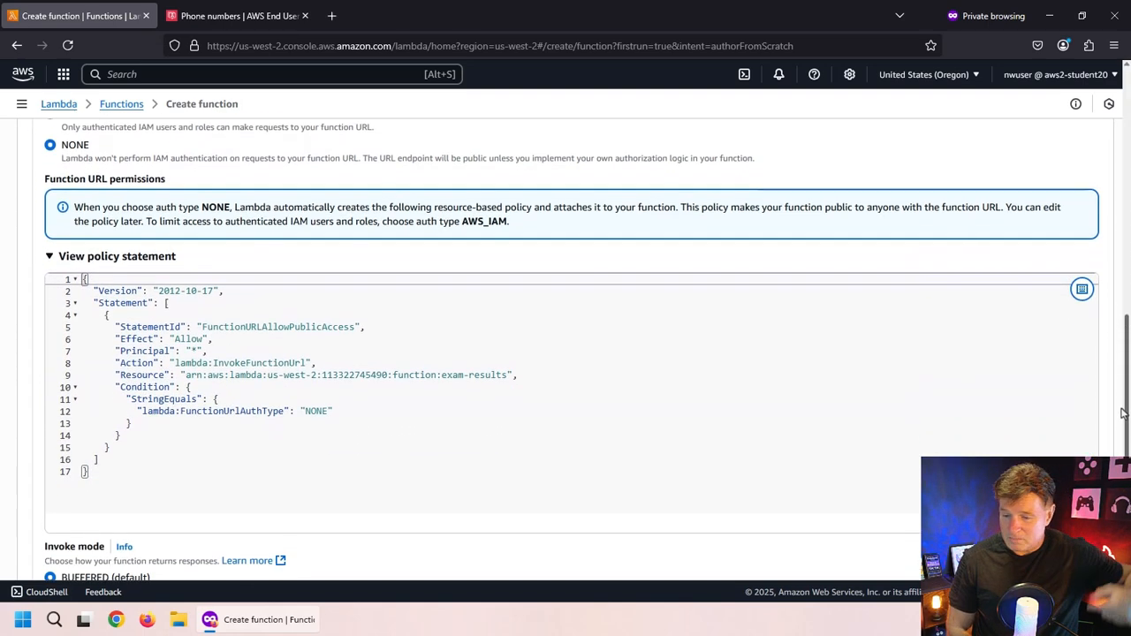
scroll("down", 3)
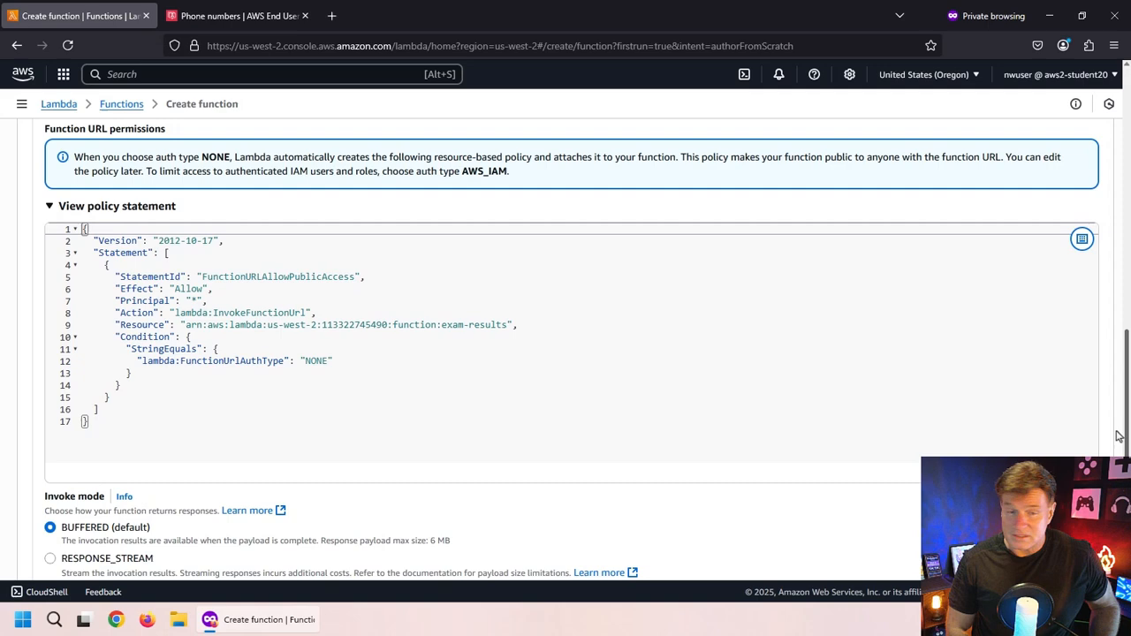
scroll("down", 3)
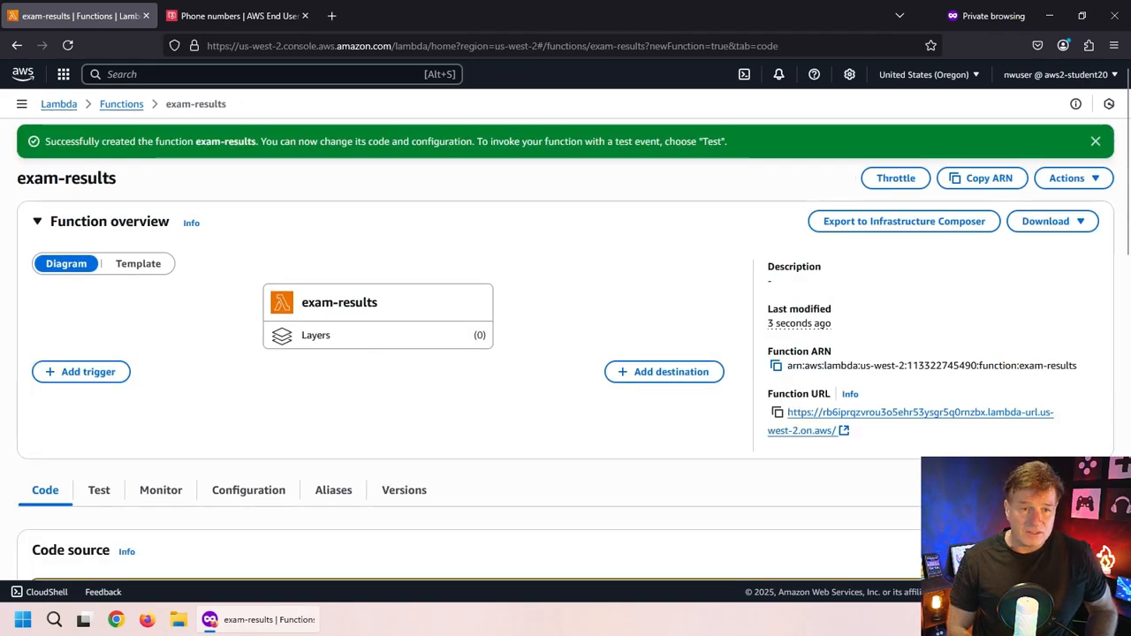
Open the exam-results function URL, confirm it returns 'Hello from Lambda!', and return to the function
scroll("down", 3)
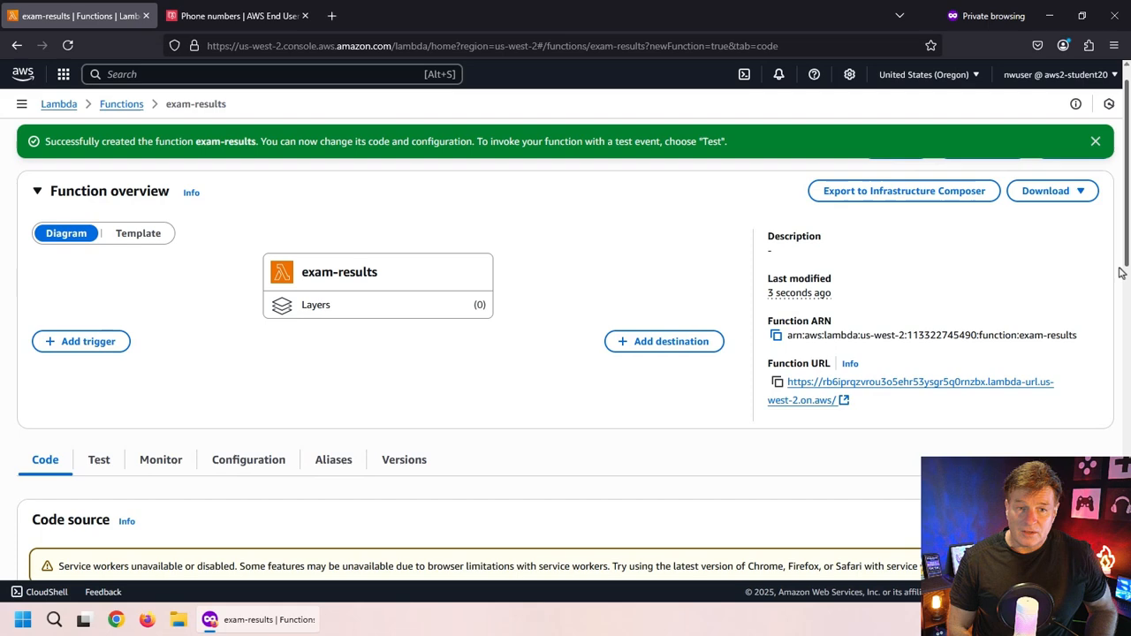
scroll("down", 3)
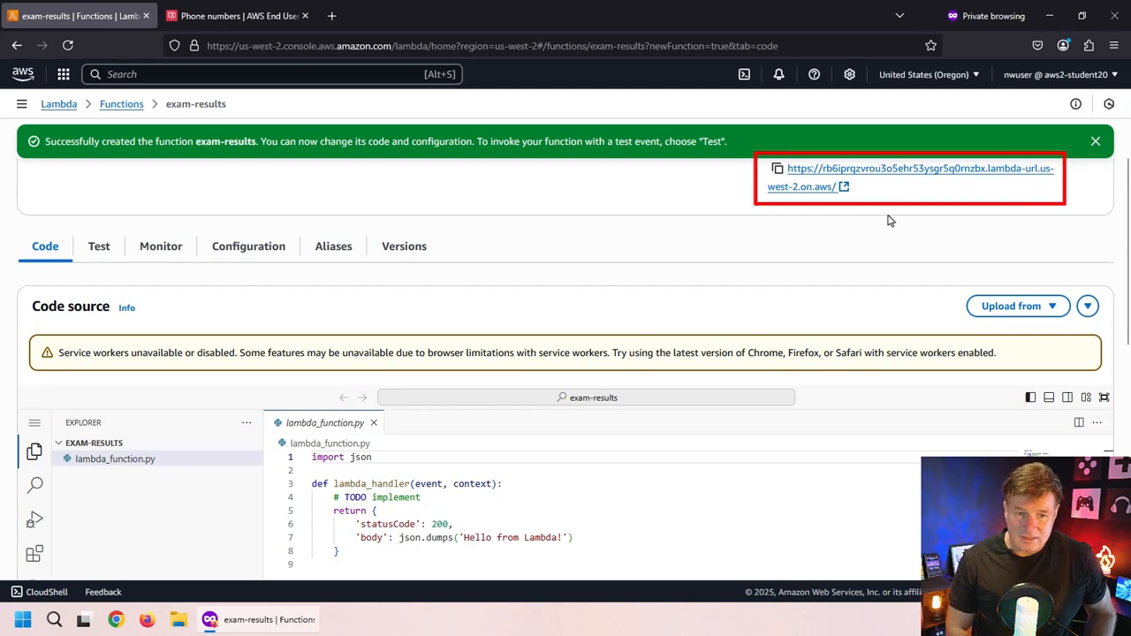
left_click(909, 177)
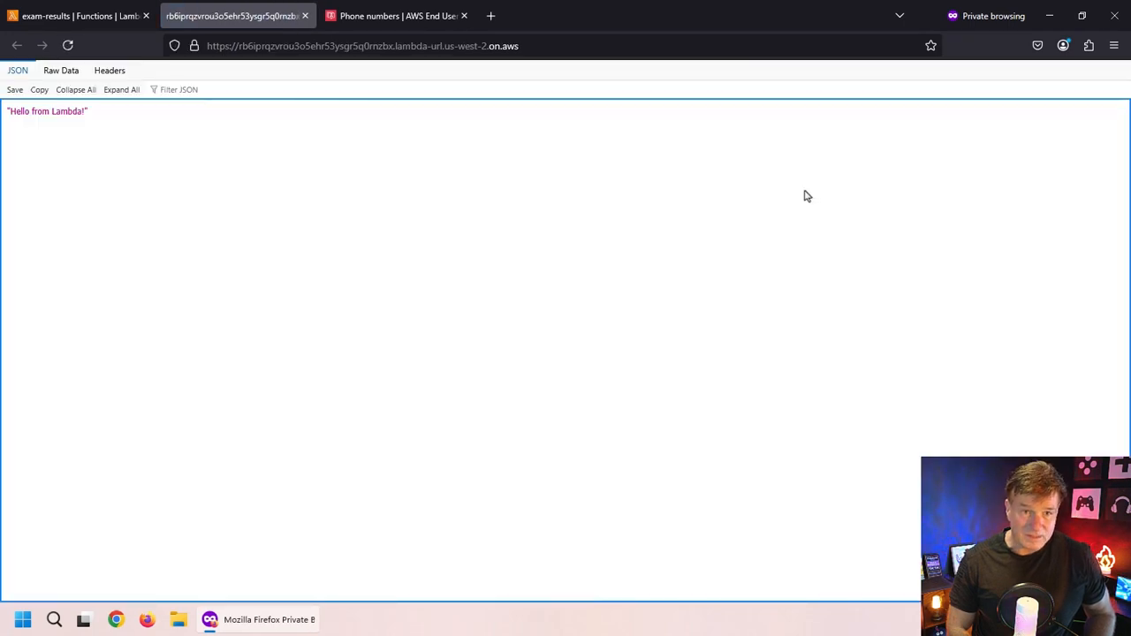
left_click(75, 15)
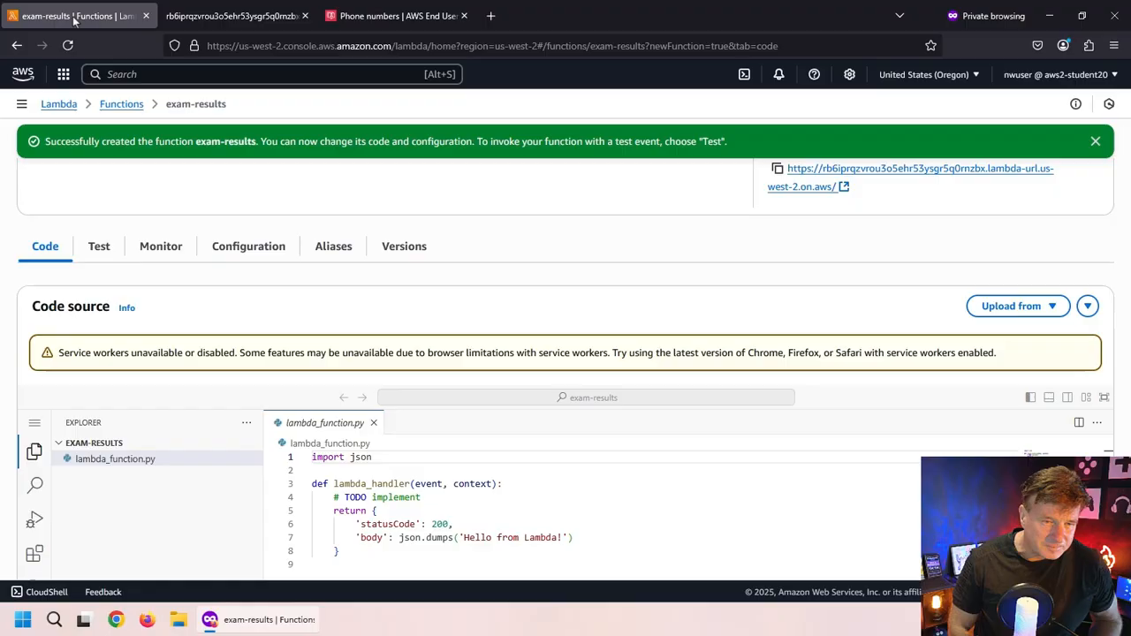
scroll("up", 3)
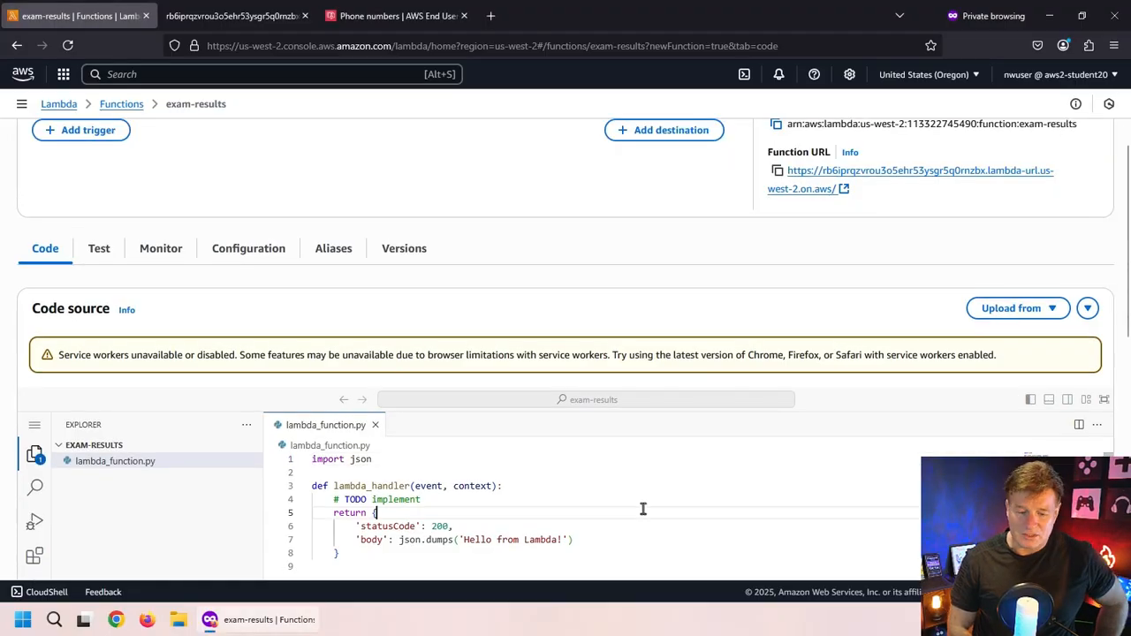
scroll("down", 3)
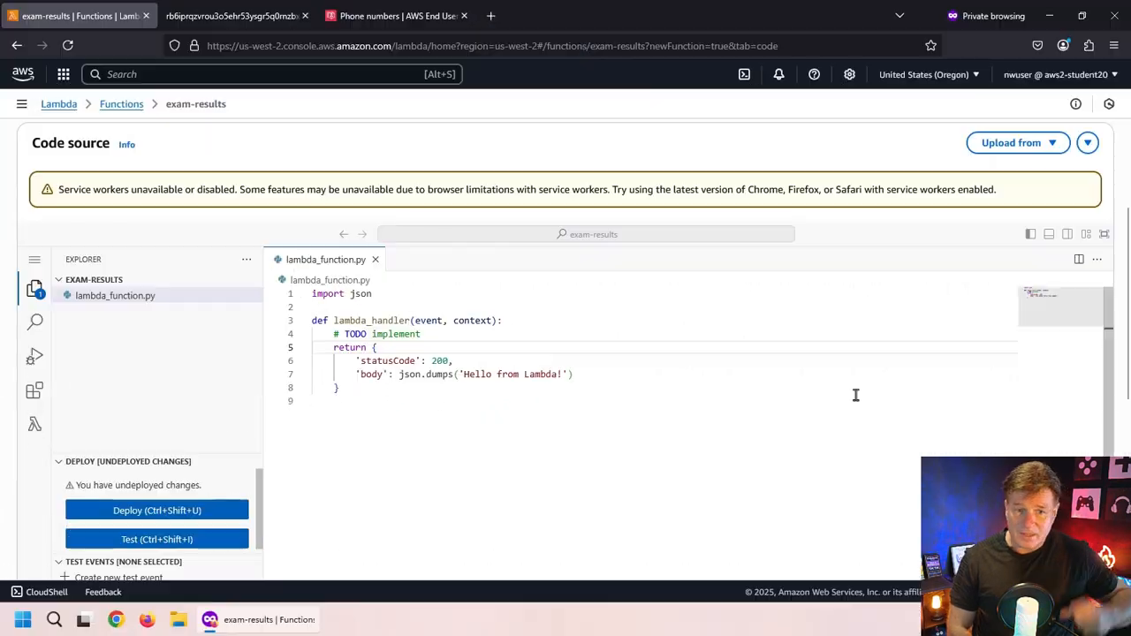
Import boto3, create an SNS client, and publish a thank-you SMS mentioning aws.certificationexam.guru
type("boto3")
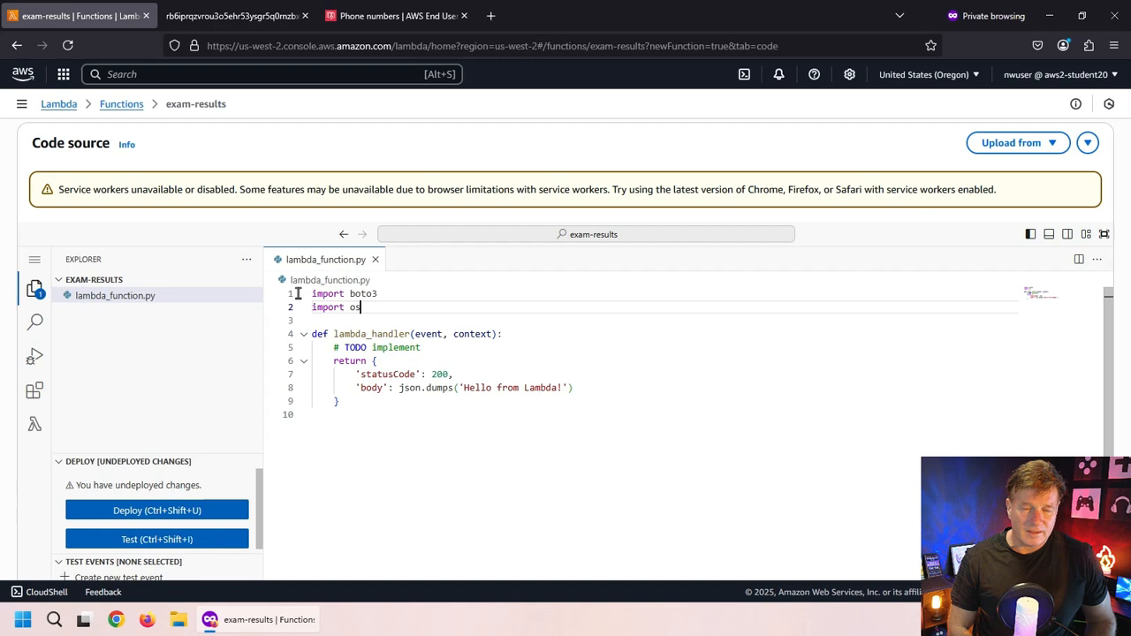
type("sns = boto3.client('sns')")
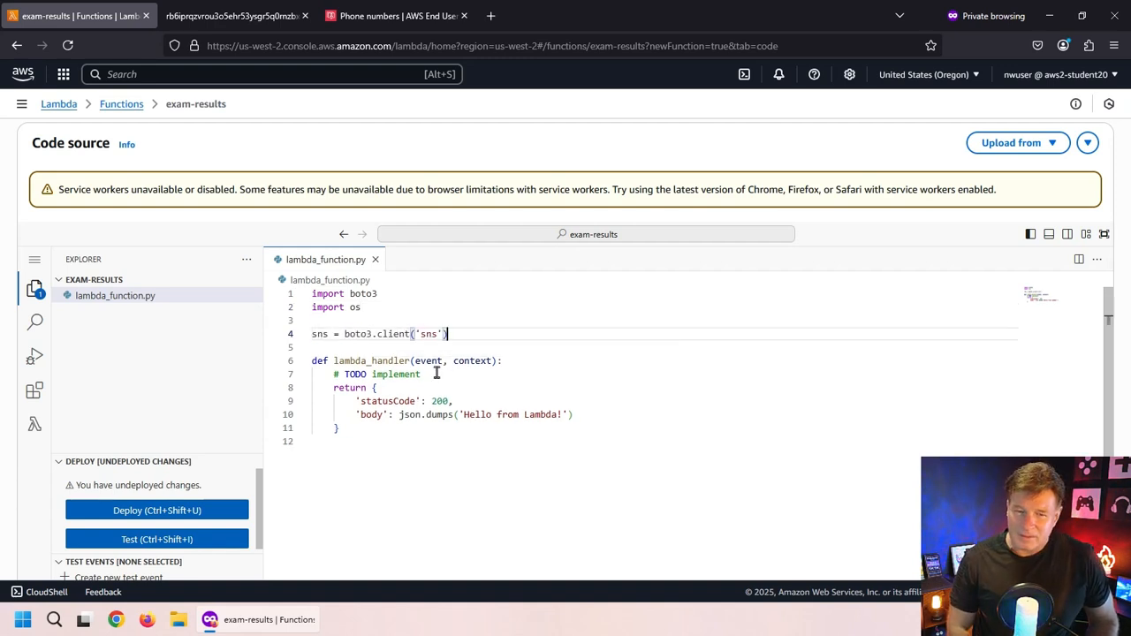
type("response = sns.publish(")
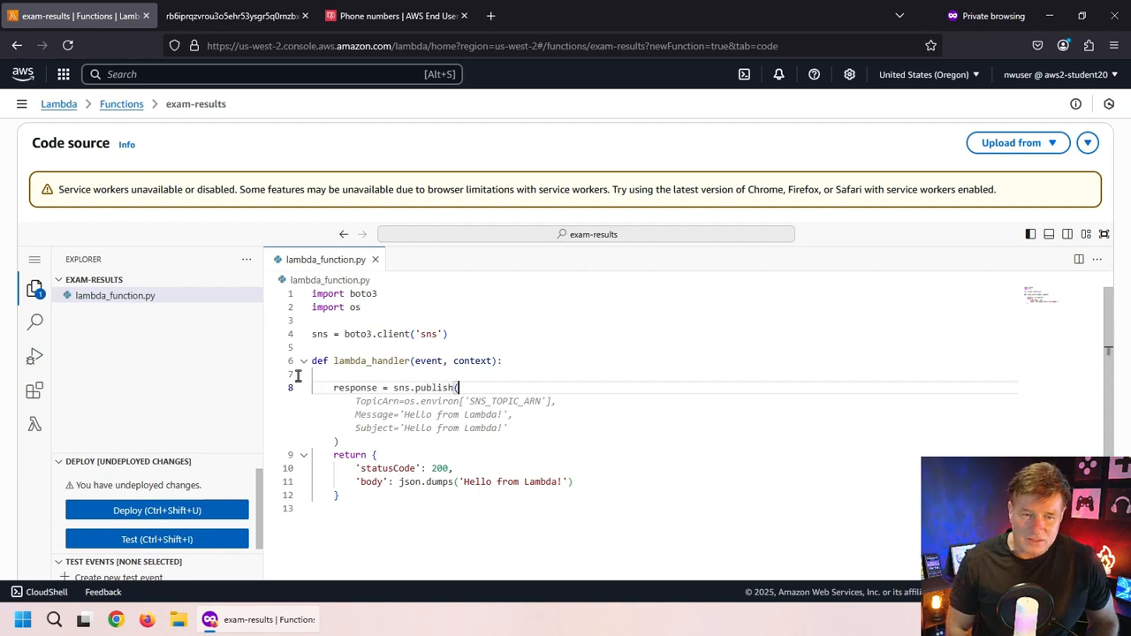
type("PhoneNumber = phone")
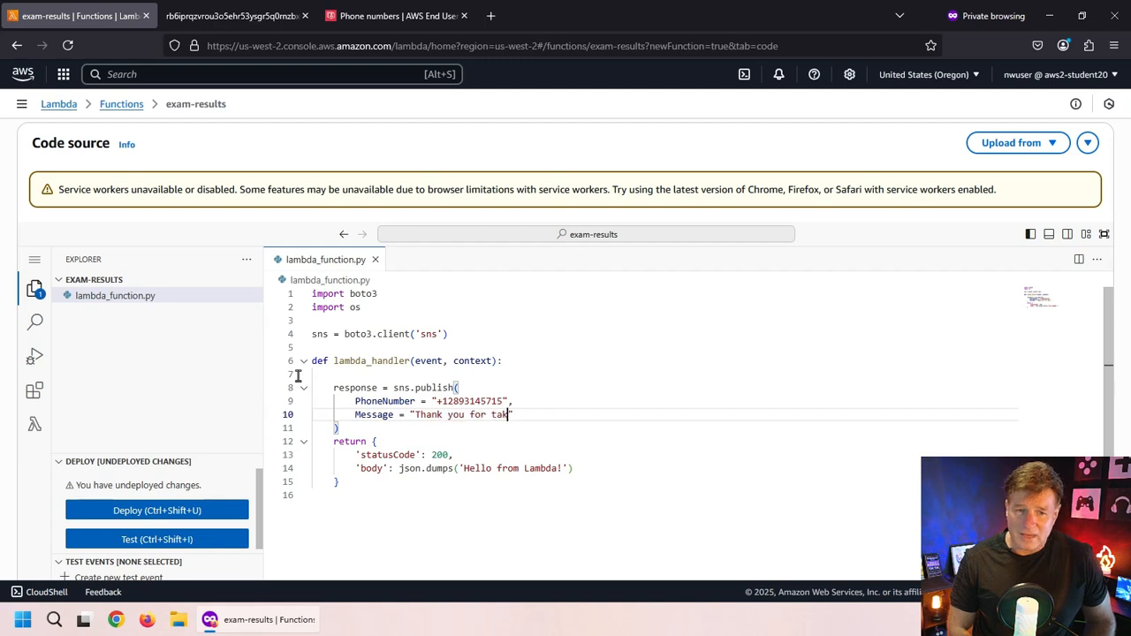
type("ing the aws.certificationgur")
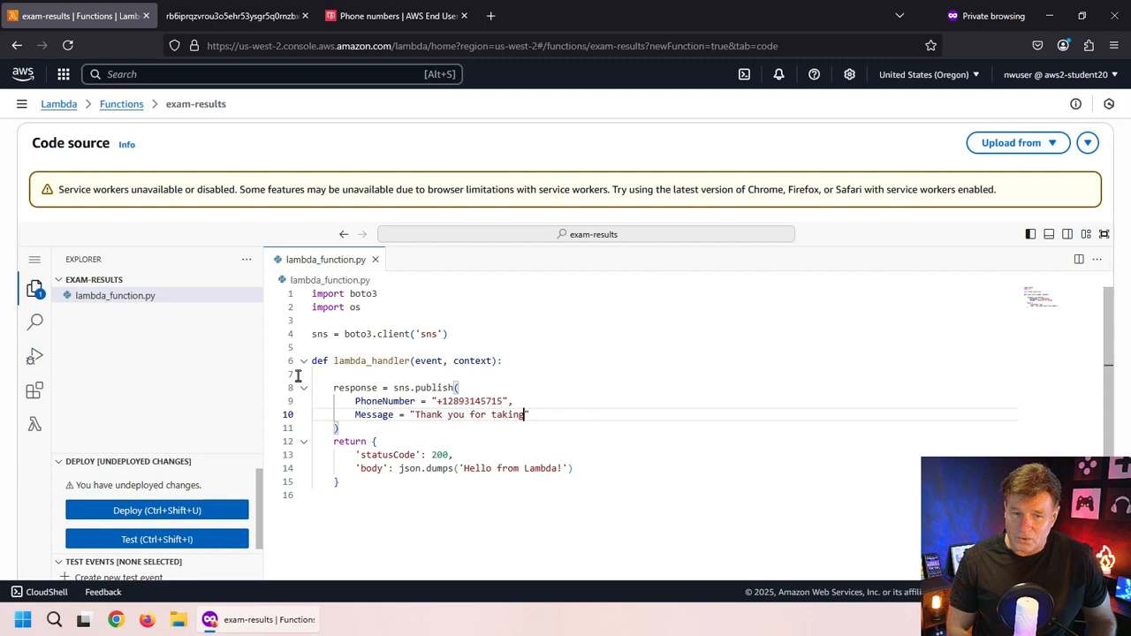
type("the aws")
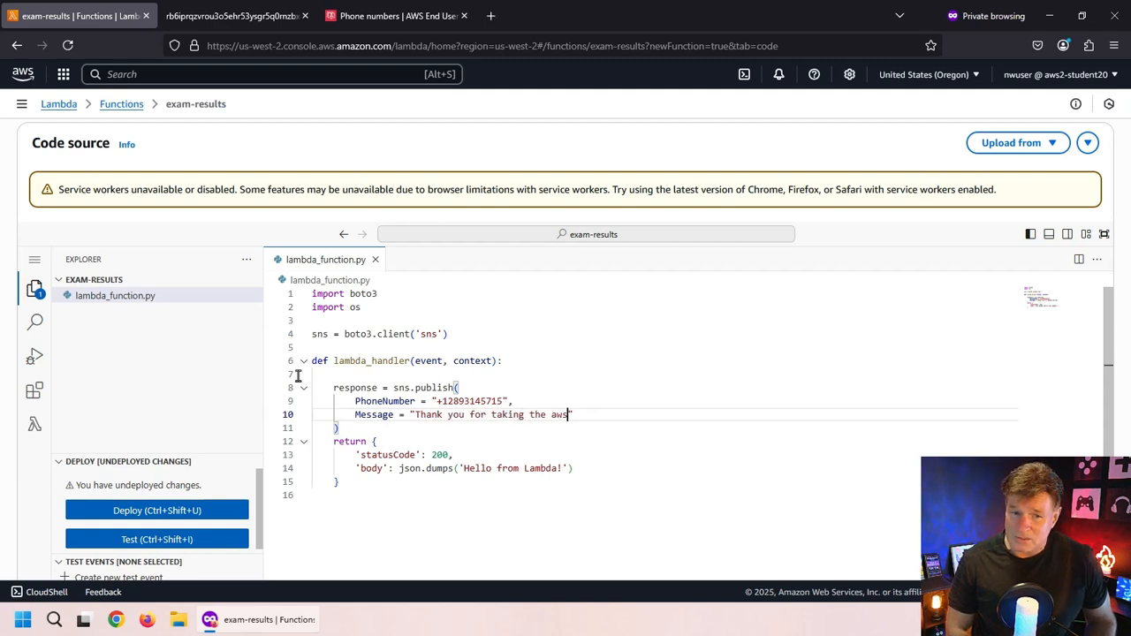
type("certificationexam.guru")
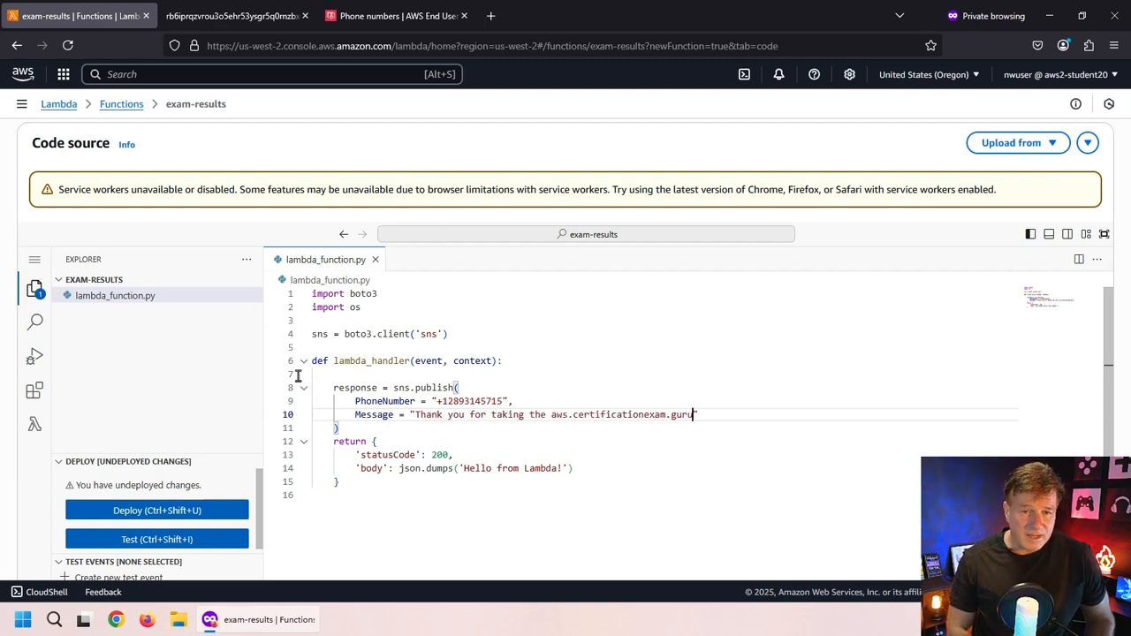
type("online preparation t")
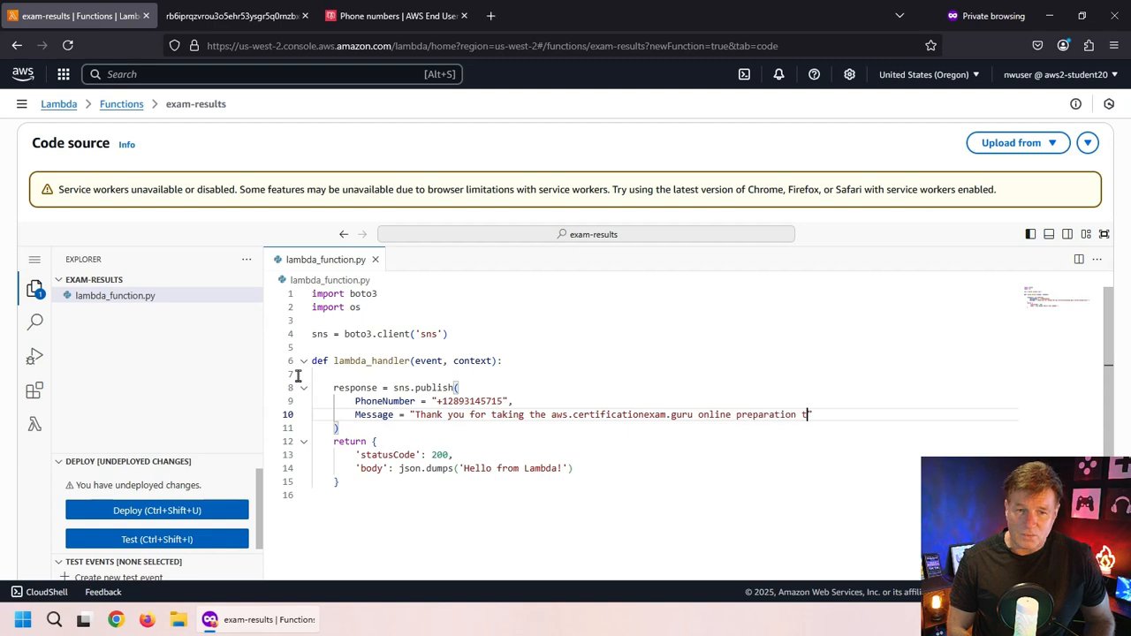
type("est!\"")
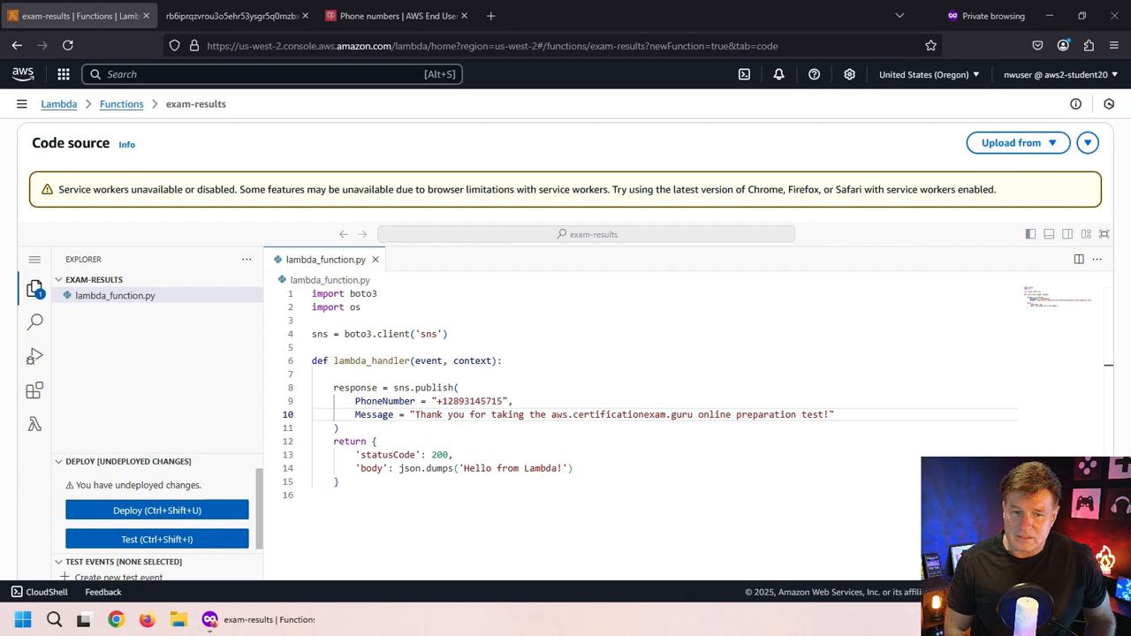
Make the response body report 'Message sent to' with the published message's MessageId
double_click(424, 467)
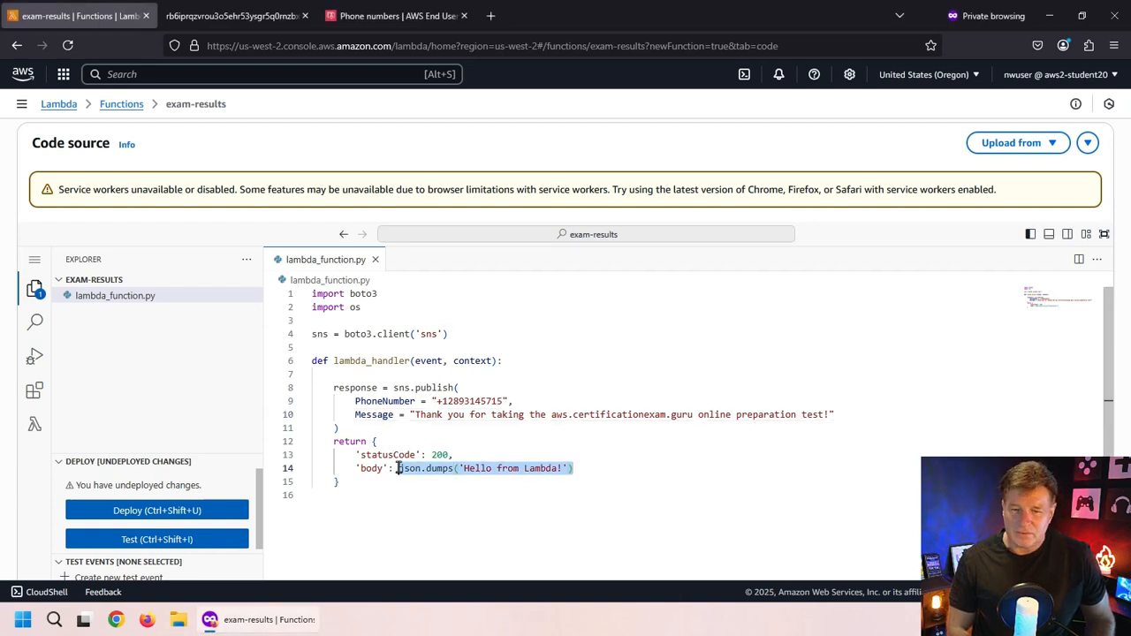
type("f\"Message sent to \"")
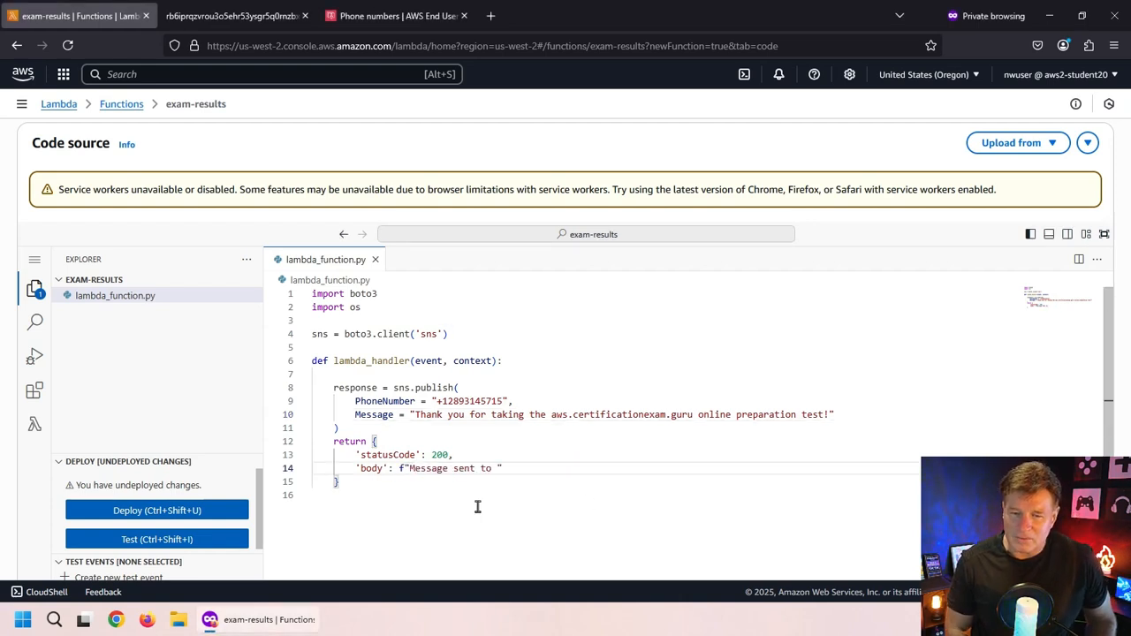
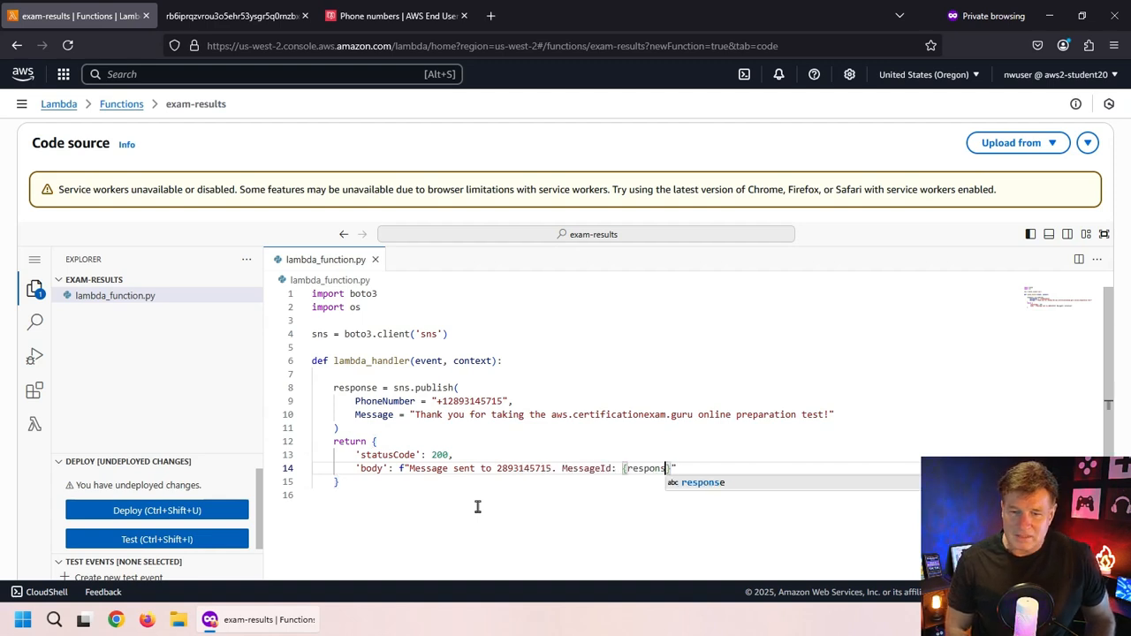
type("['MessageId']")
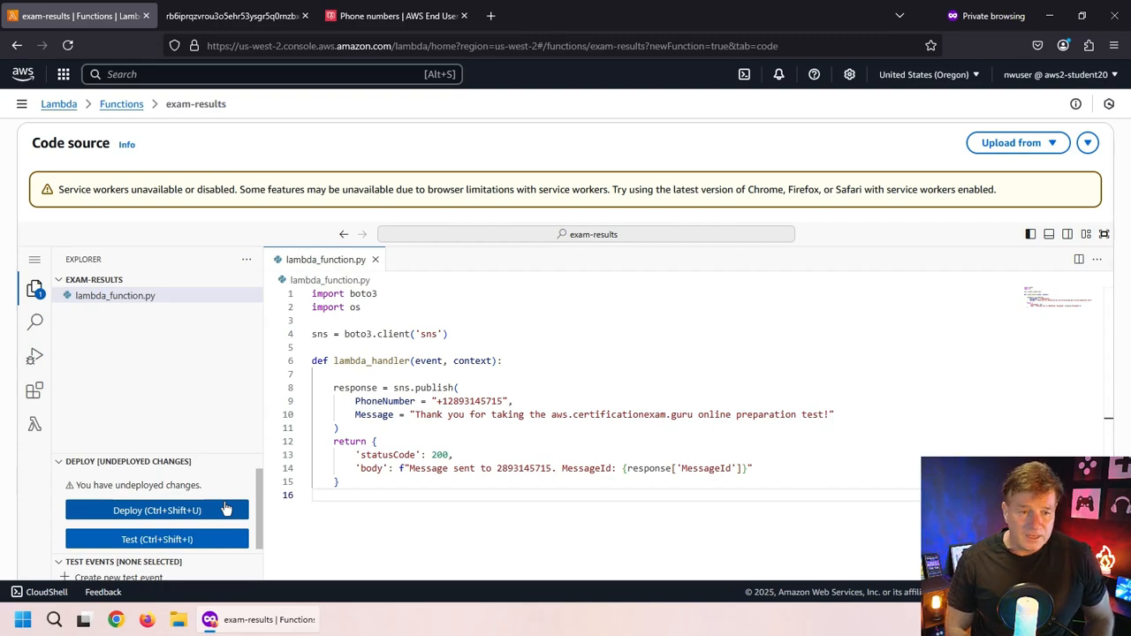
Deploy the rewritten exam-results handler and wait for the success banner
left_click(157, 510)
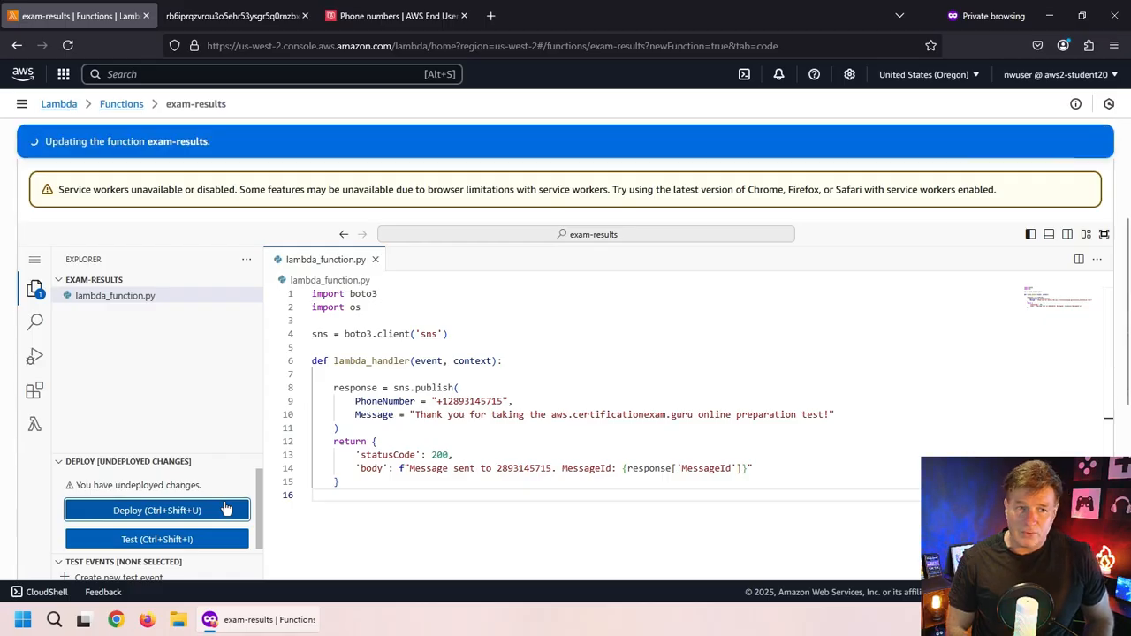
left_click(157, 510)
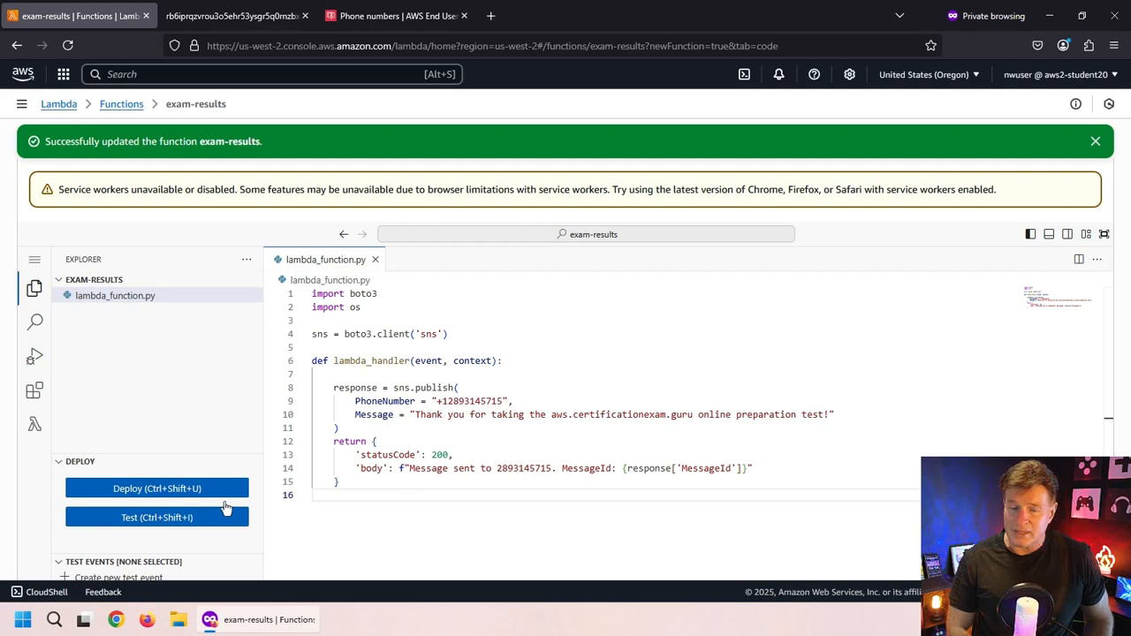